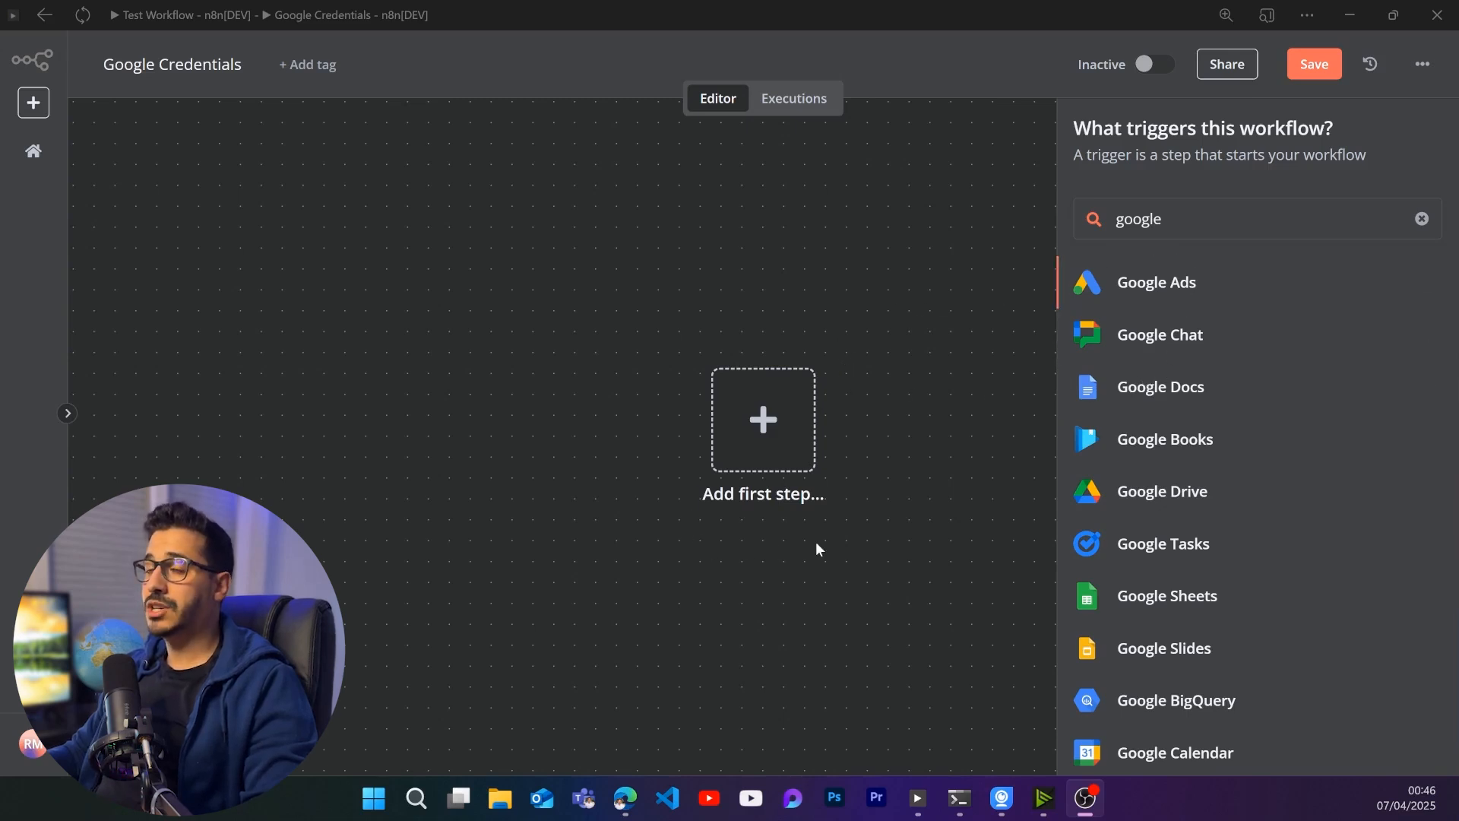
mouse_move(1164, 512)
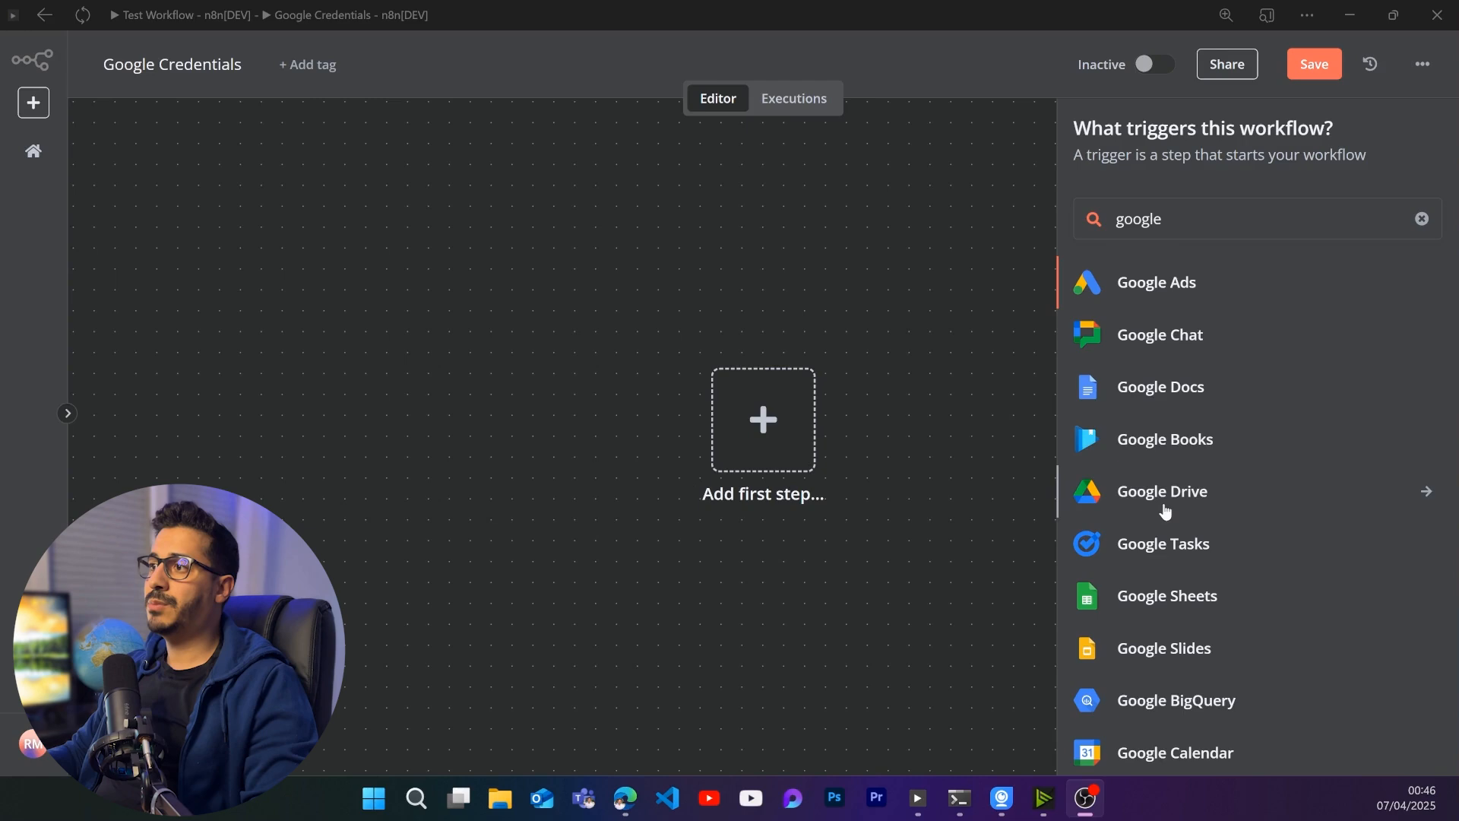
Add a Google Drive trigger that fires on changes involving a specific folder.
click(1162, 490)
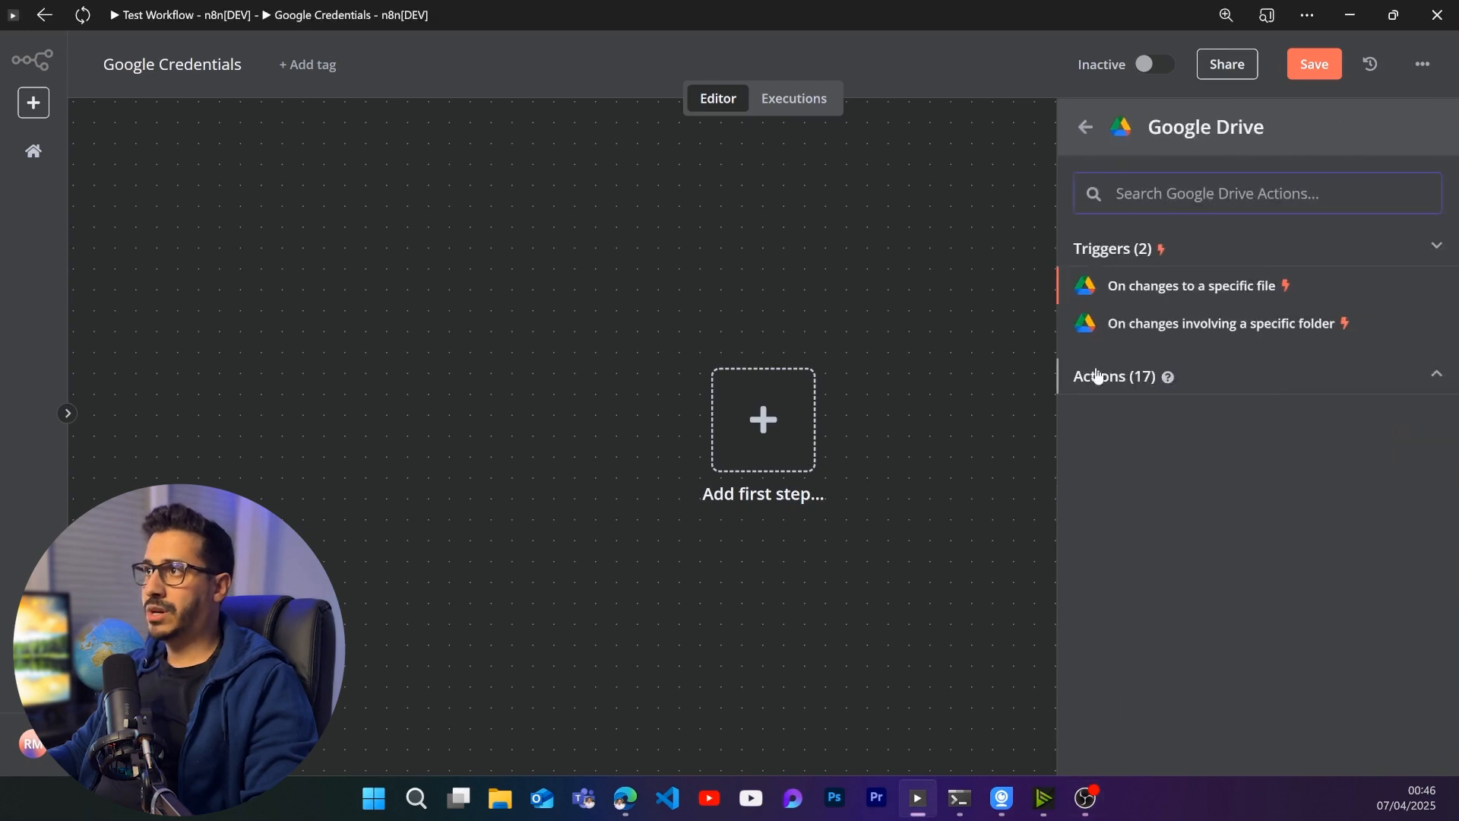
mouse_move(1201, 336)
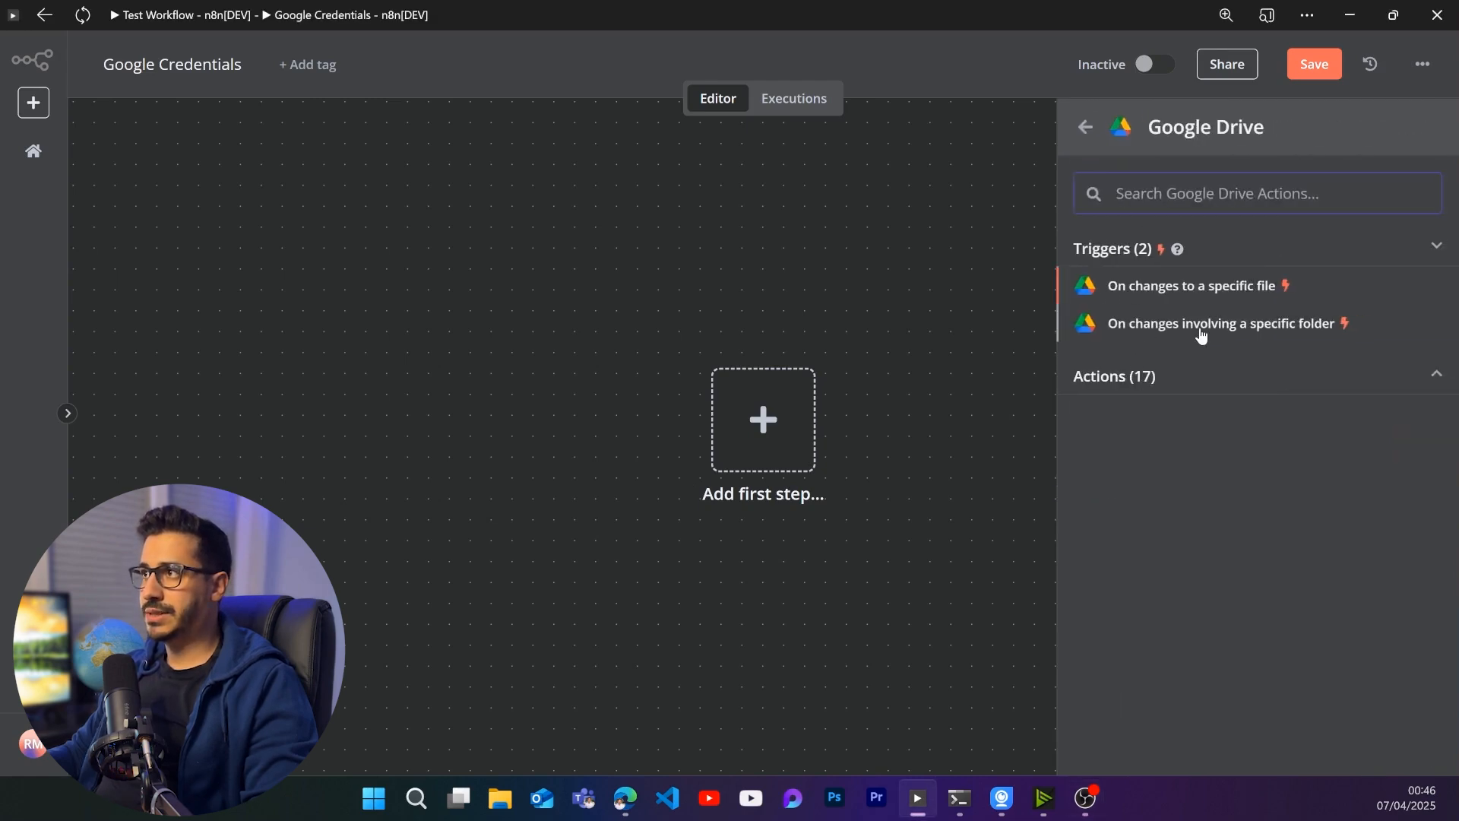
click(1220, 323)
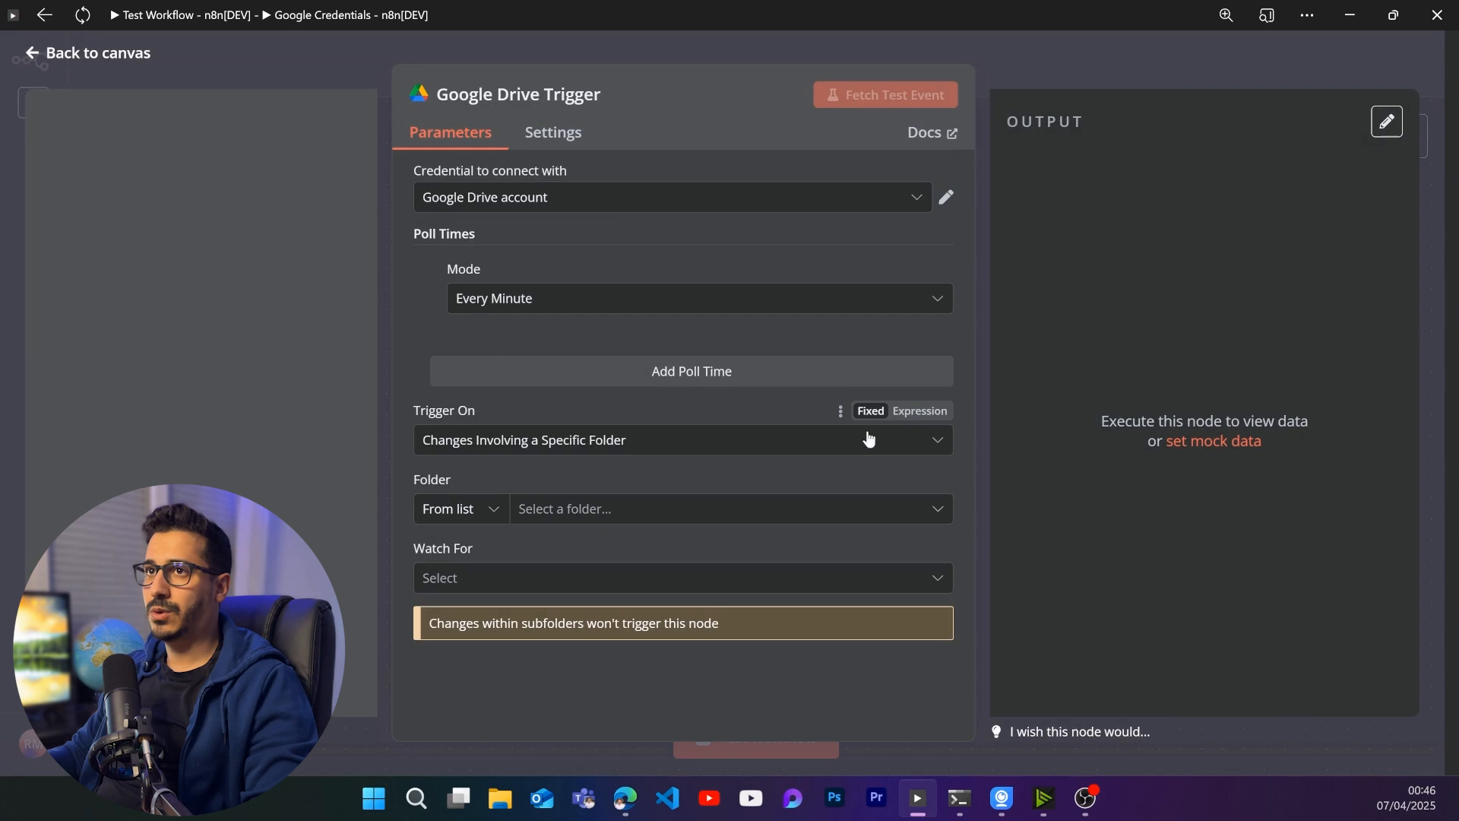
mouse_move(592, 465)
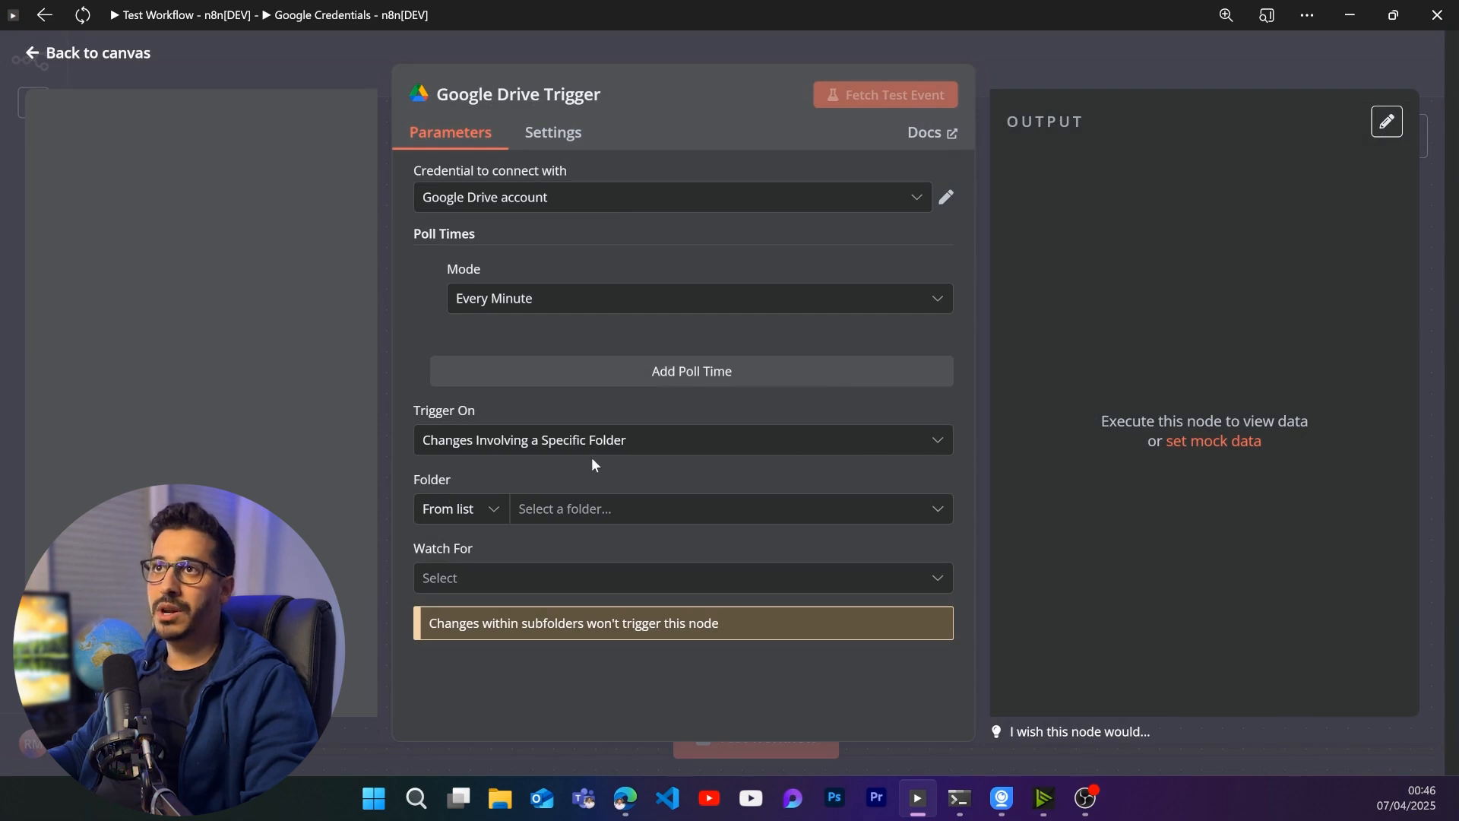
click(88, 52)
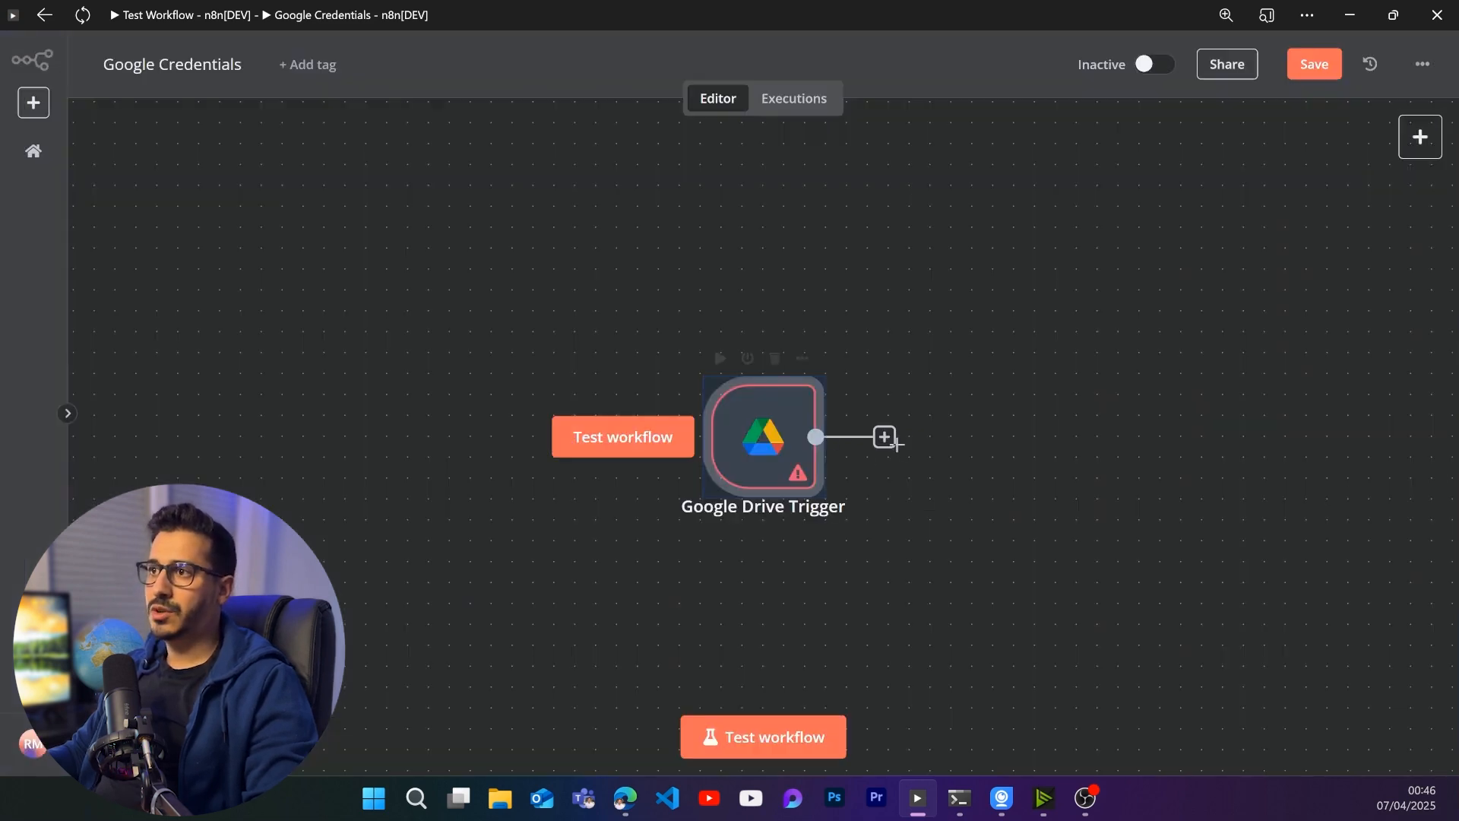
Add a Gmail send-message step after the Drive trigger.
click(883, 438)
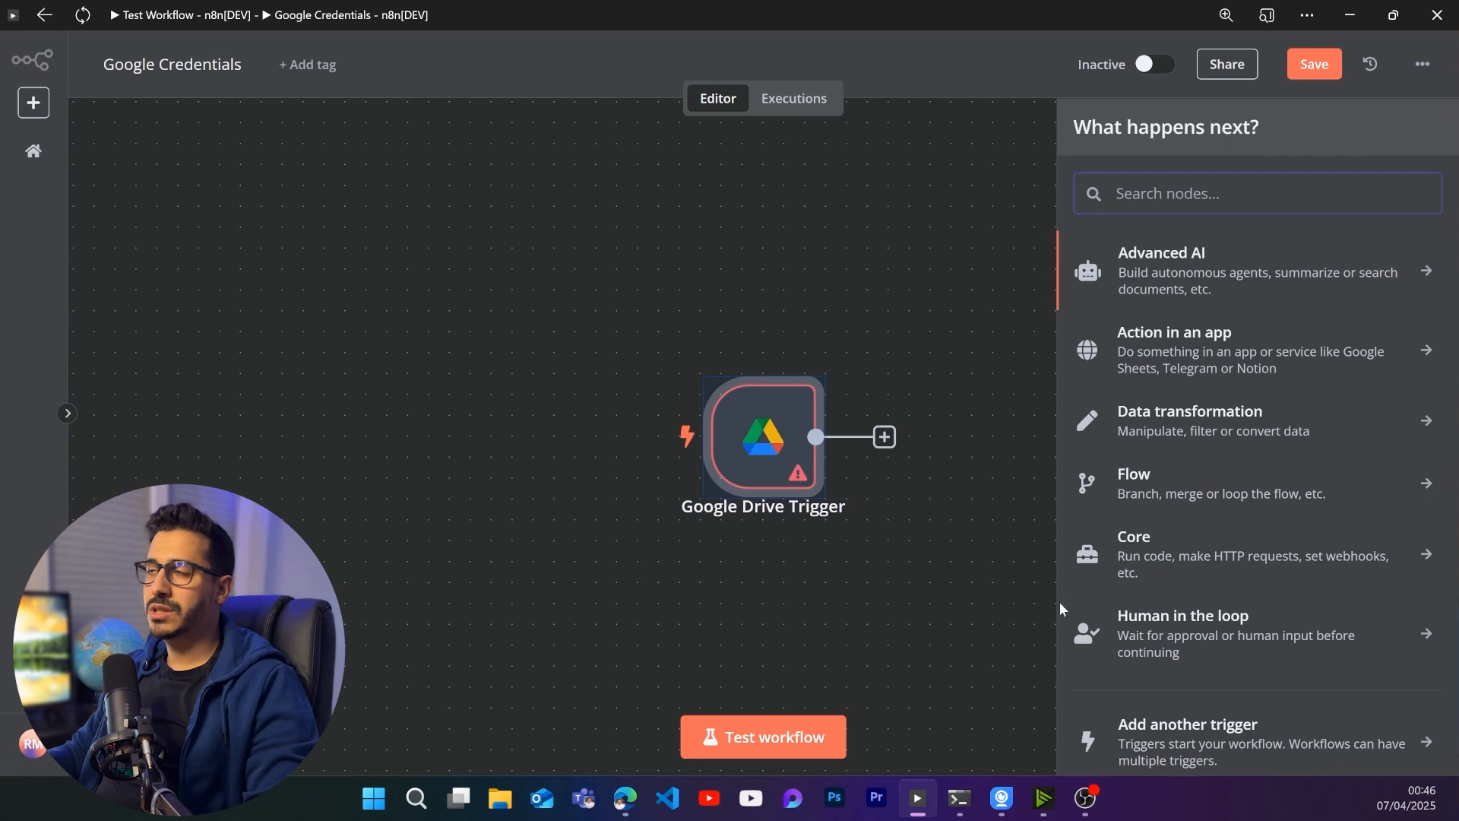
text(gmail)
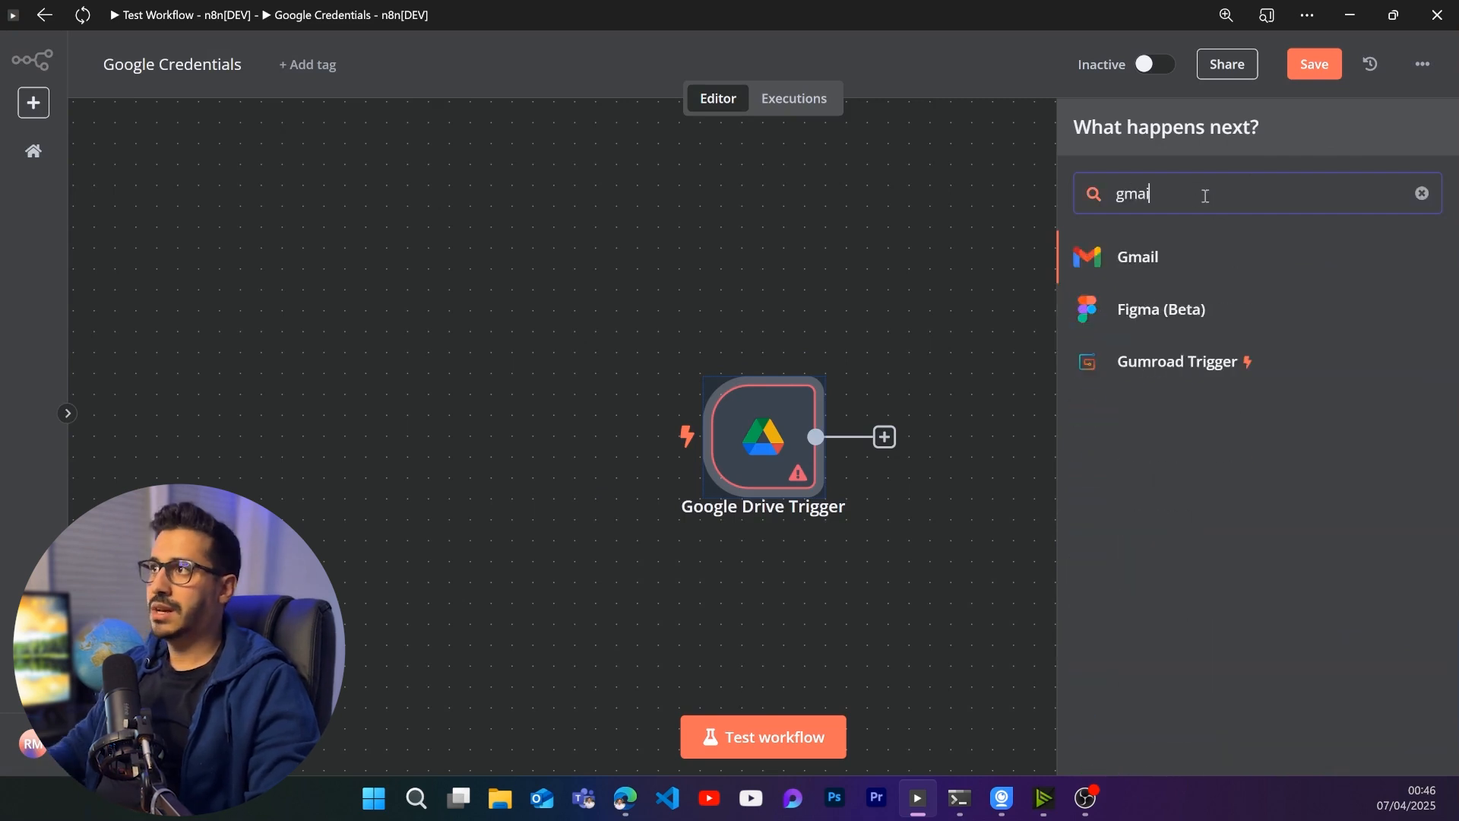
mouse_move(792, 309)
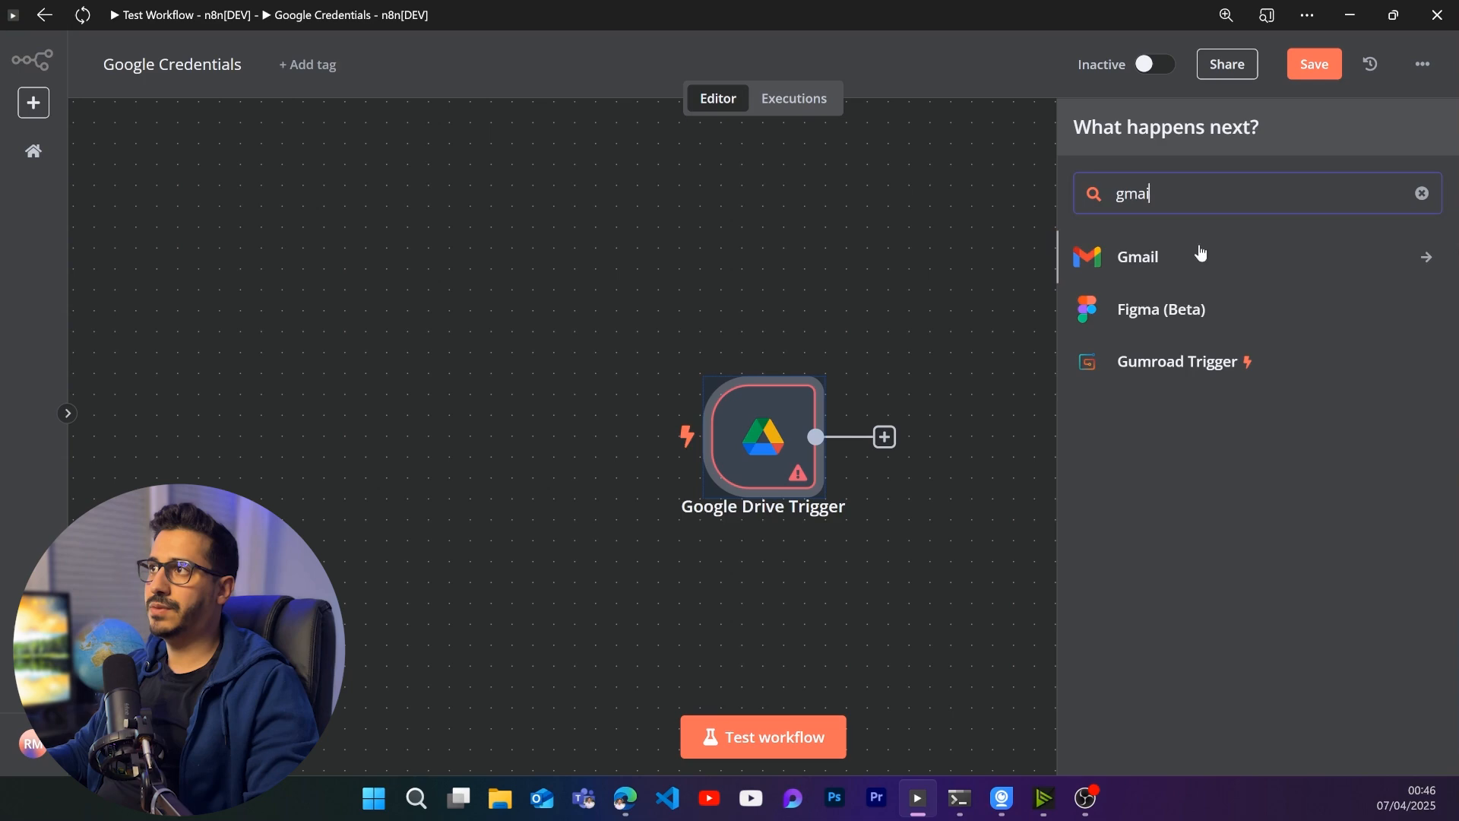
click(1136, 257)
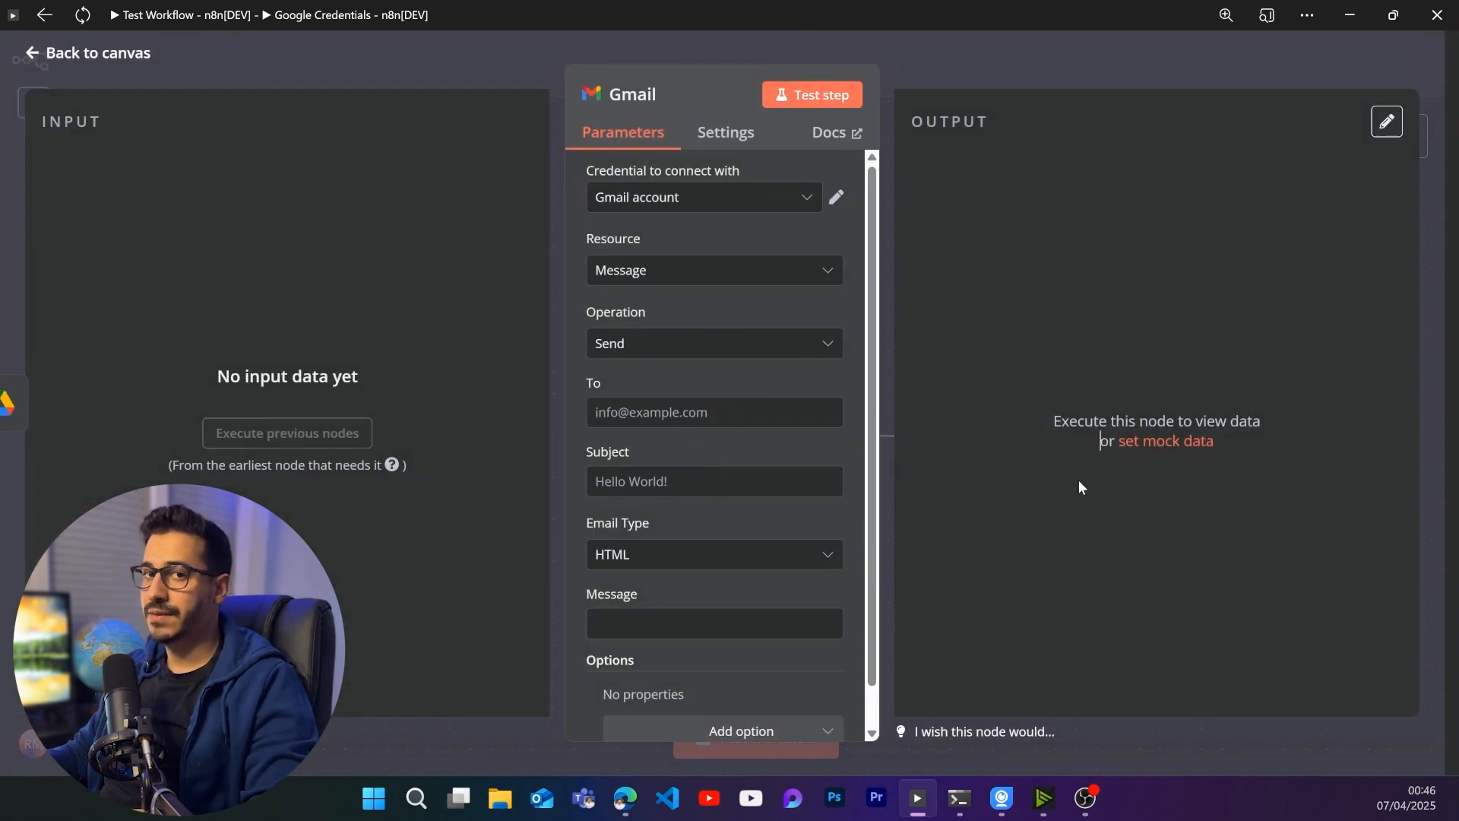
click(87, 53)
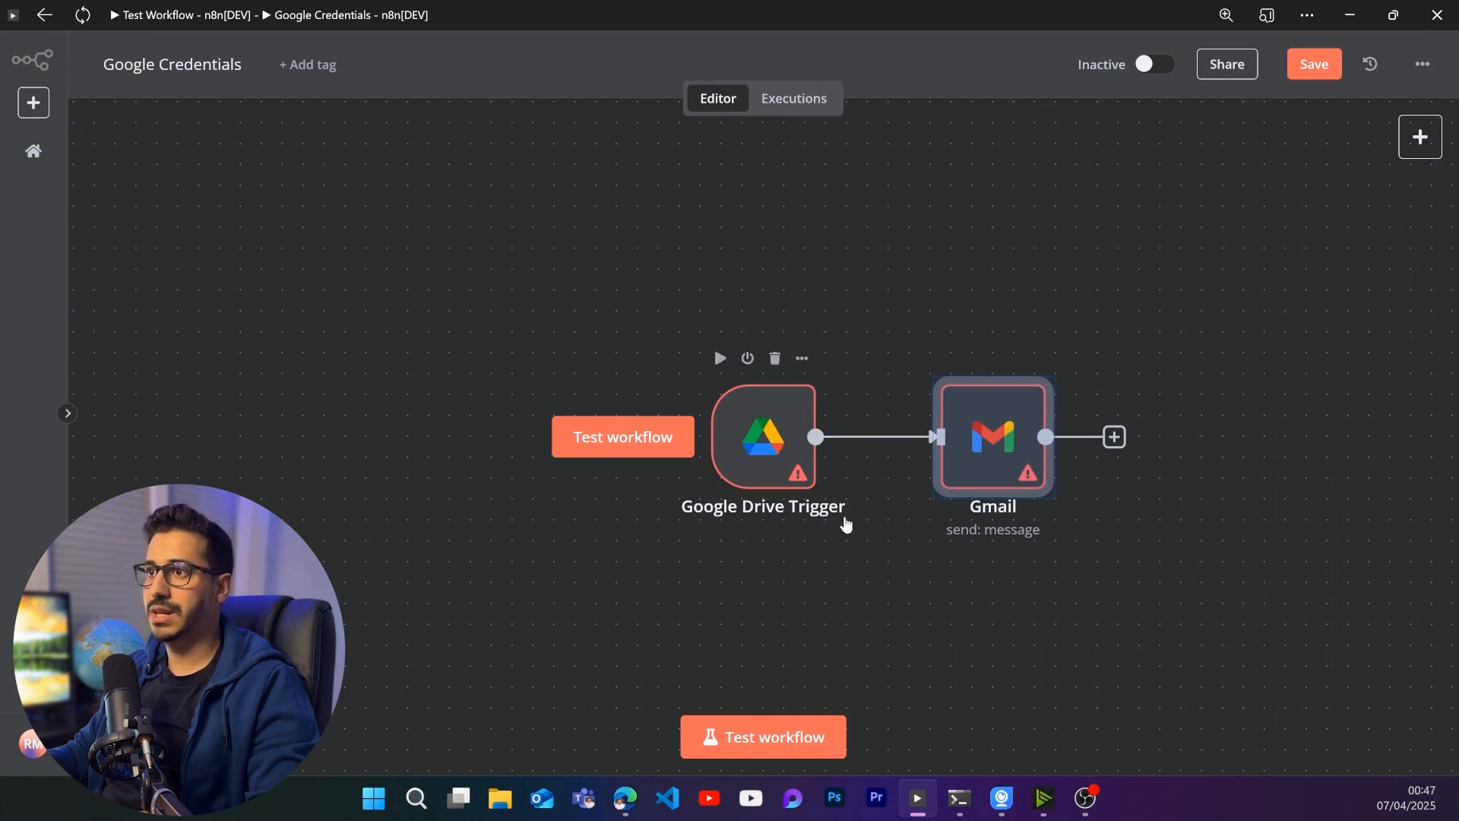
Open the Google Drive Trigger node and start creating a new credential.
double_click(762, 436)
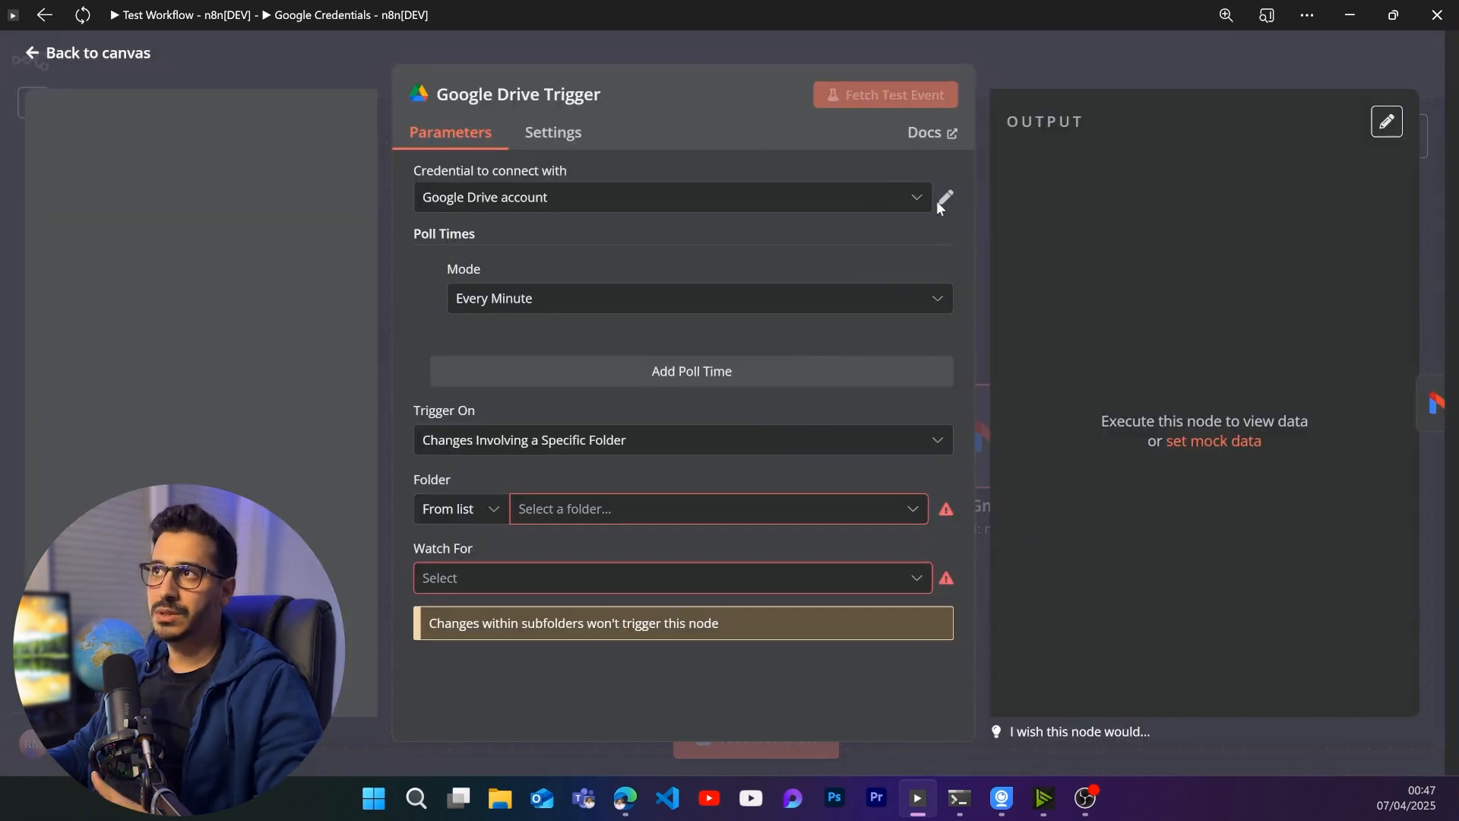
click(671, 196)
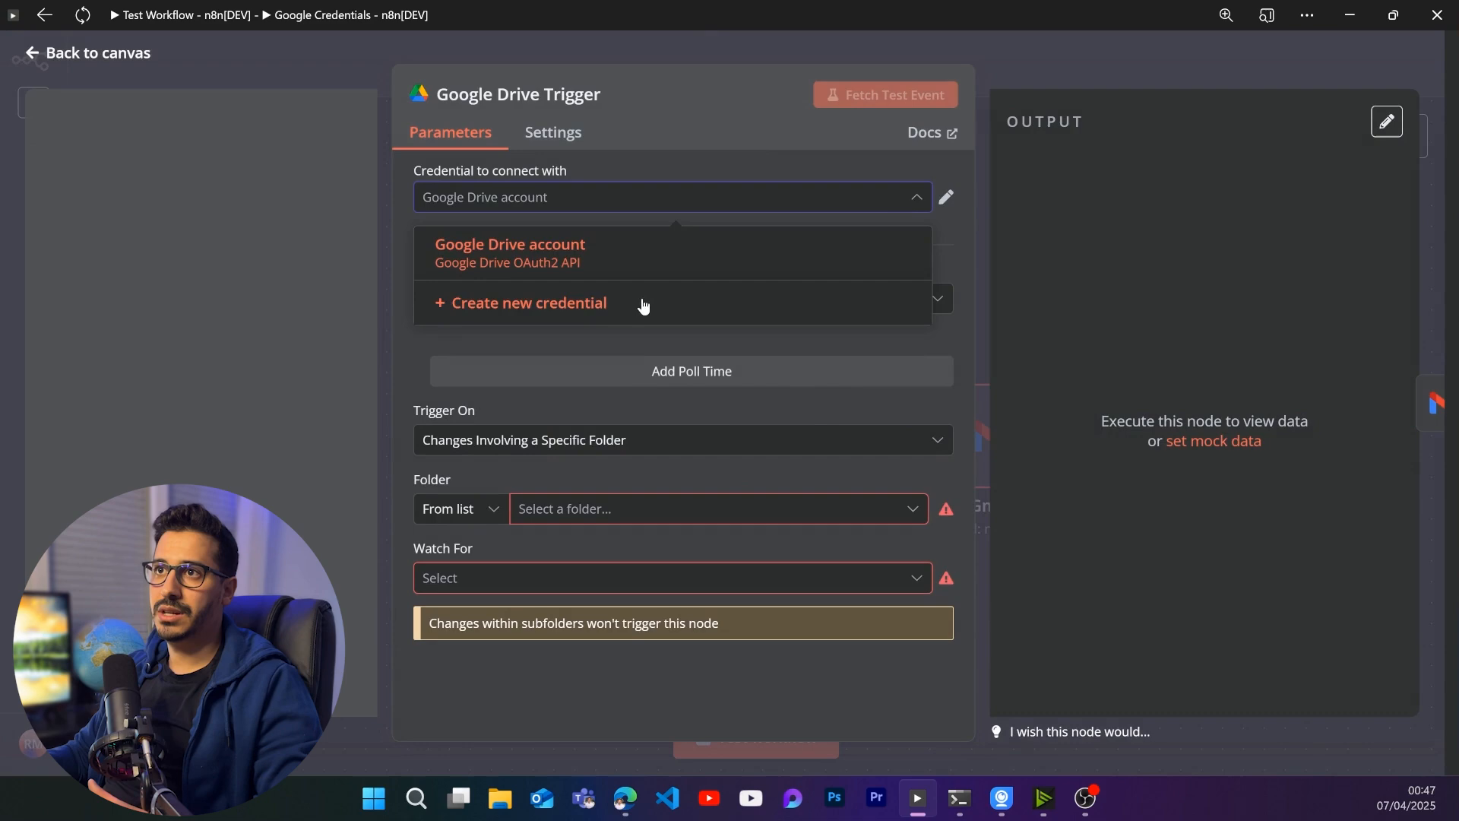
click(529, 303)
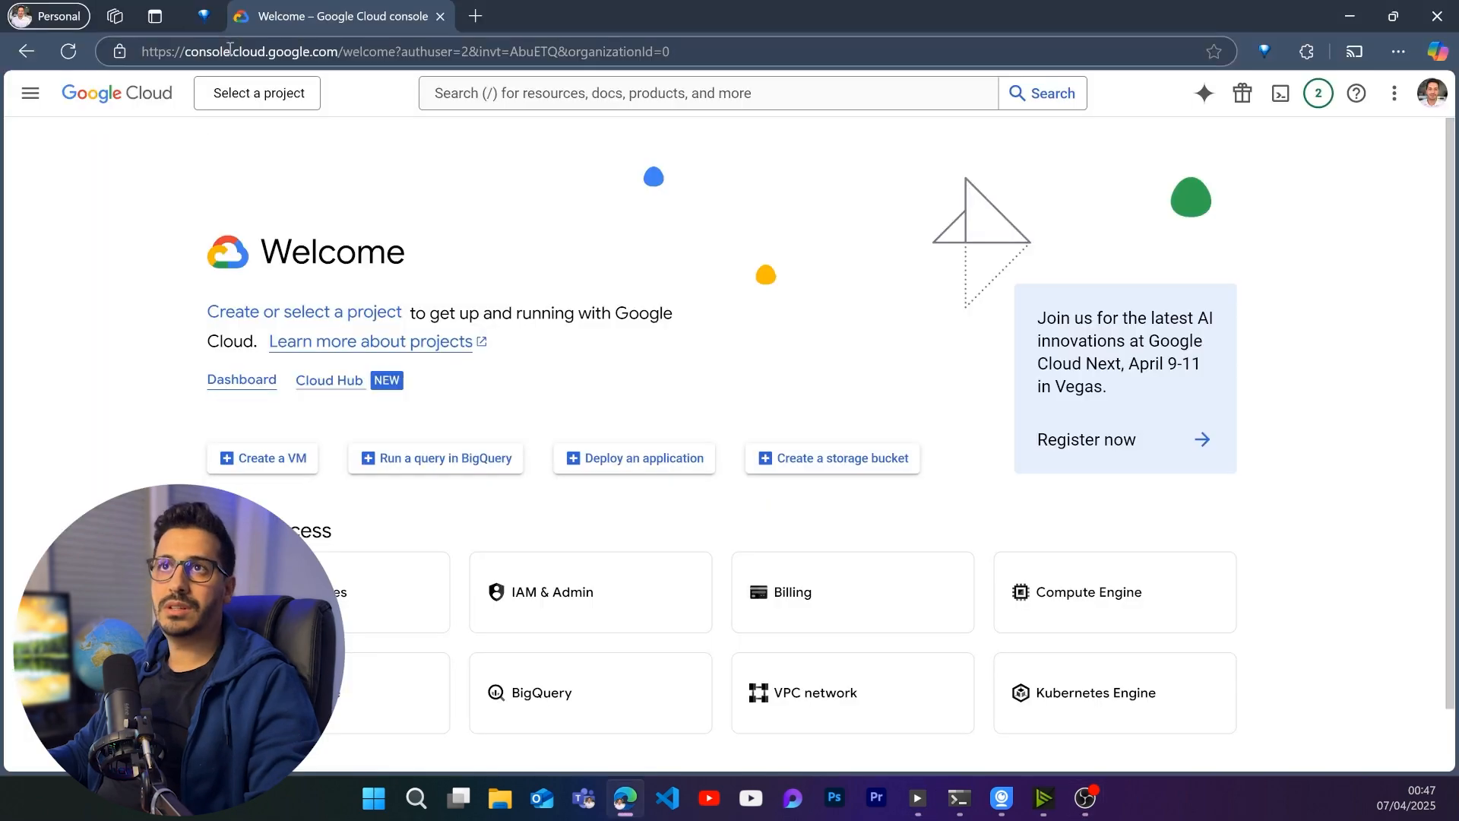
Create a new Google Cloud project named n8n-project and make it active.
click(257, 93)
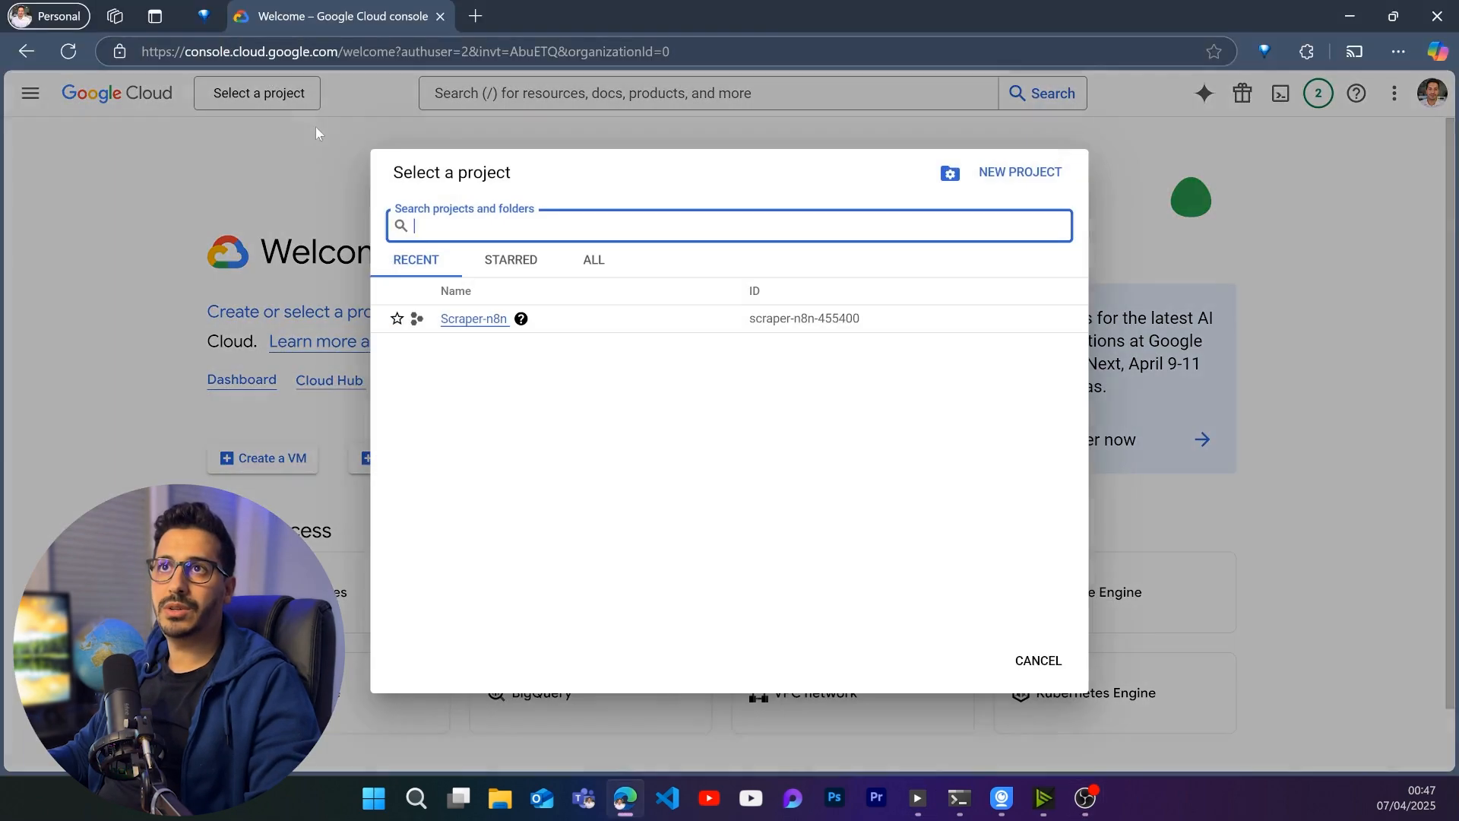
click(1018, 173)
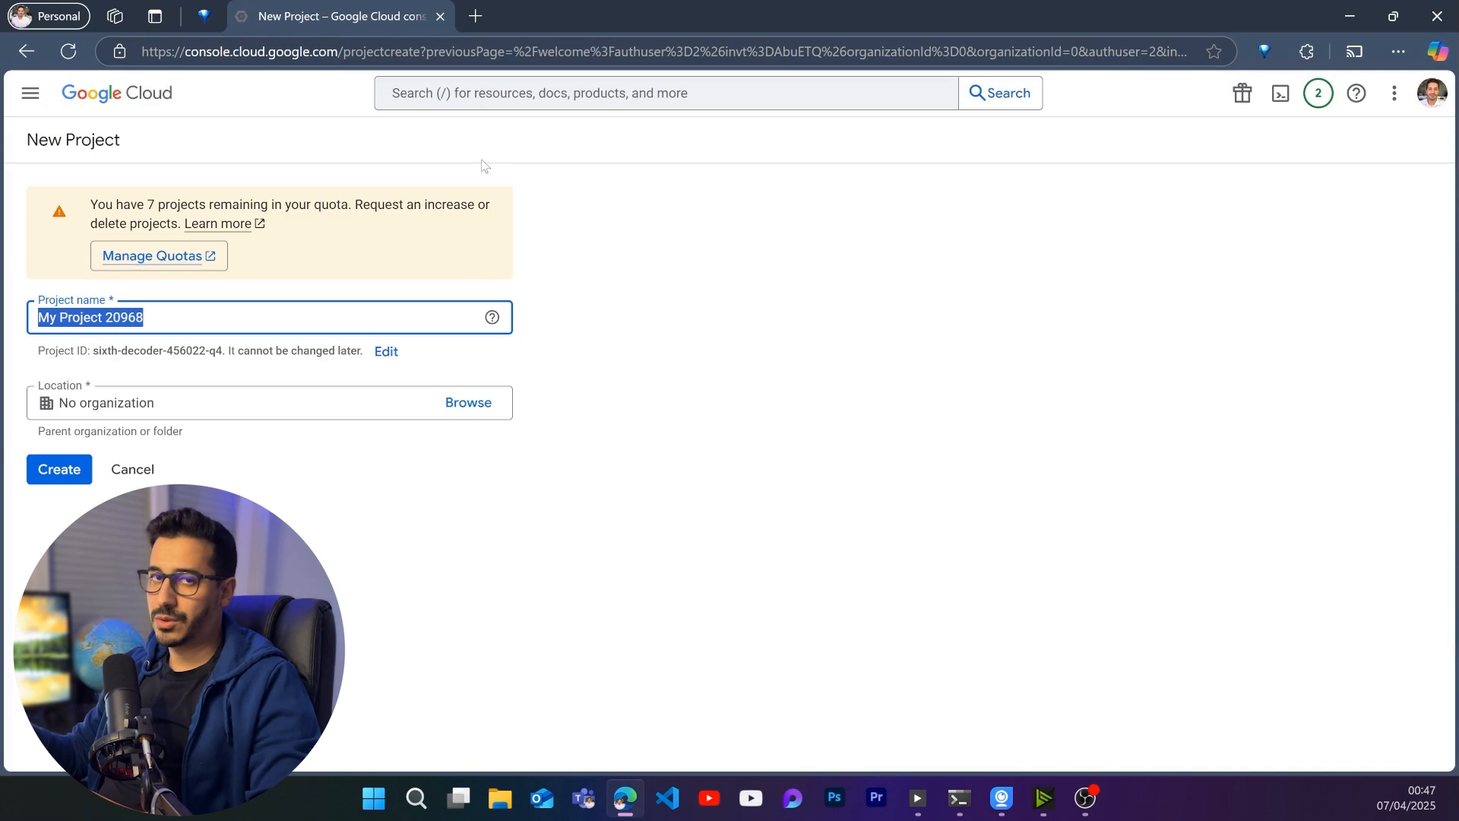
text(n8n-)
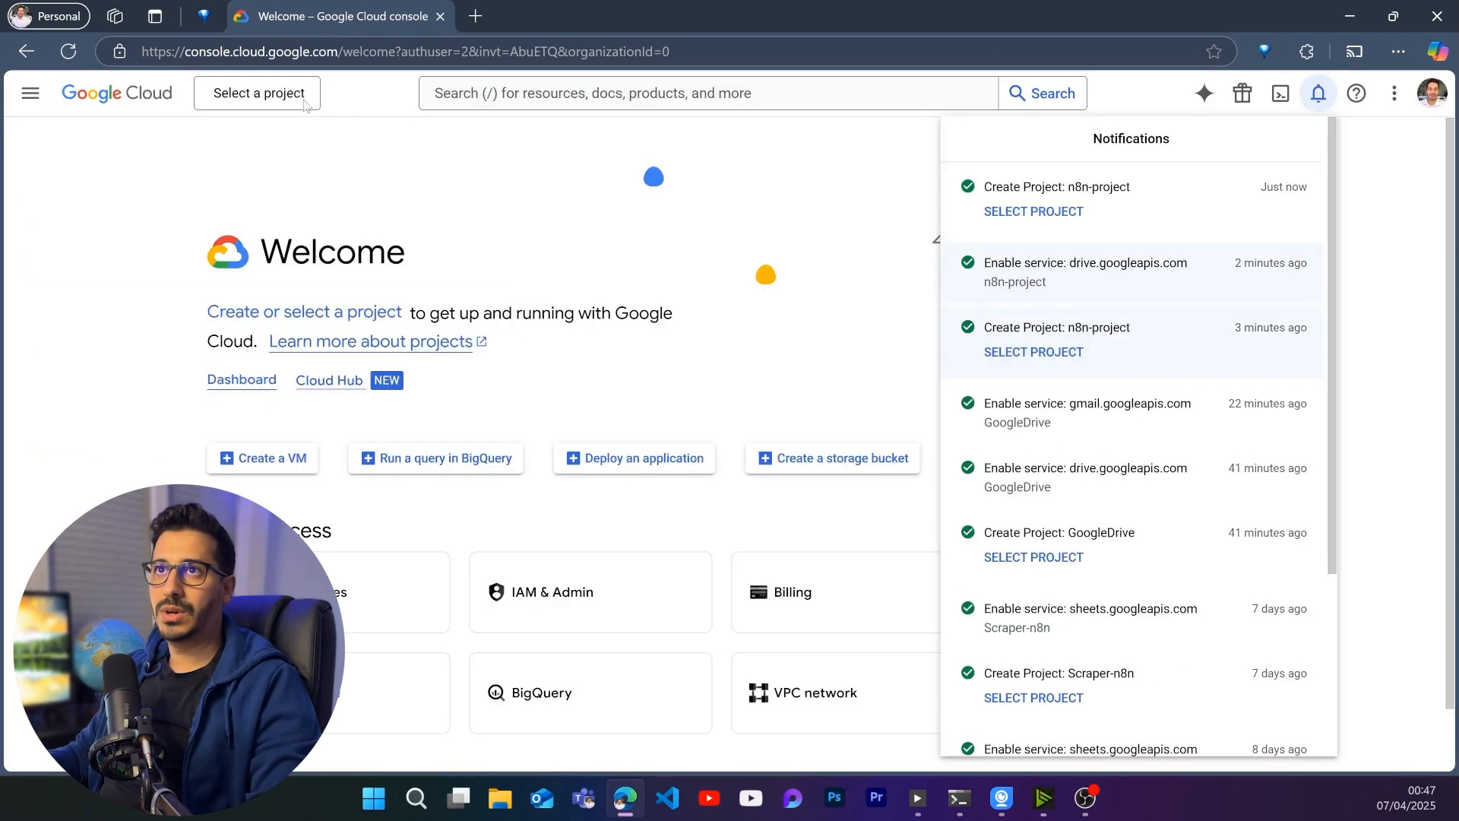
click(258, 92)
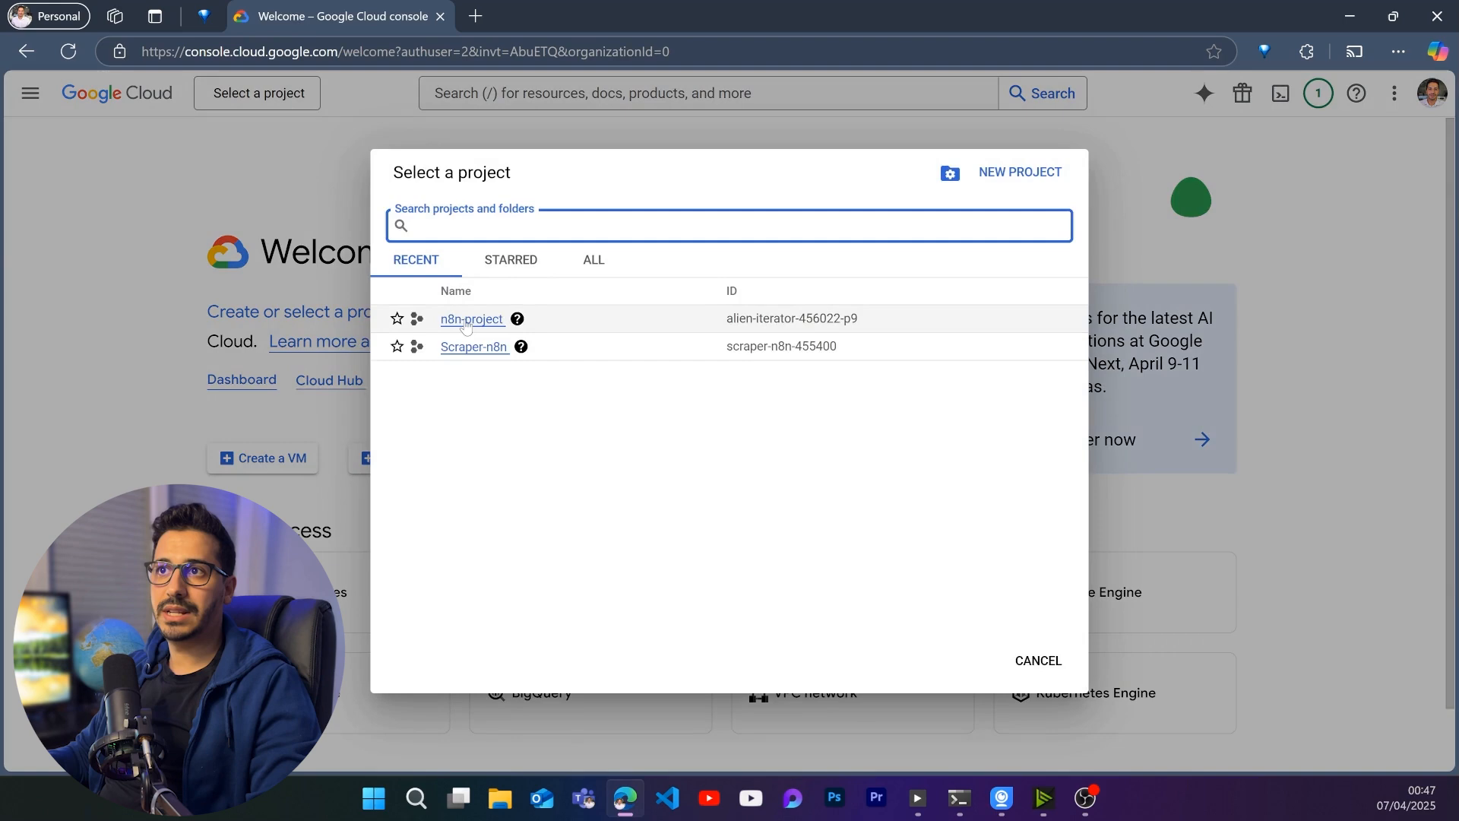
click(473, 318)
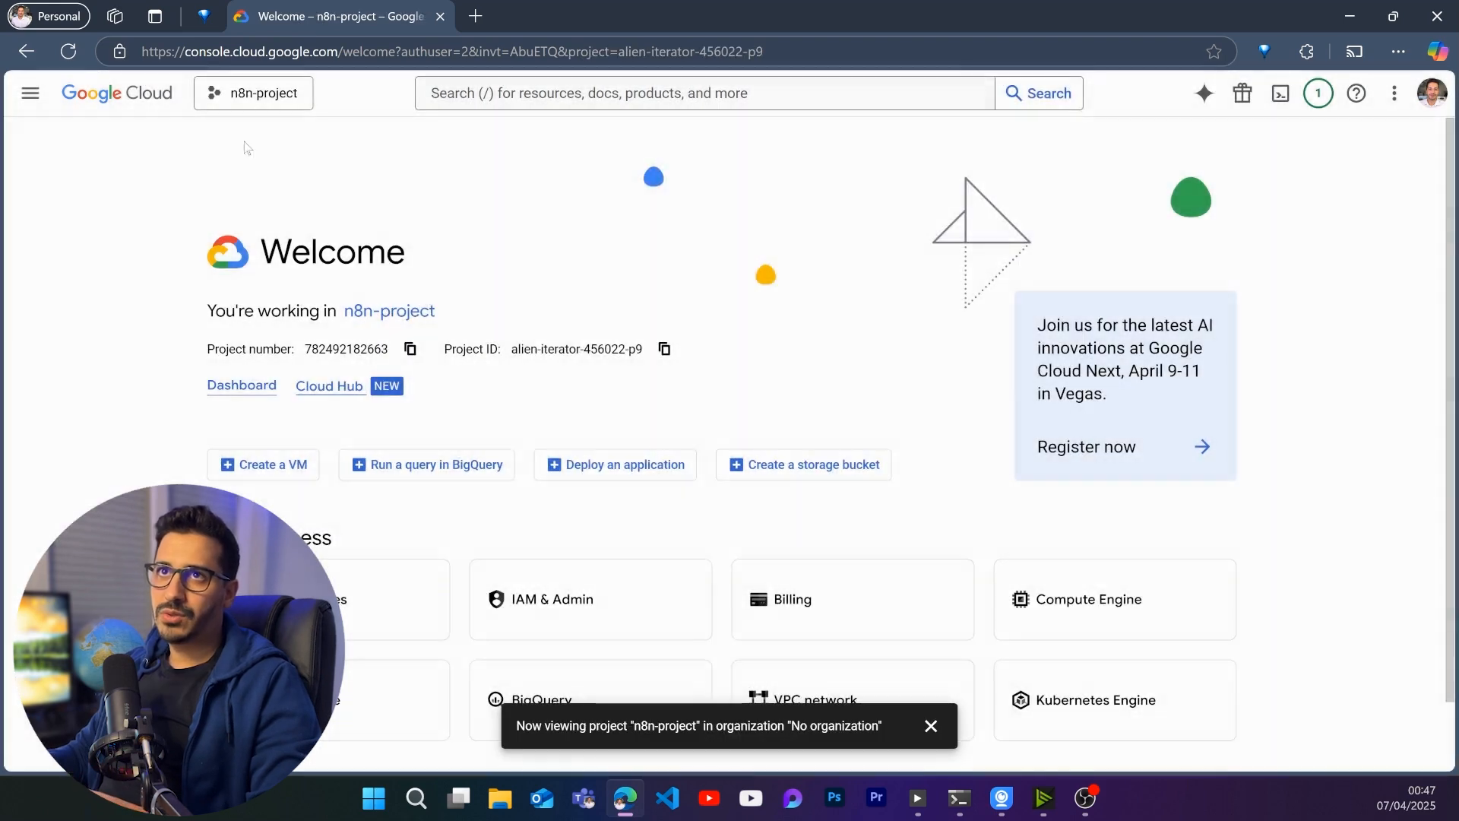
Search the console for 'google drive' and open the Google Drive API.
click(29, 93)
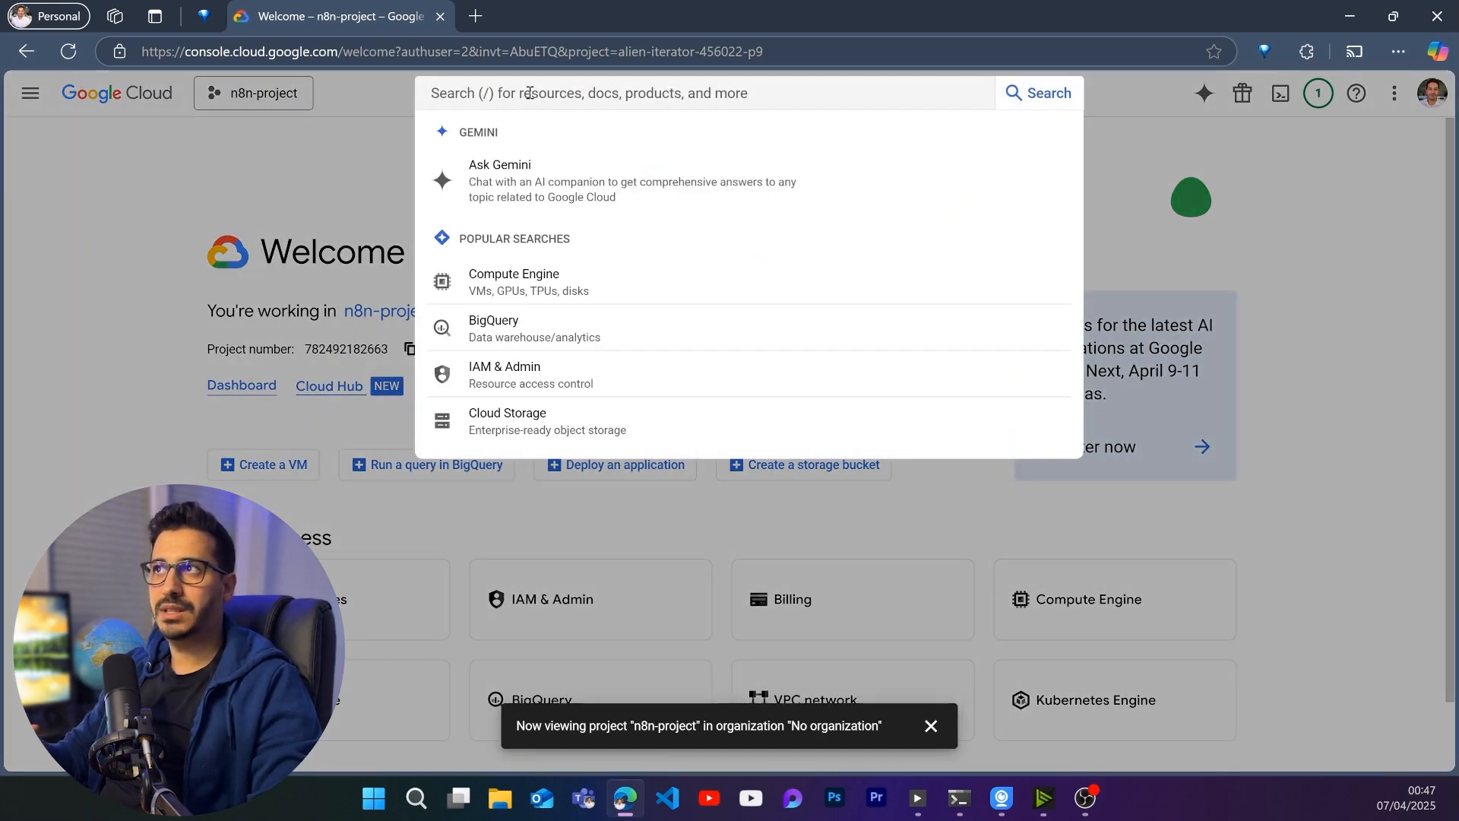
text(d)
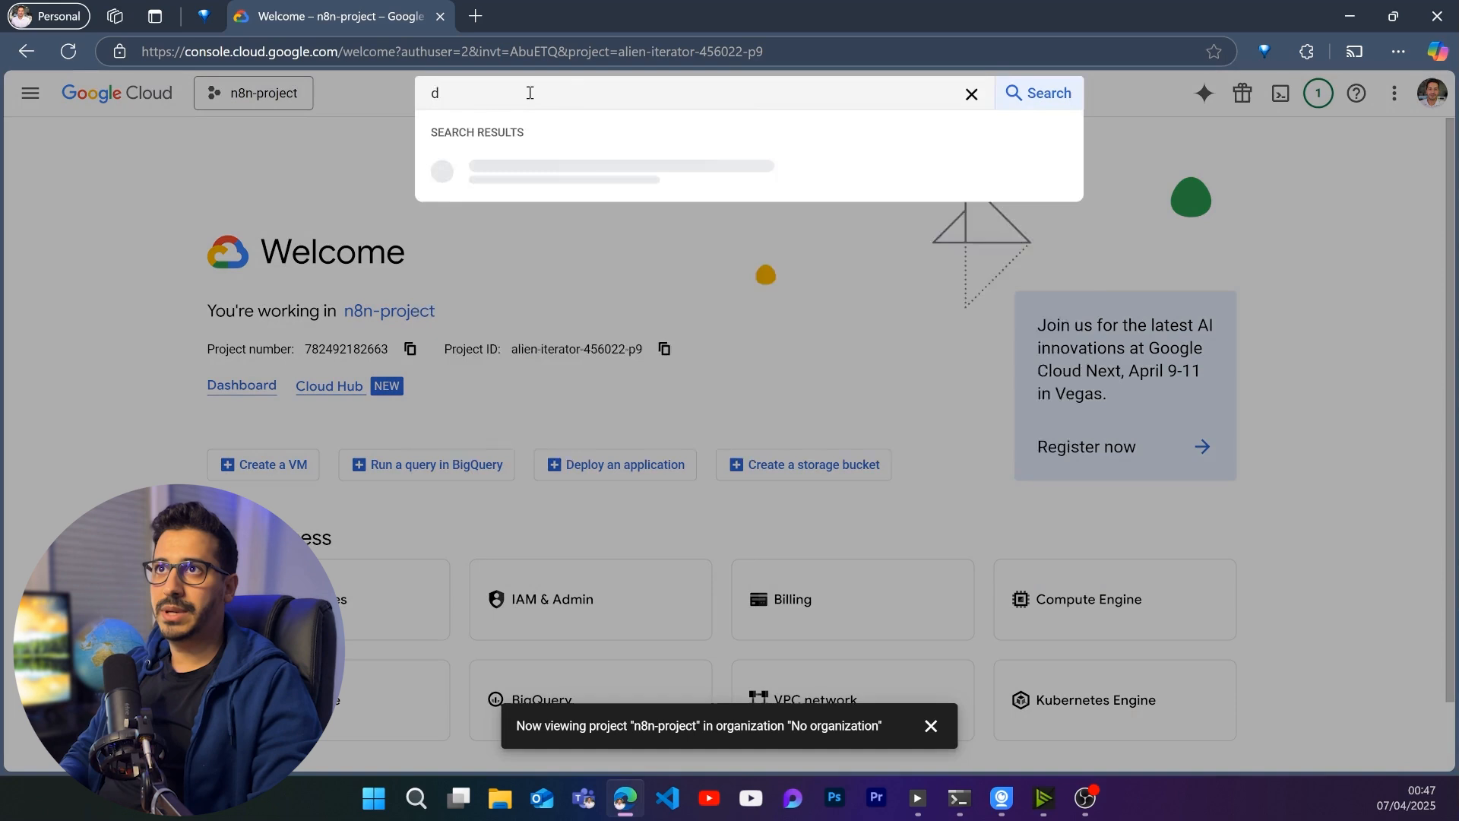
text(google dr)
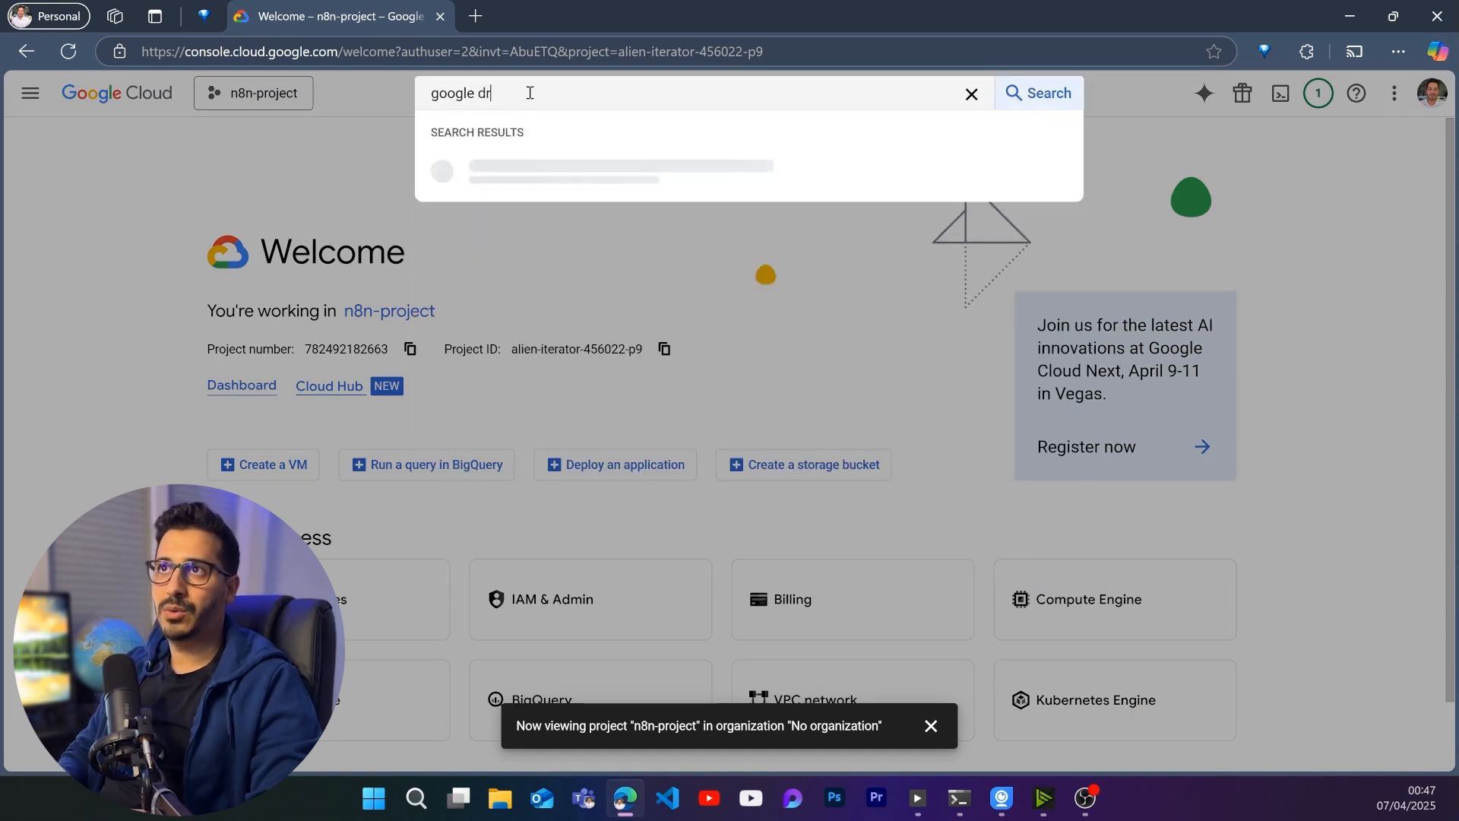
text(iv)
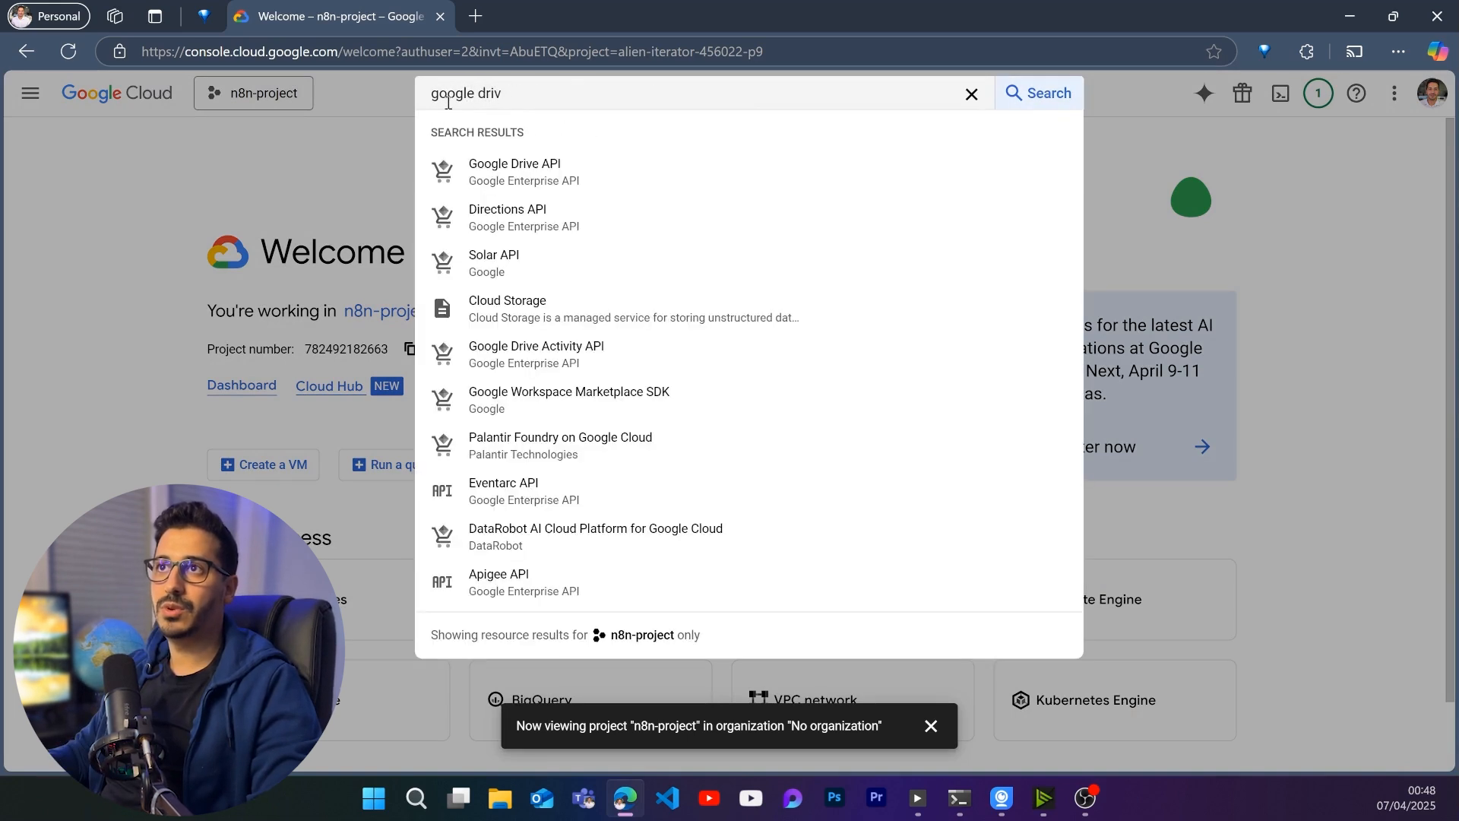
click(513, 171)
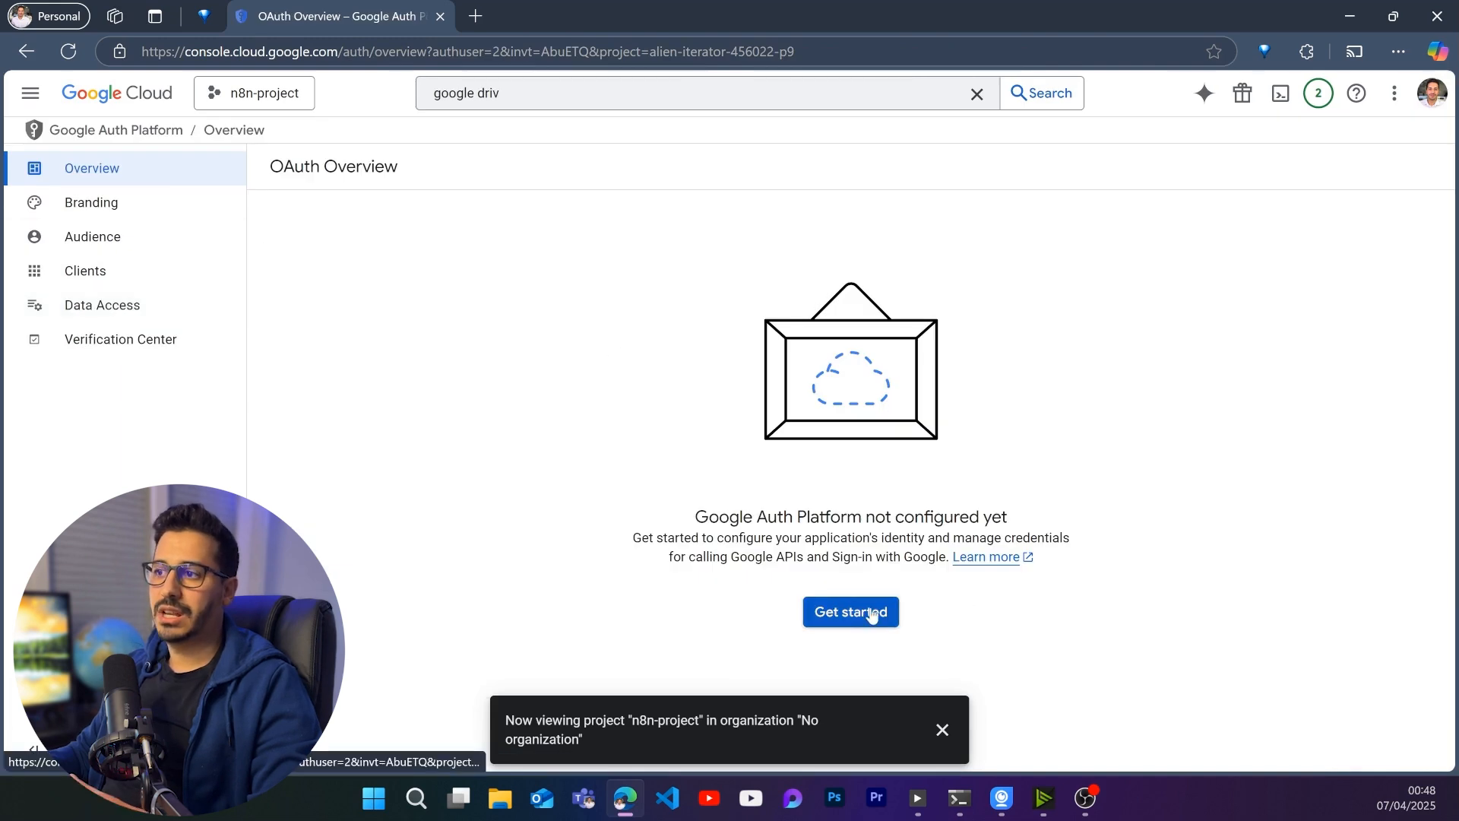
Configure OAuth consent: app name n8n, support email, External audience, contact email.
click(848, 611)
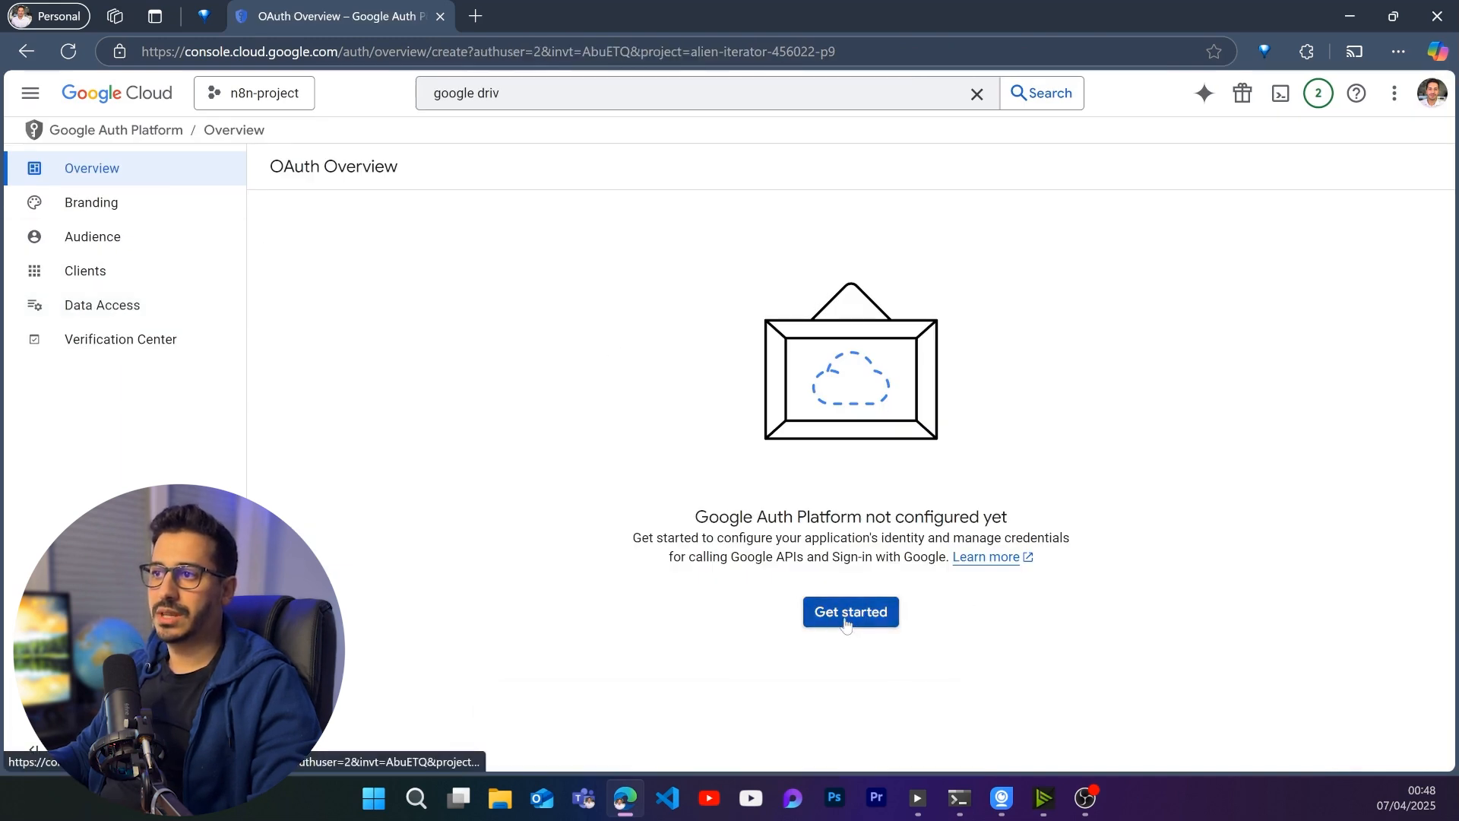
click(849, 611)
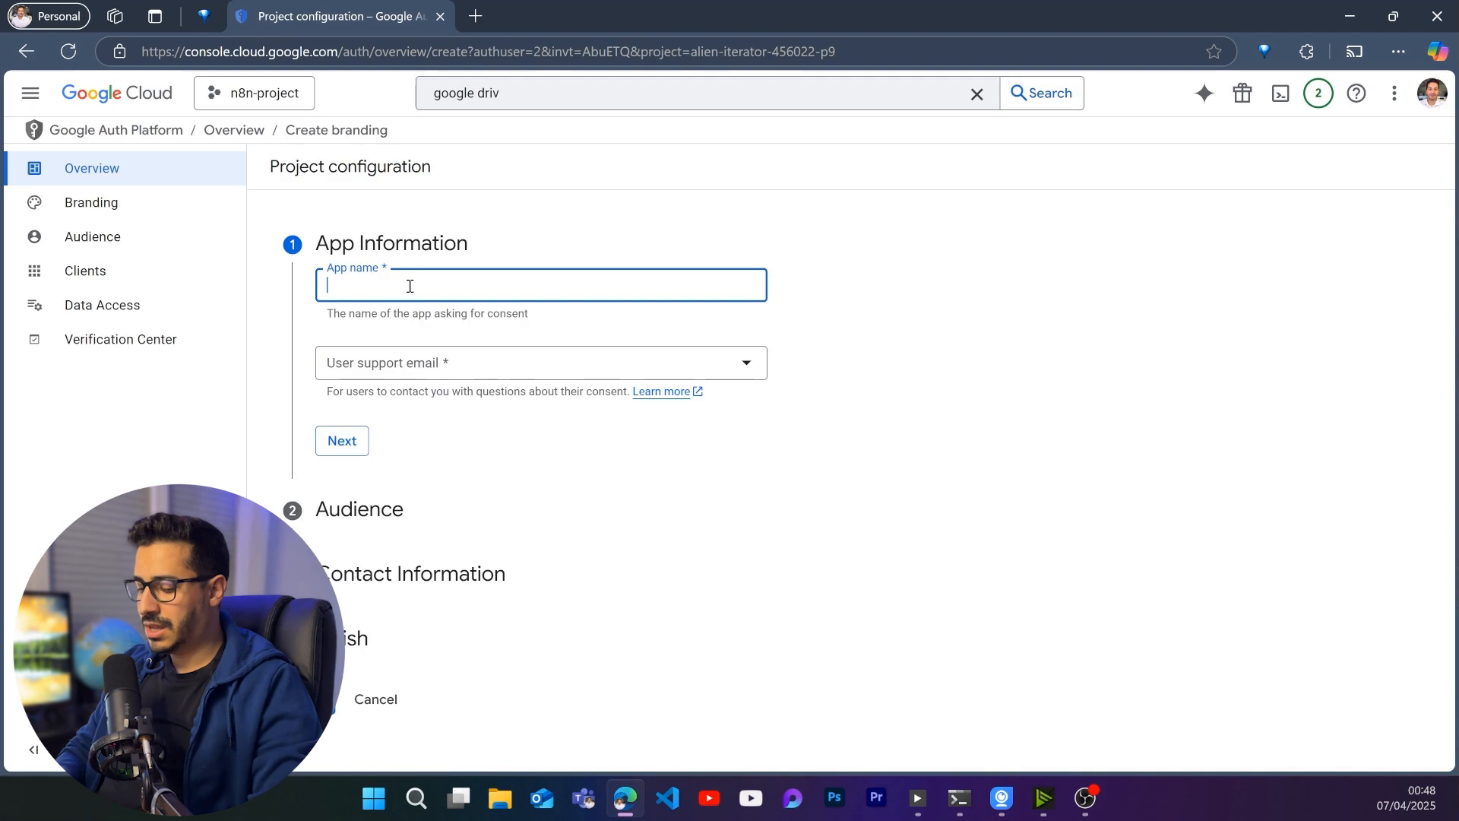
text(n8n)
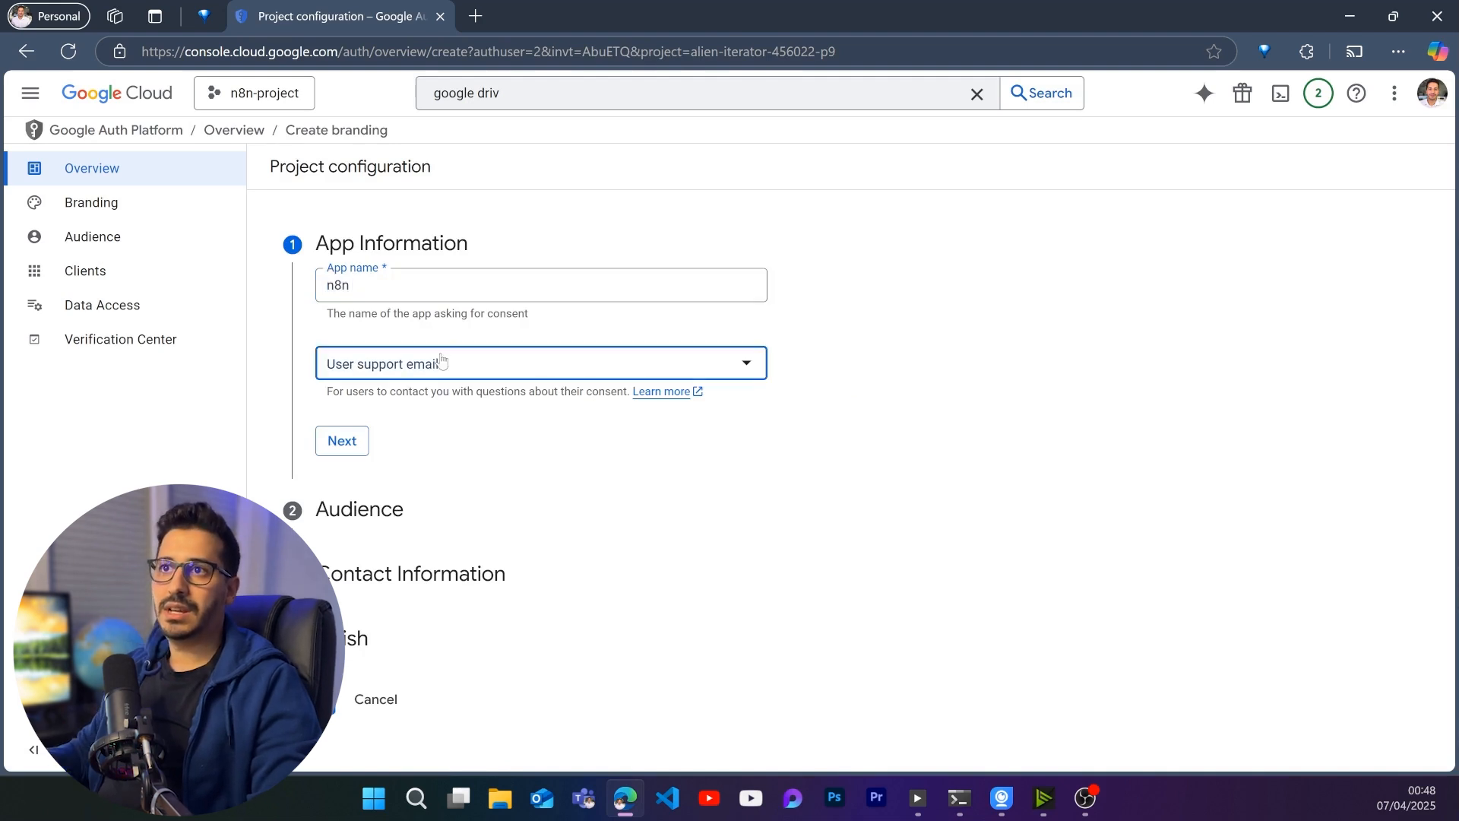
click(539, 362)
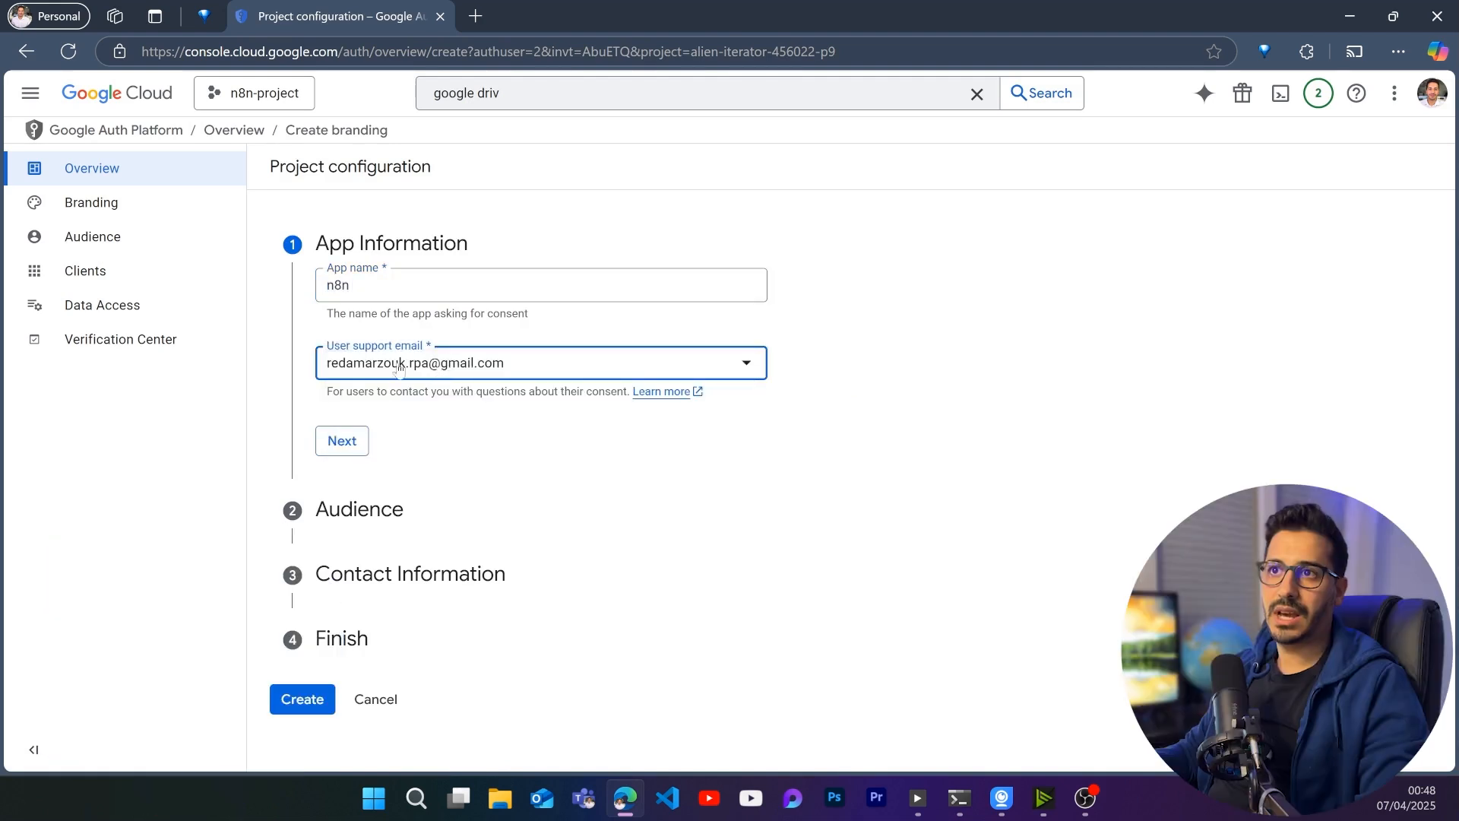
click(340, 440)
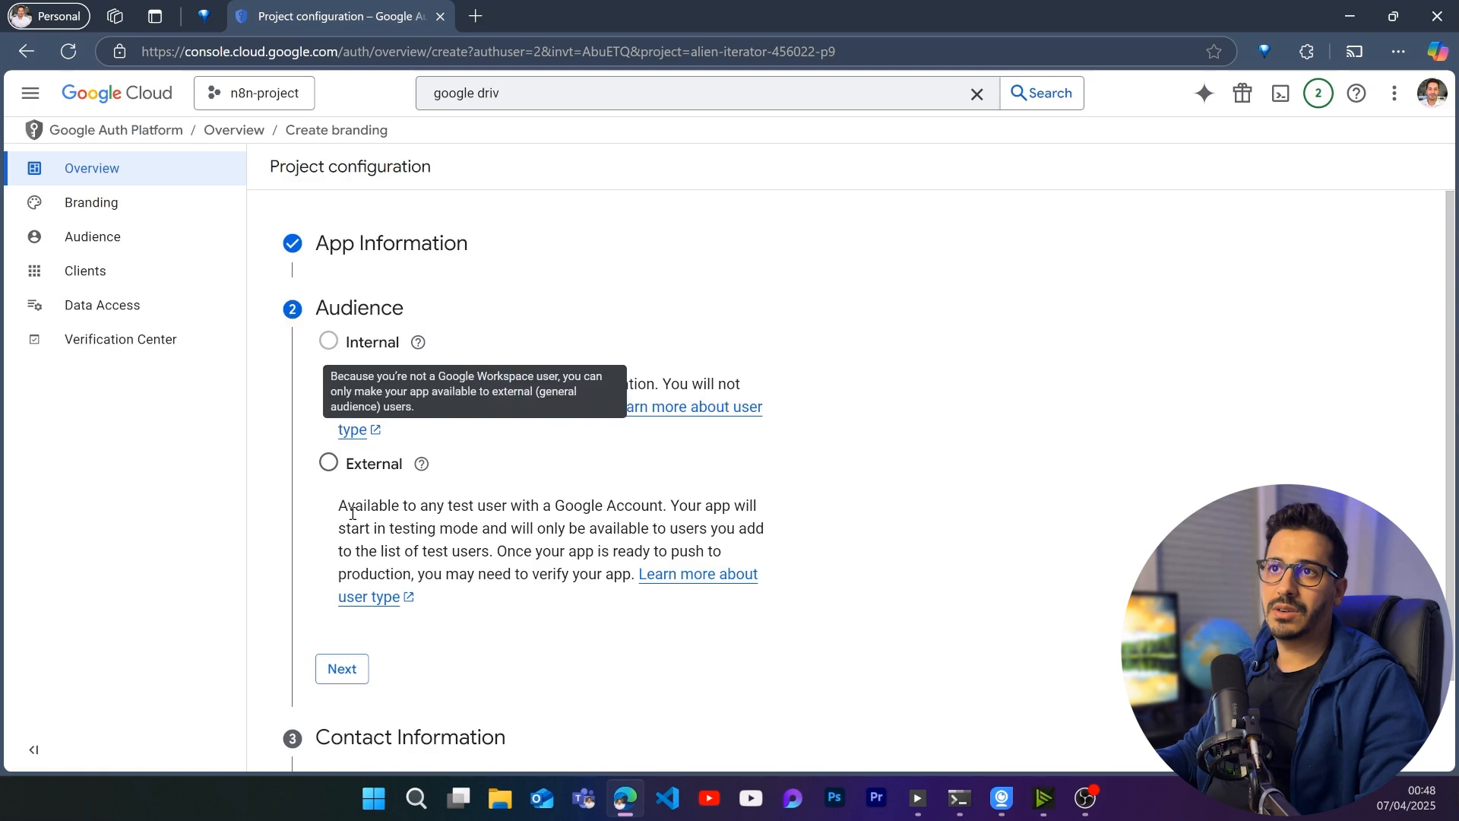
click(341, 668)
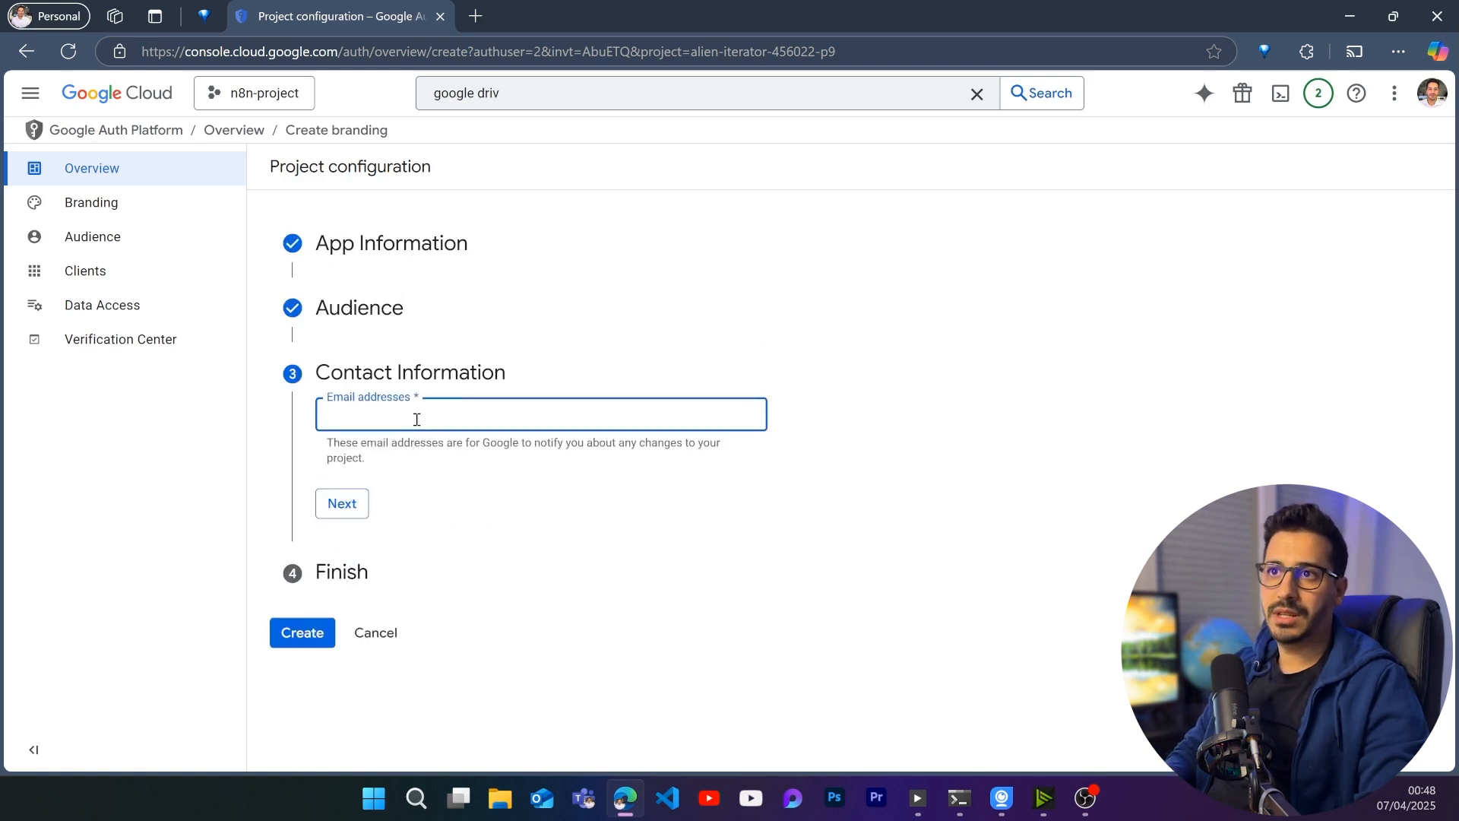
click(341, 503)
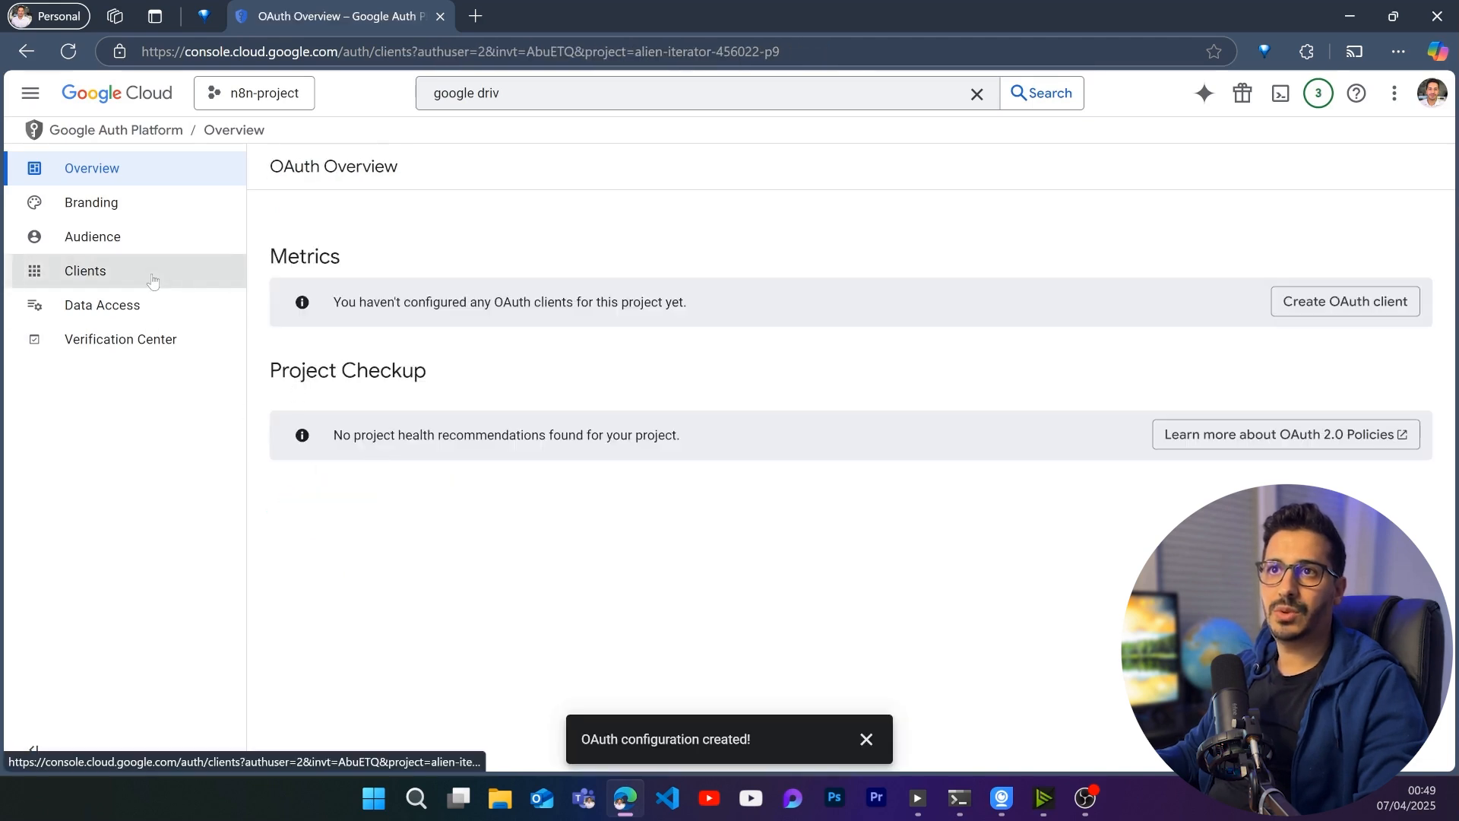
Start a Web application OAuth client named n8n and copy n8n's redirect URL.
click(1343, 301)
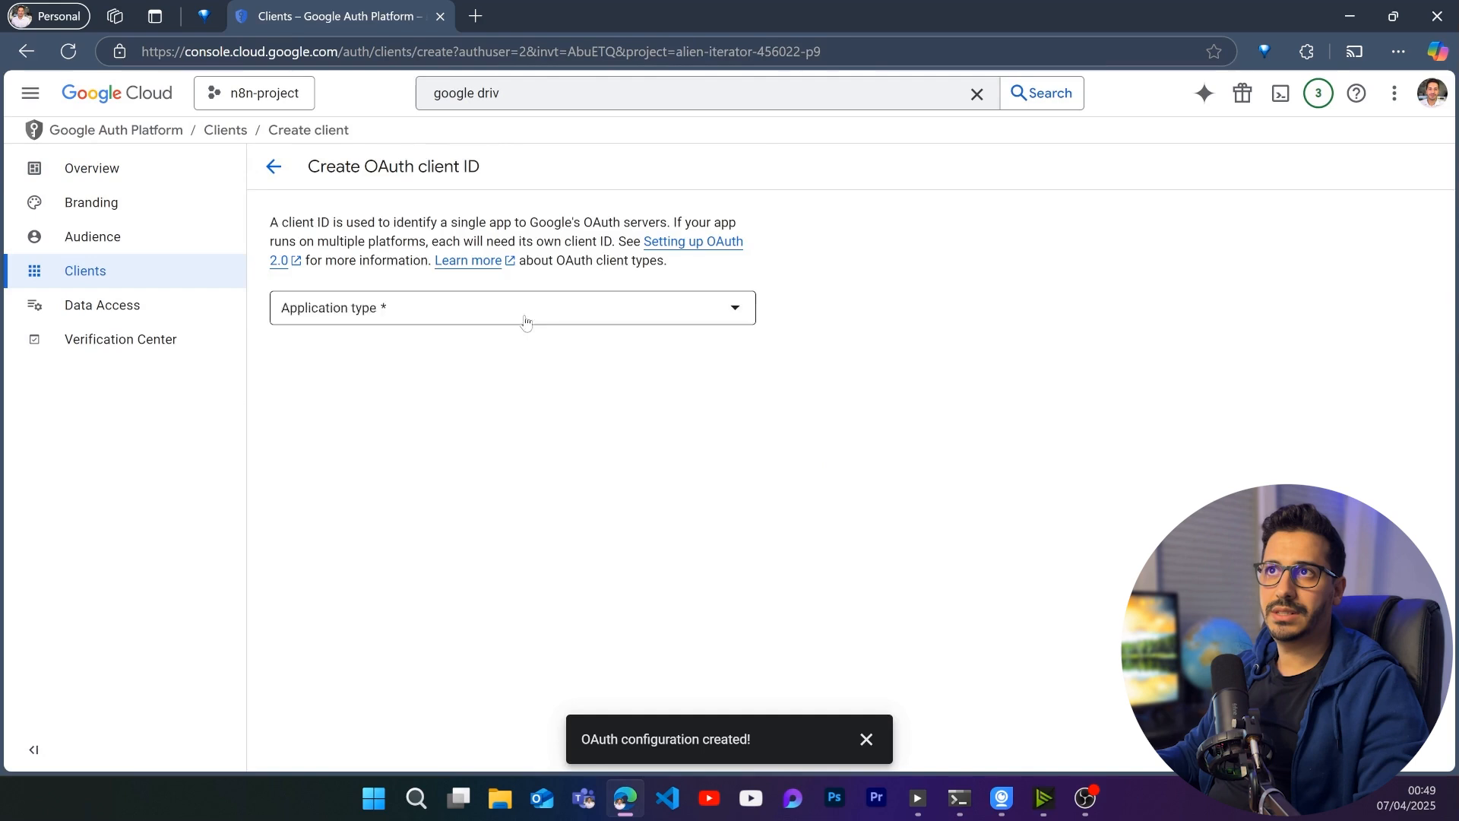
click(510, 307)
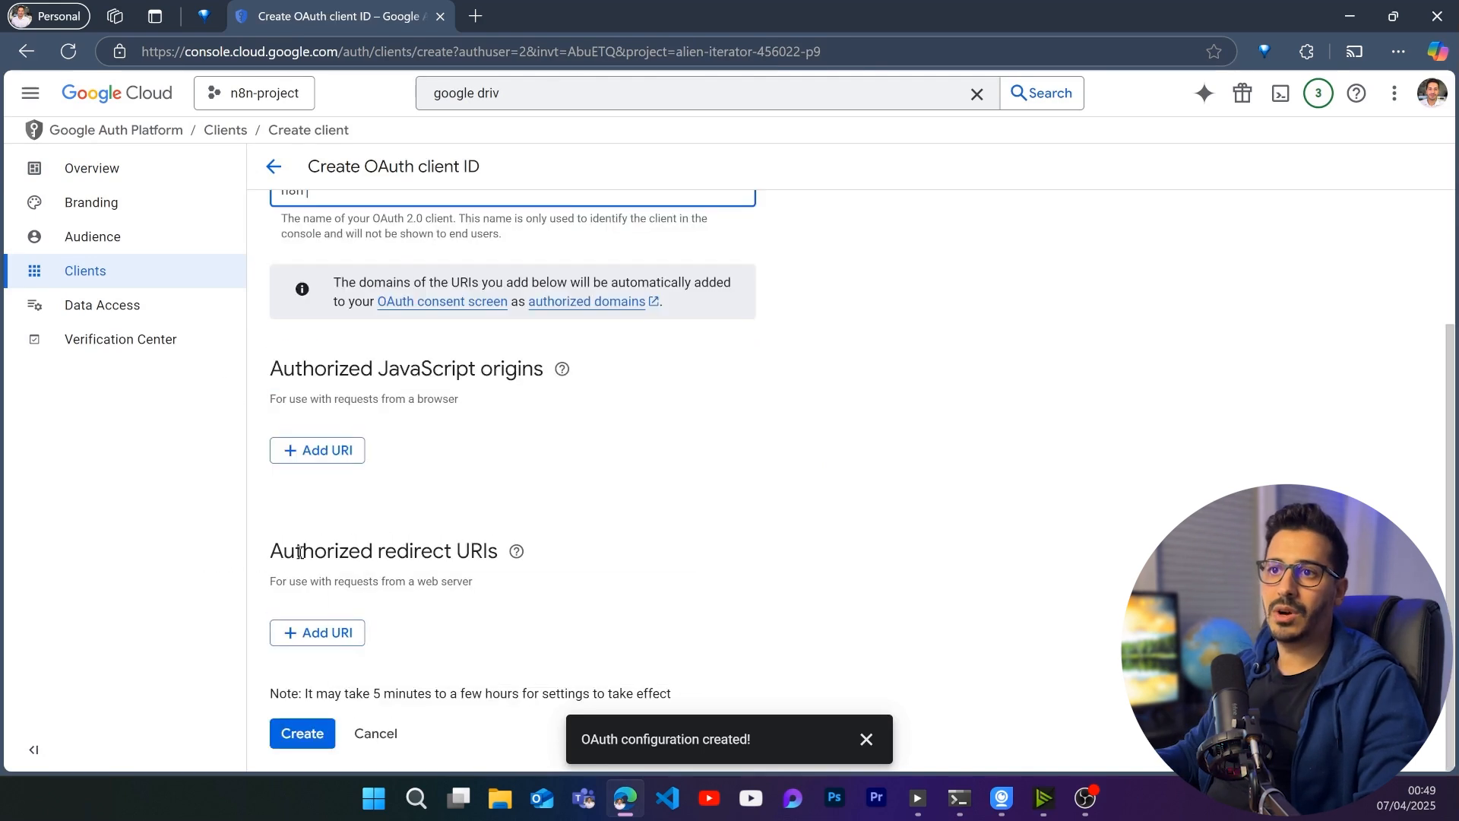
click(316, 631)
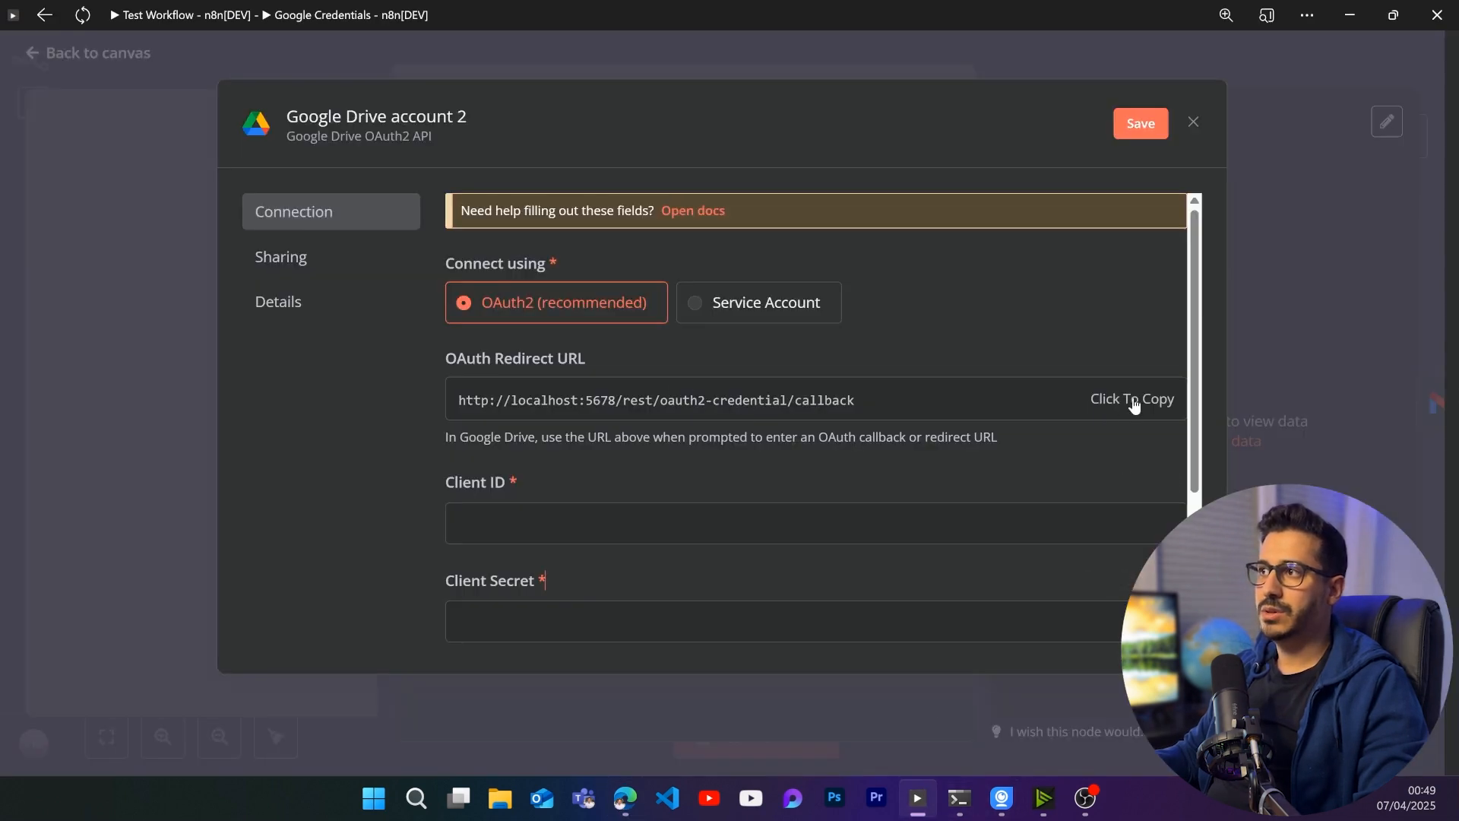
click(1132, 399)
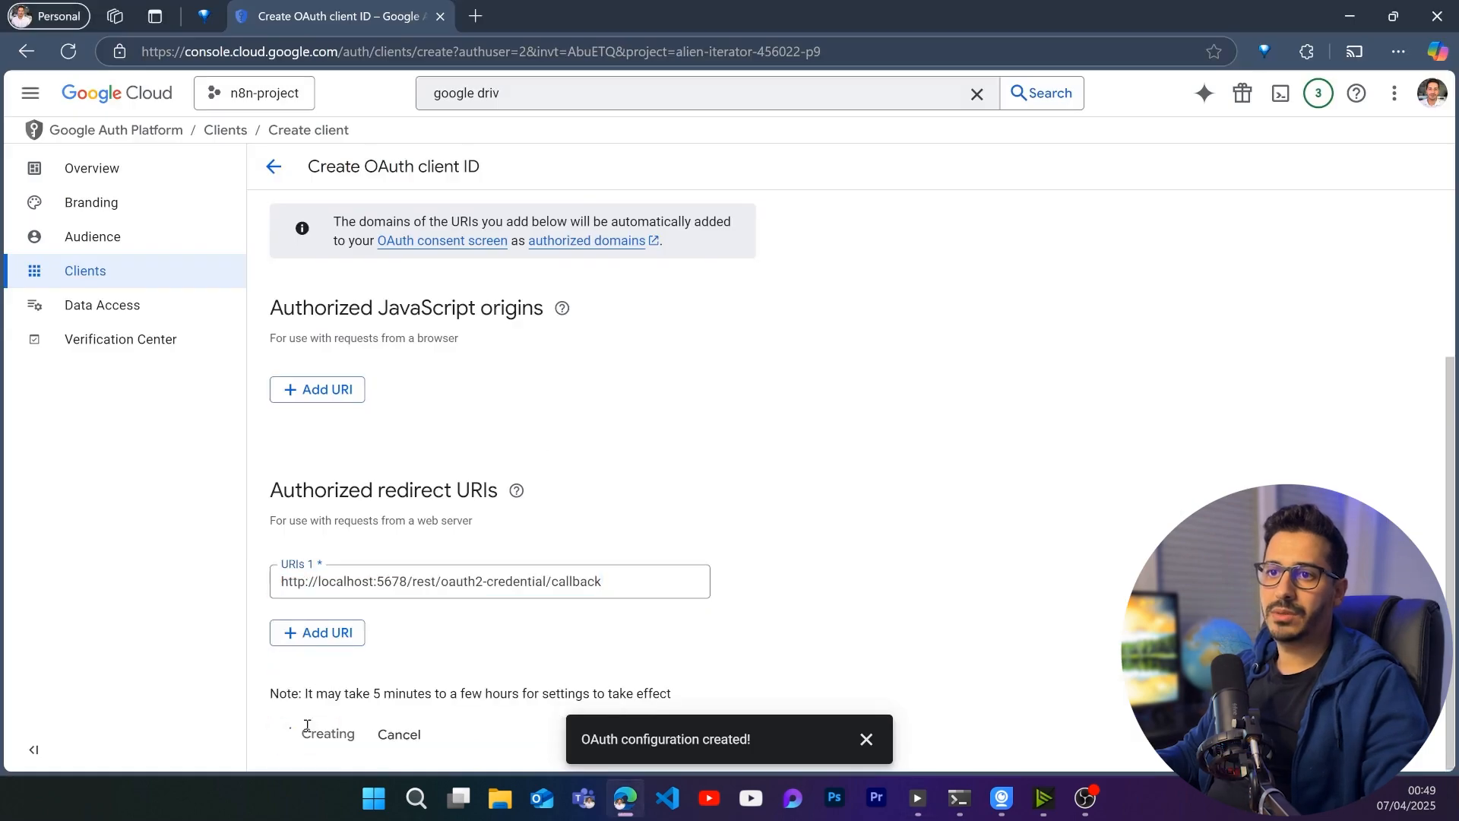
Add the localhost n8n callback as redirect URI and create the client.
click(328, 733)
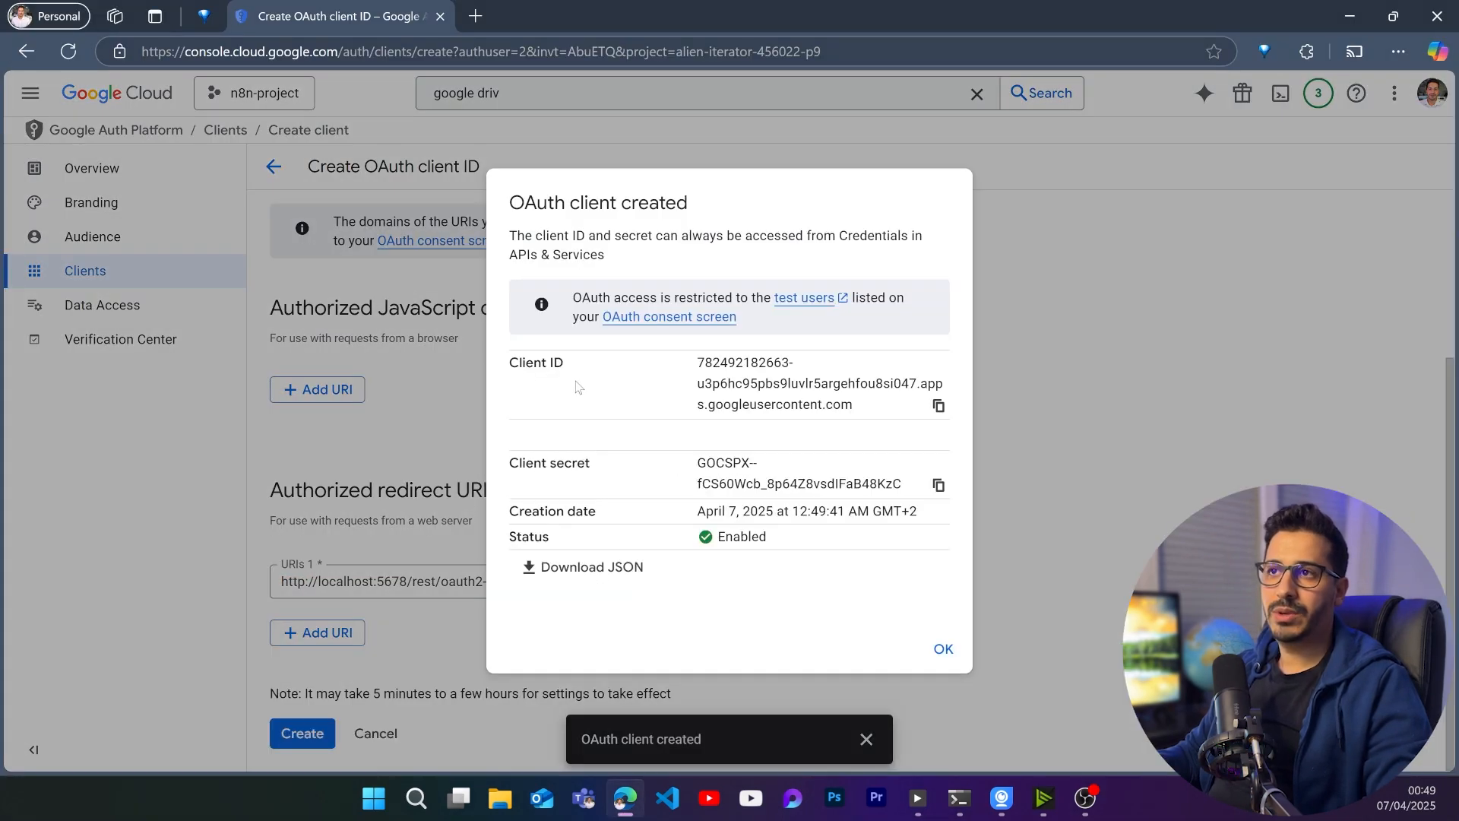
mouse_move(938, 408)
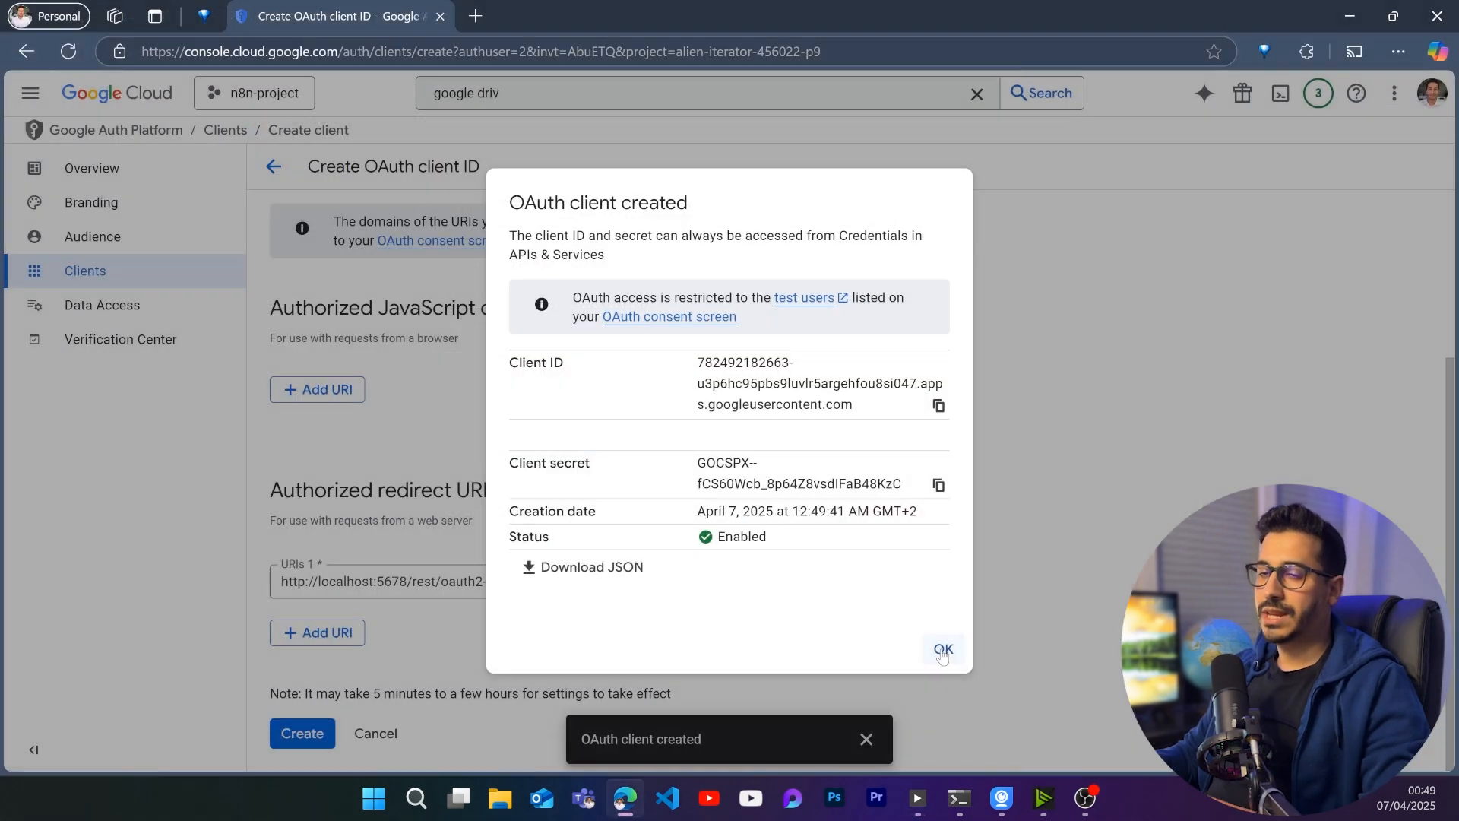
click(942, 650)
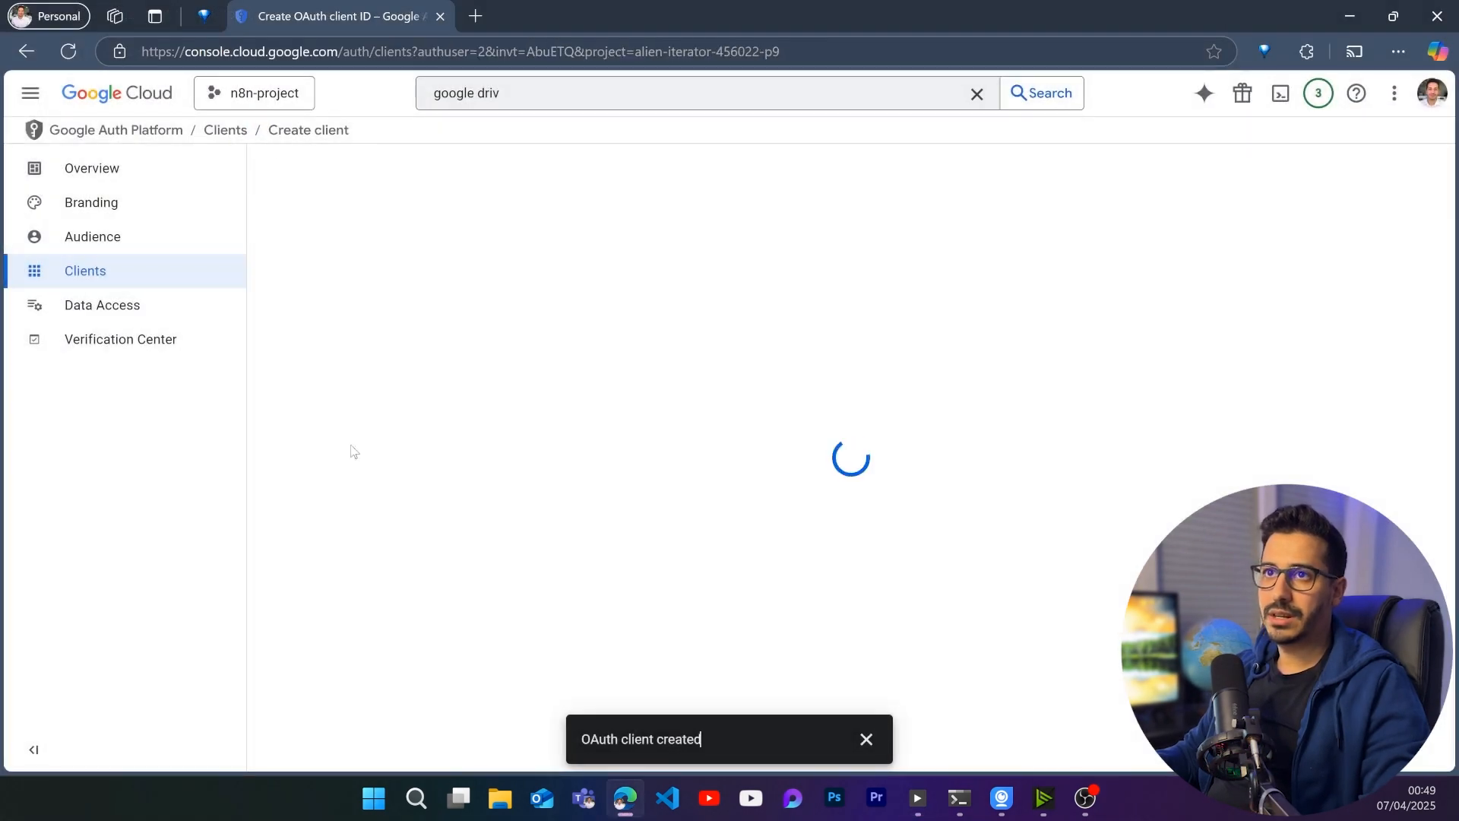
click(92, 237)
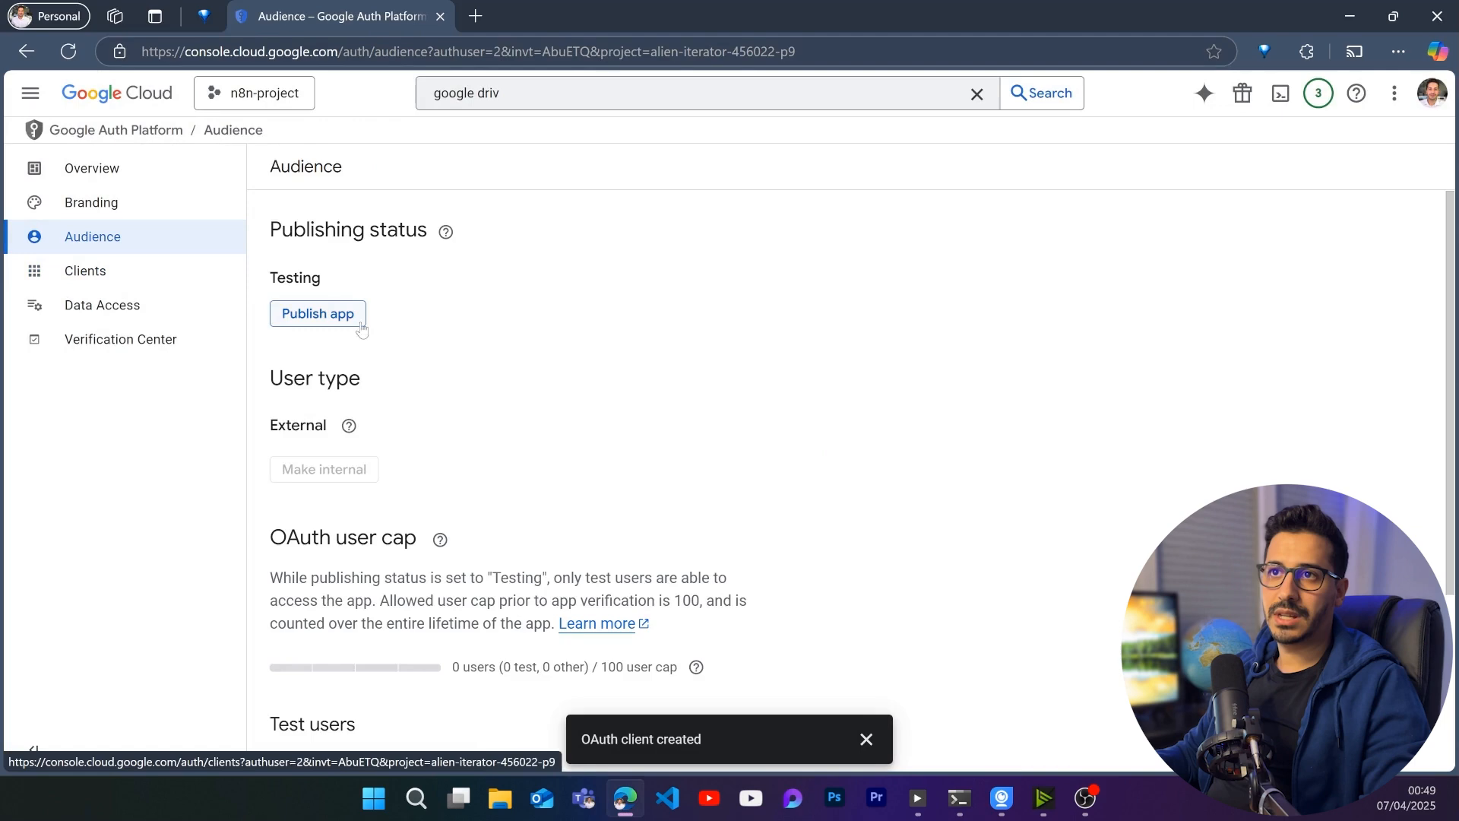
click(324, 524)
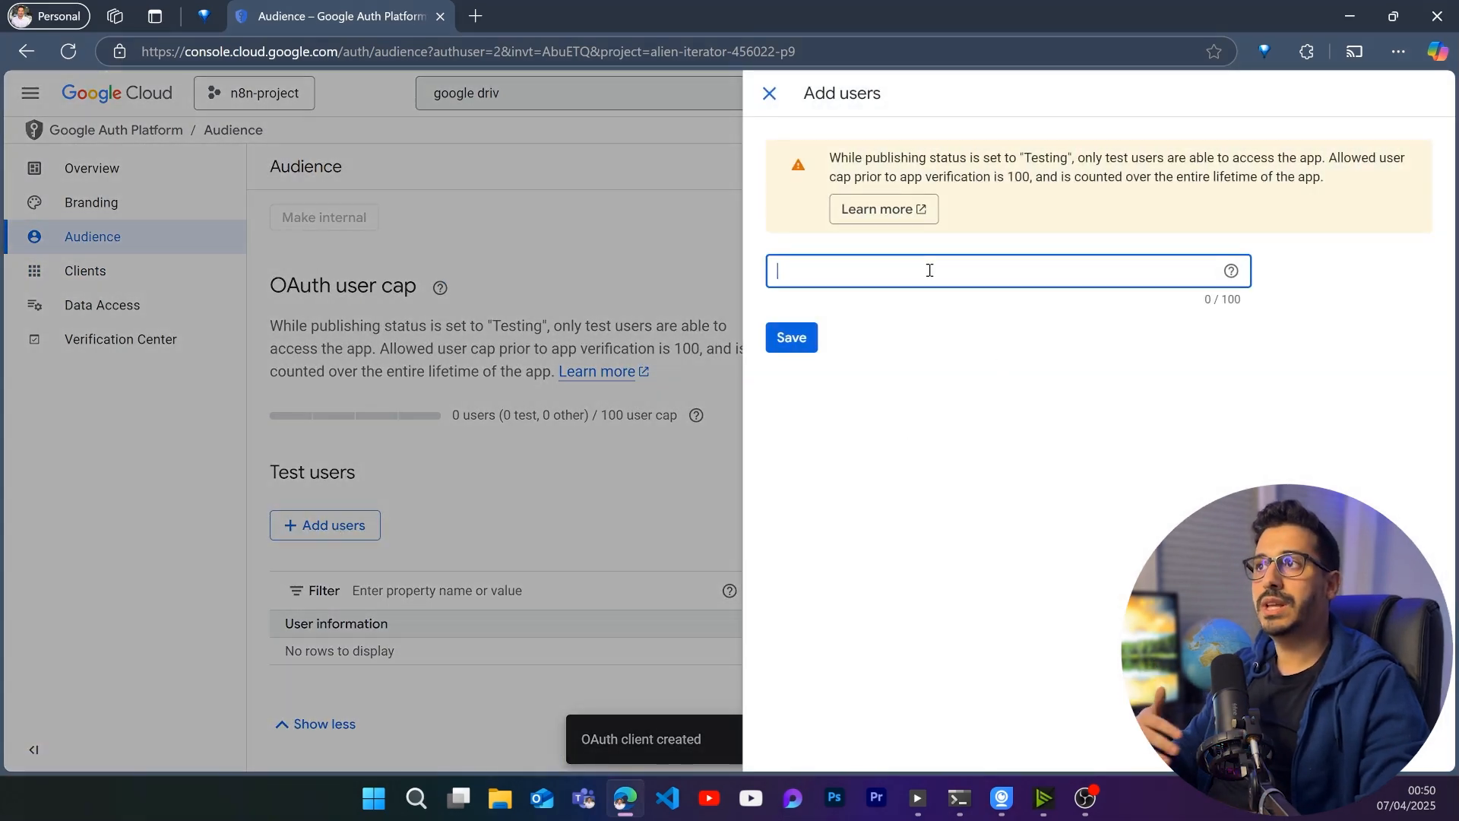
text(re)
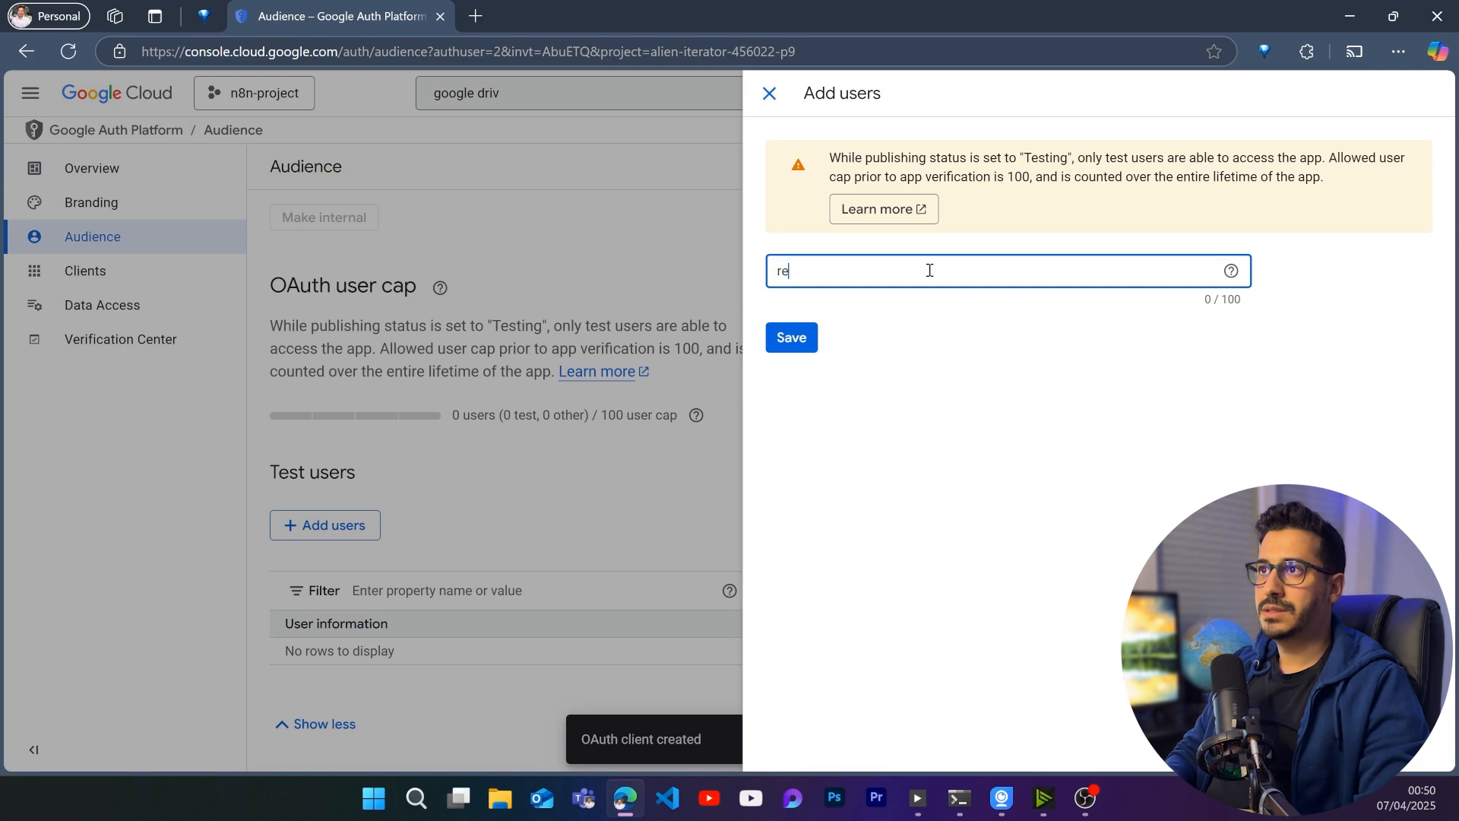
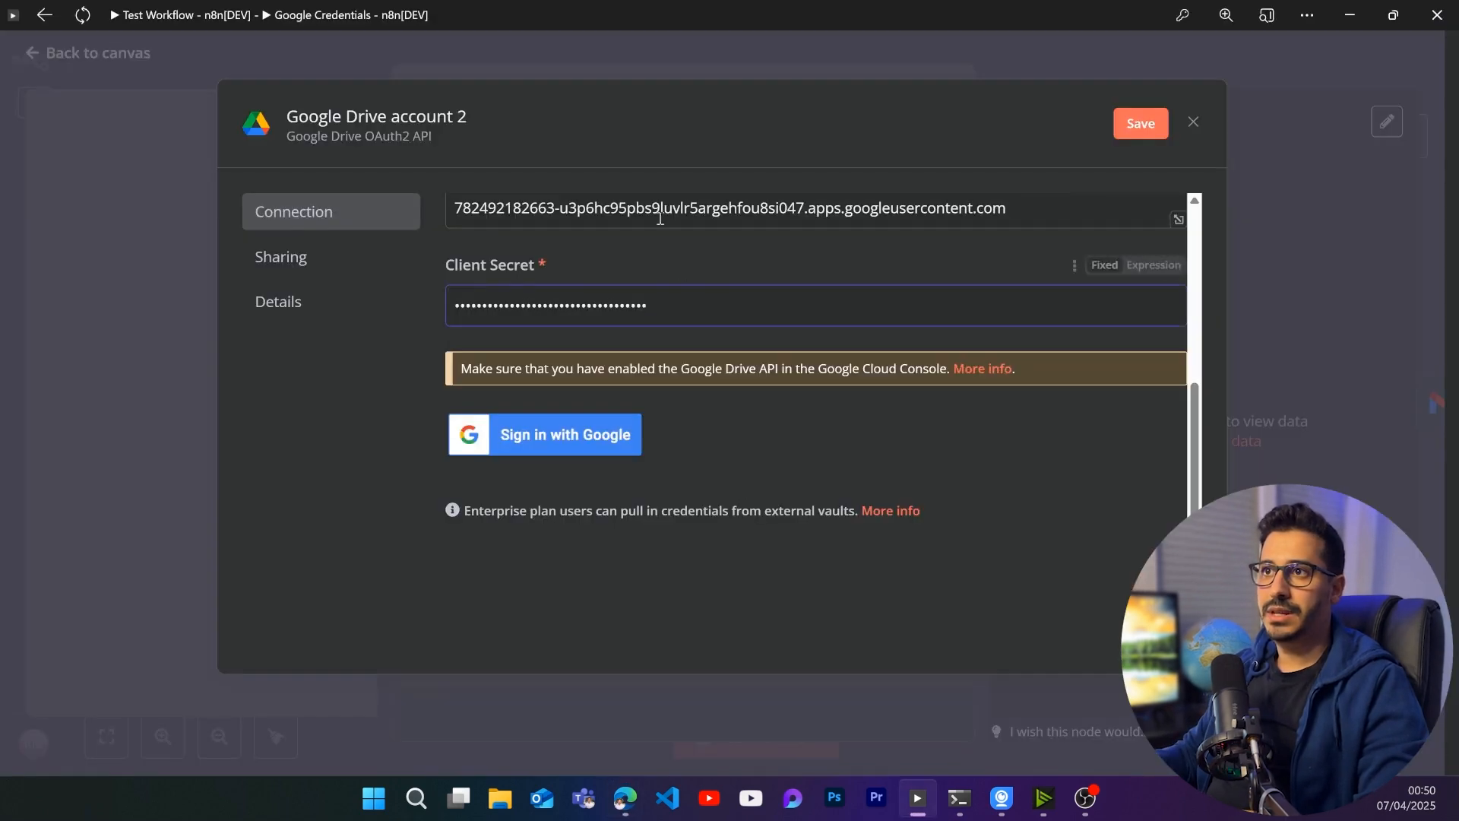
Save the Drive credential and sign in with Google, granting Drive access.
click(1139, 123)
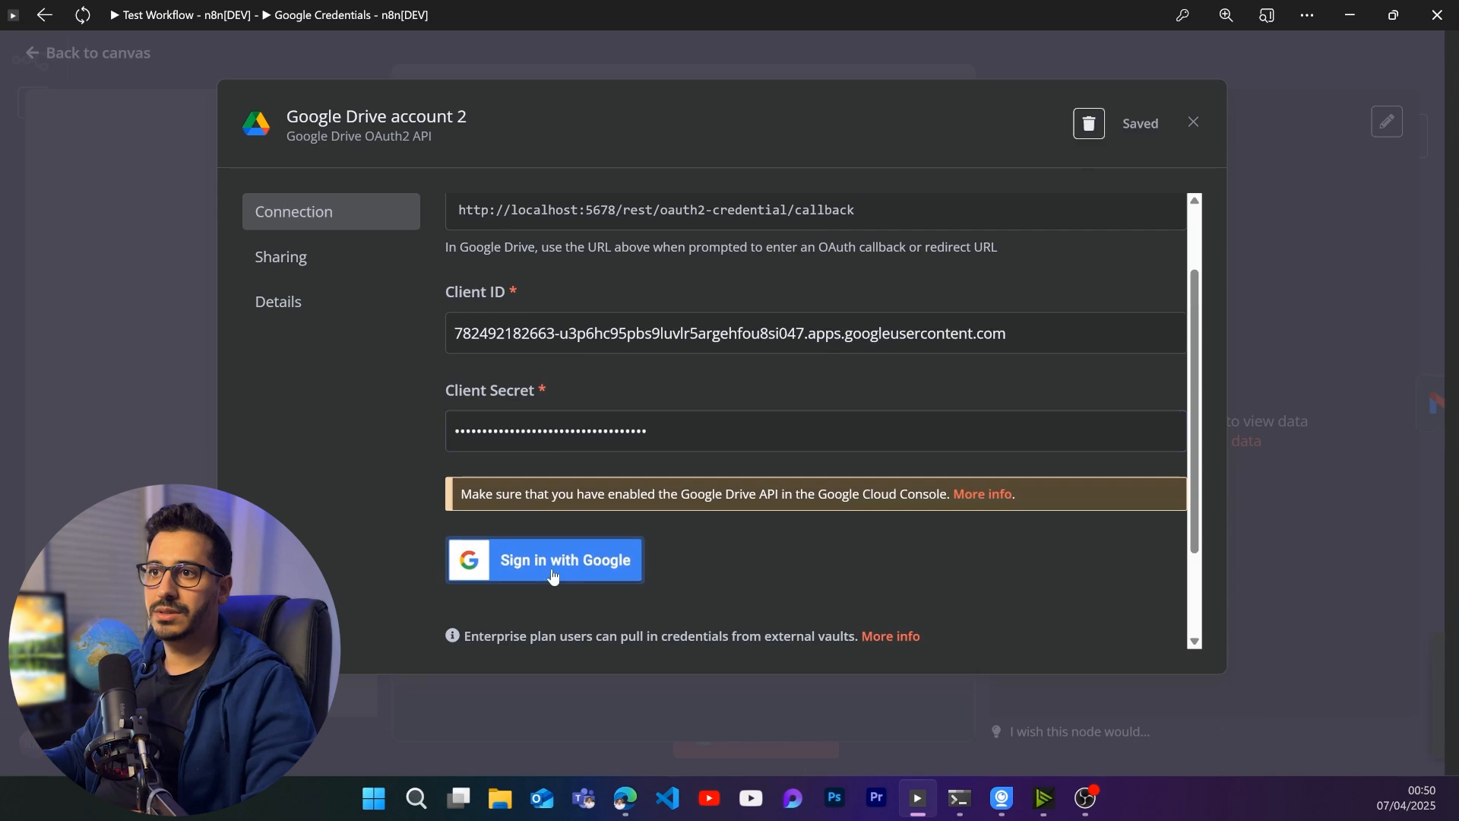
click(544, 560)
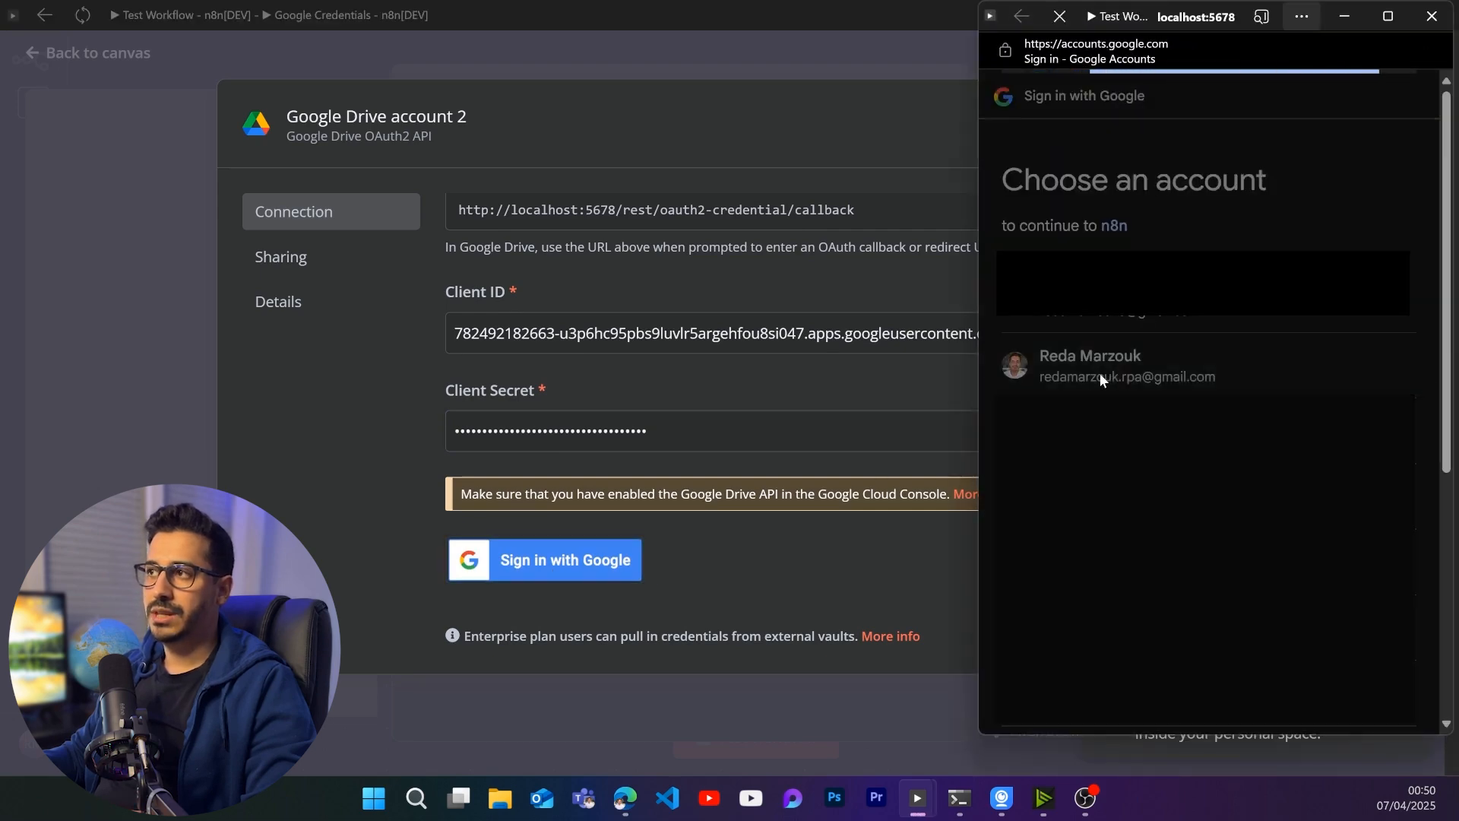
click(1107, 365)
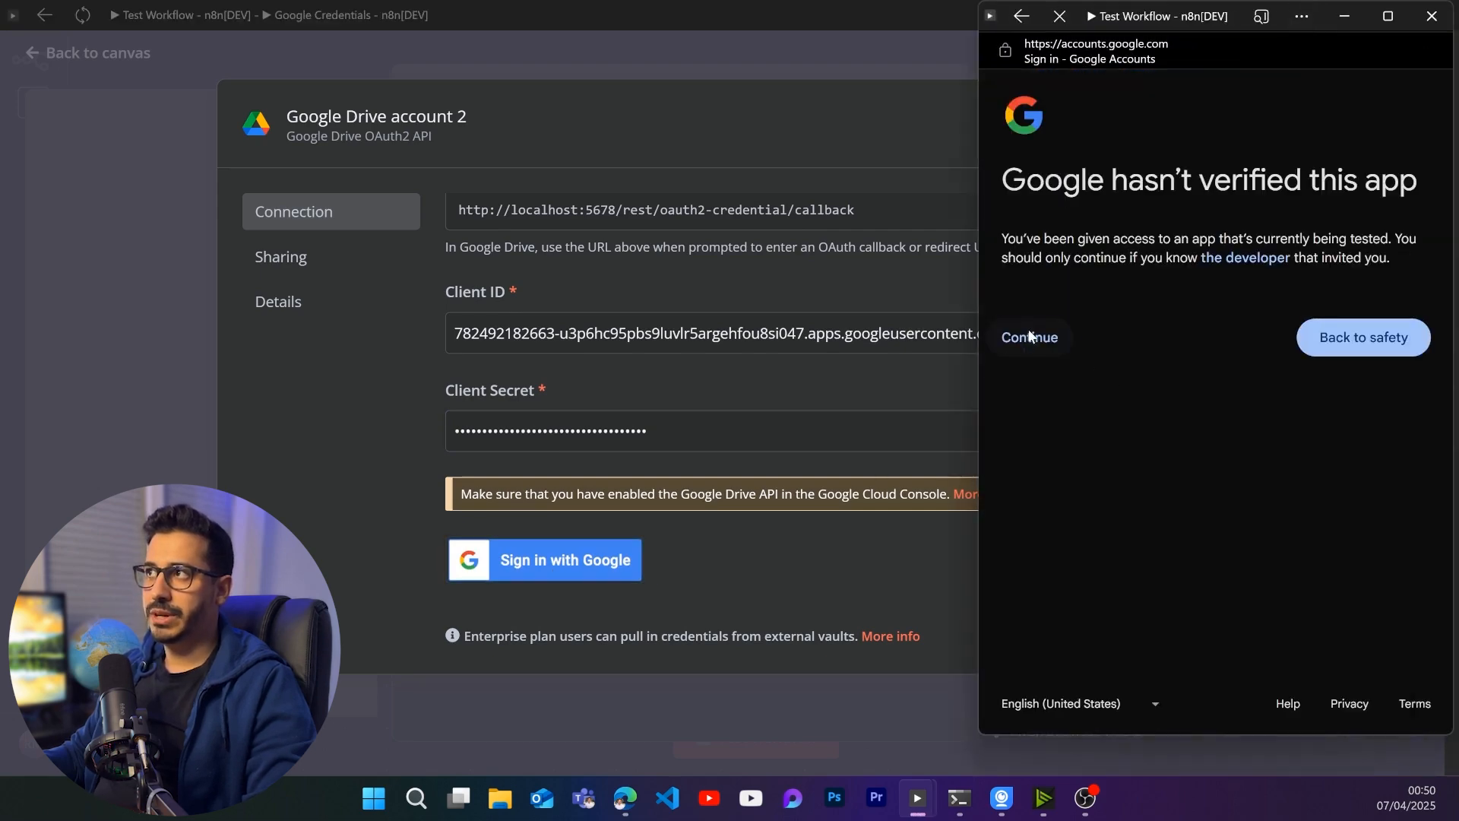
click(1029, 337)
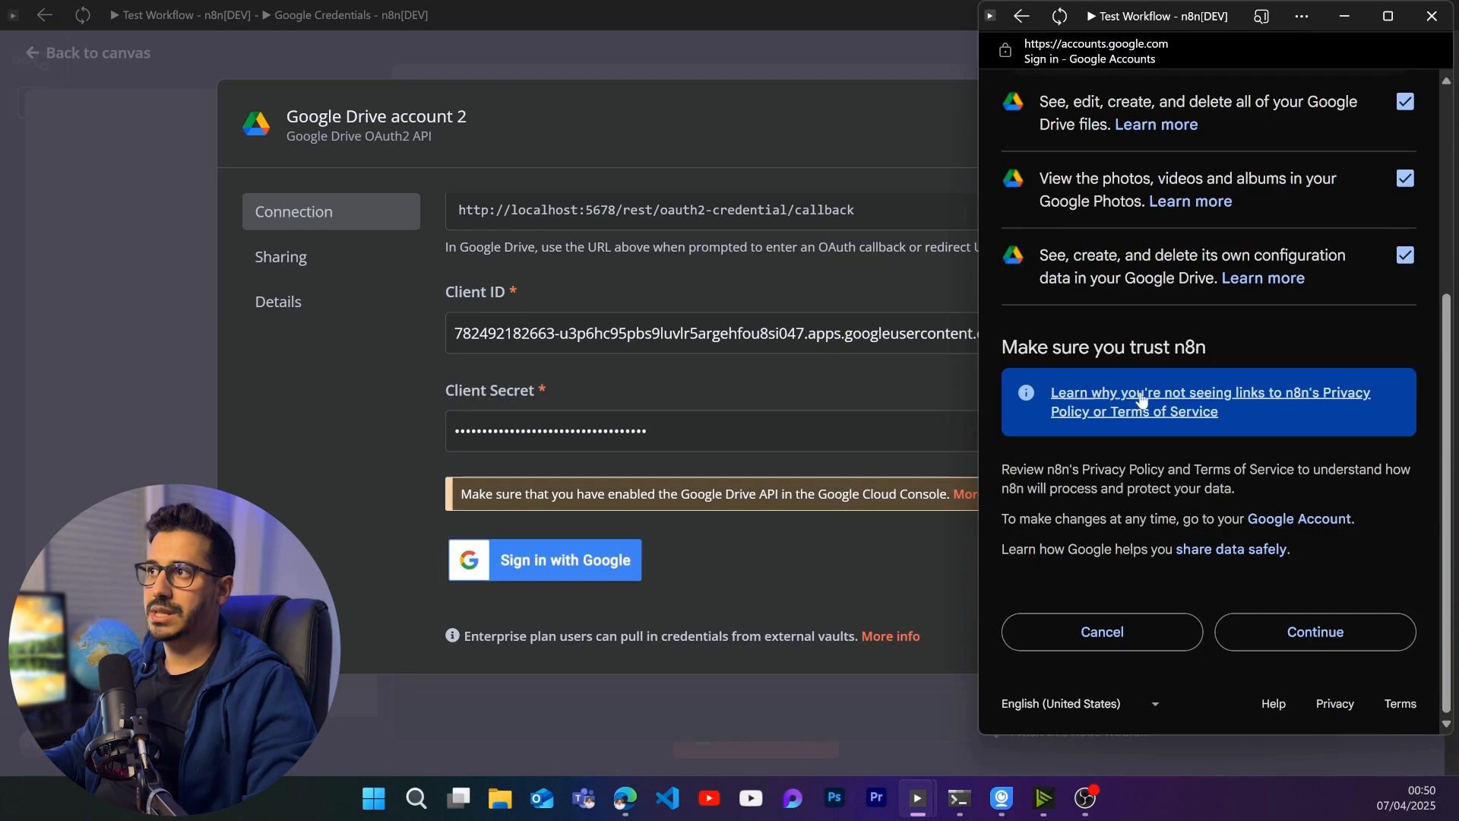
click(1313, 631)
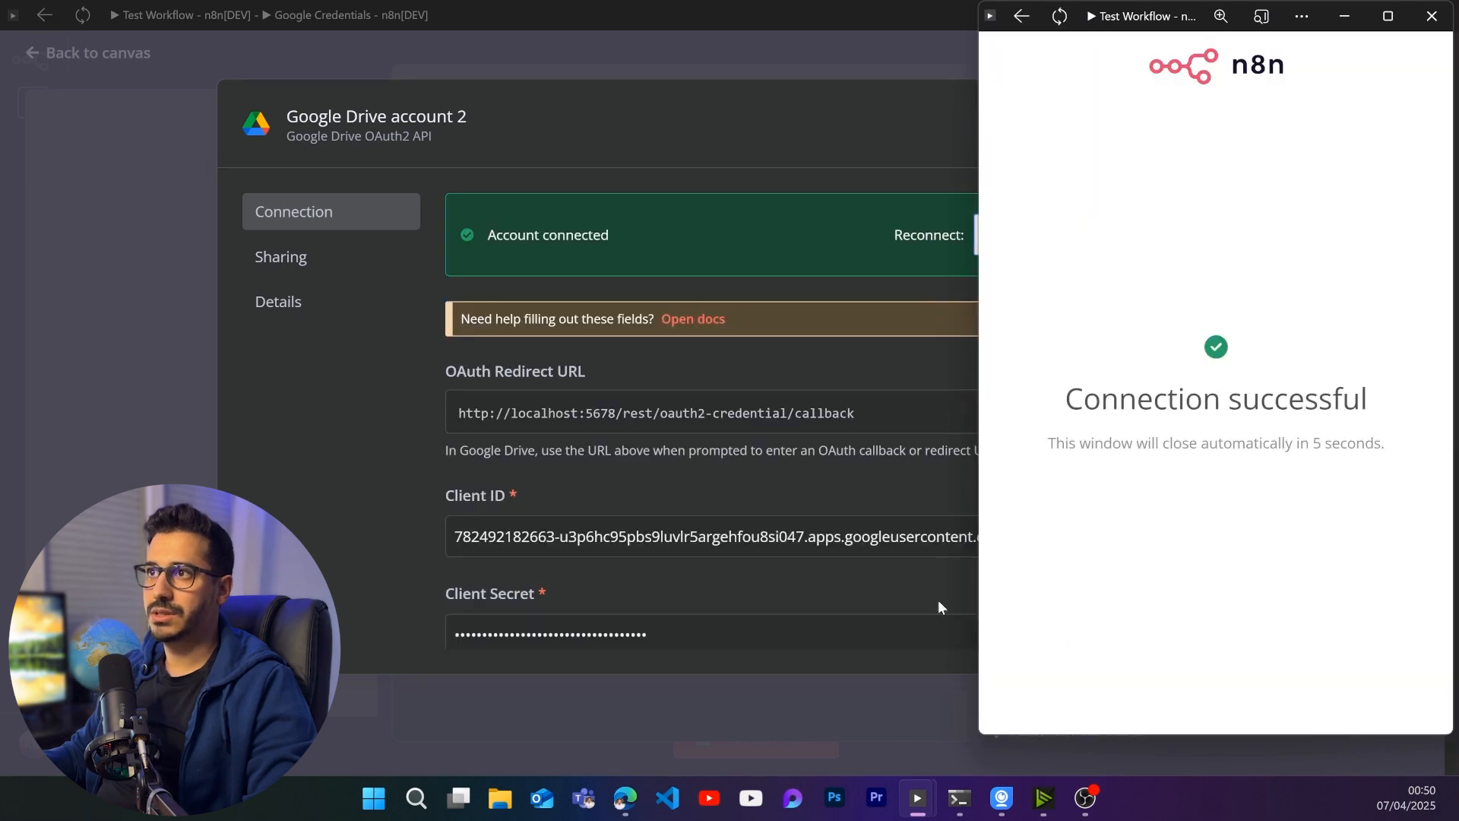
mouse_move(985, 361)
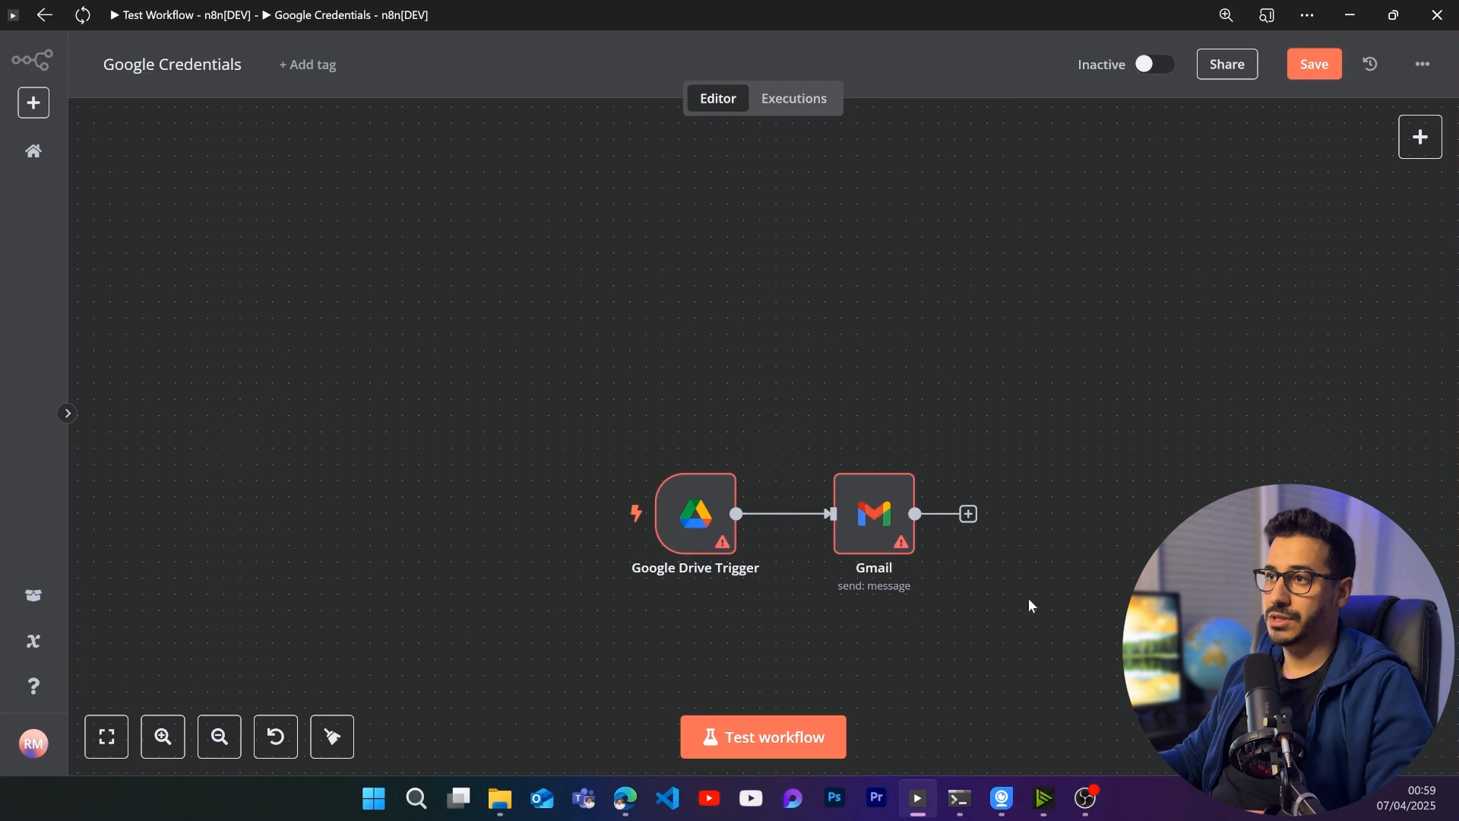
mouse_move(880, 555)
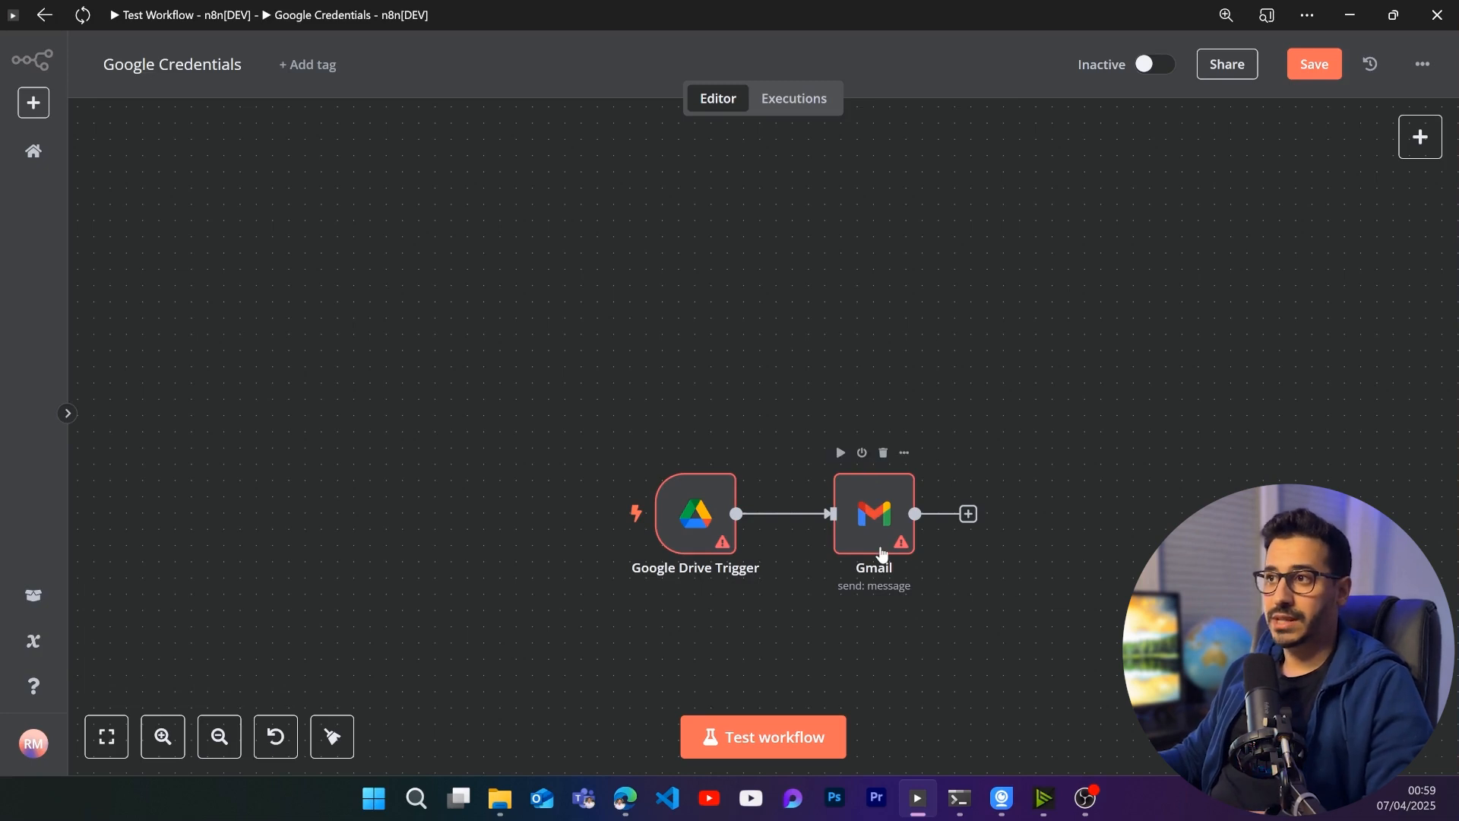
mouse_move(898, 512)
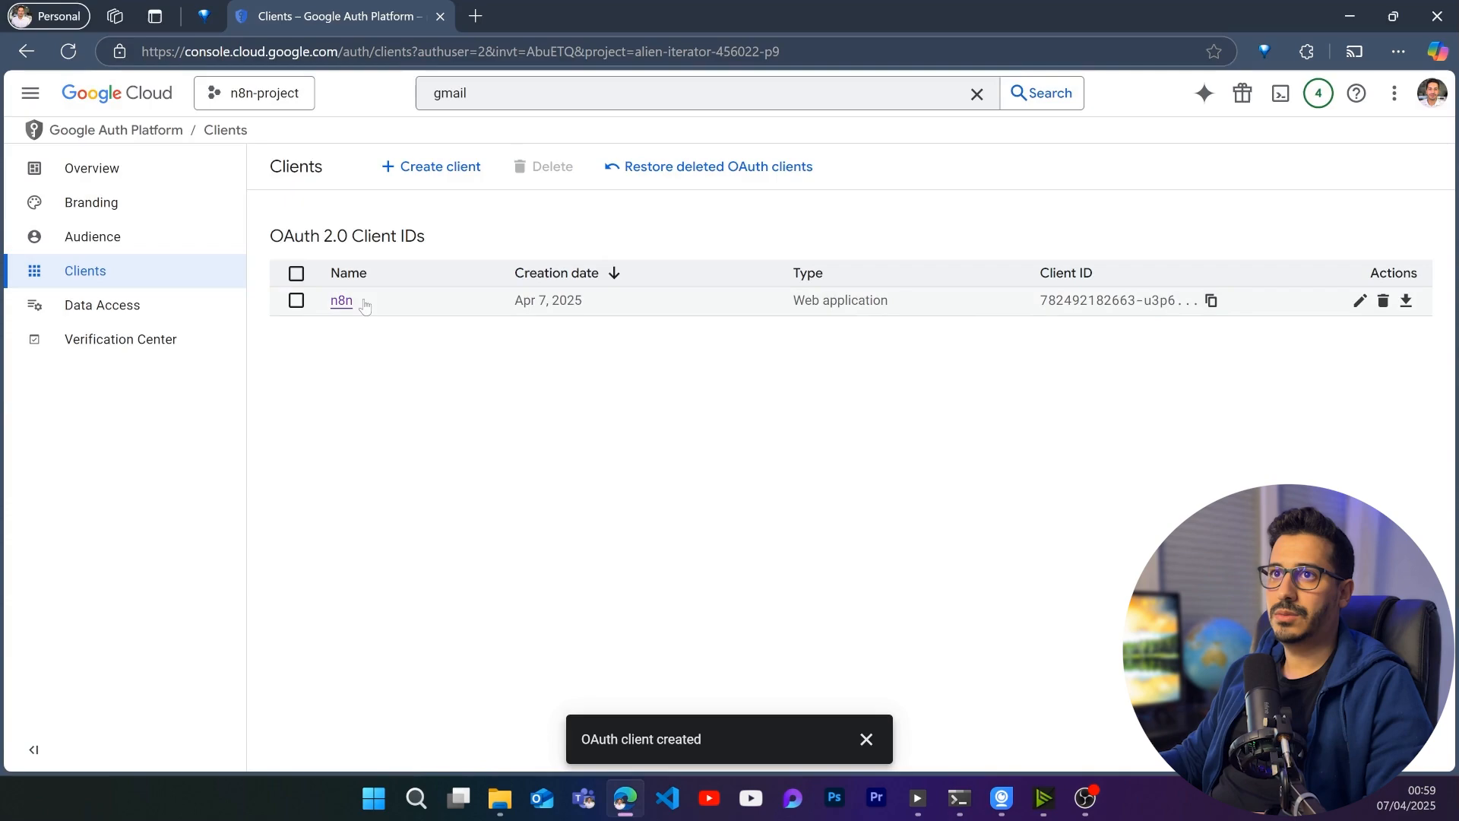
Copy the n8n client secret, then find and enable the Gmail API.
click(341, 301)
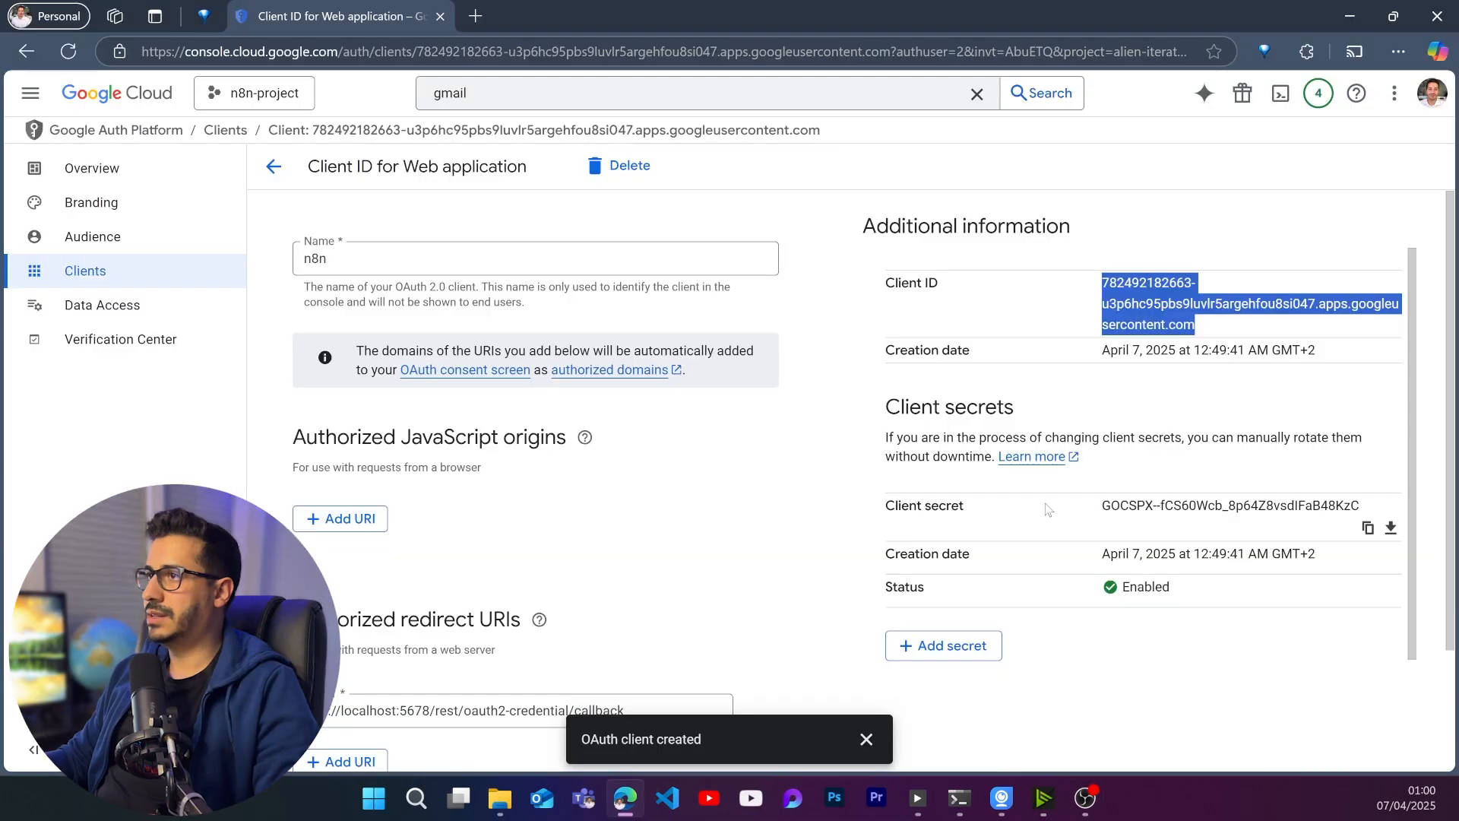
click(1368, 528)
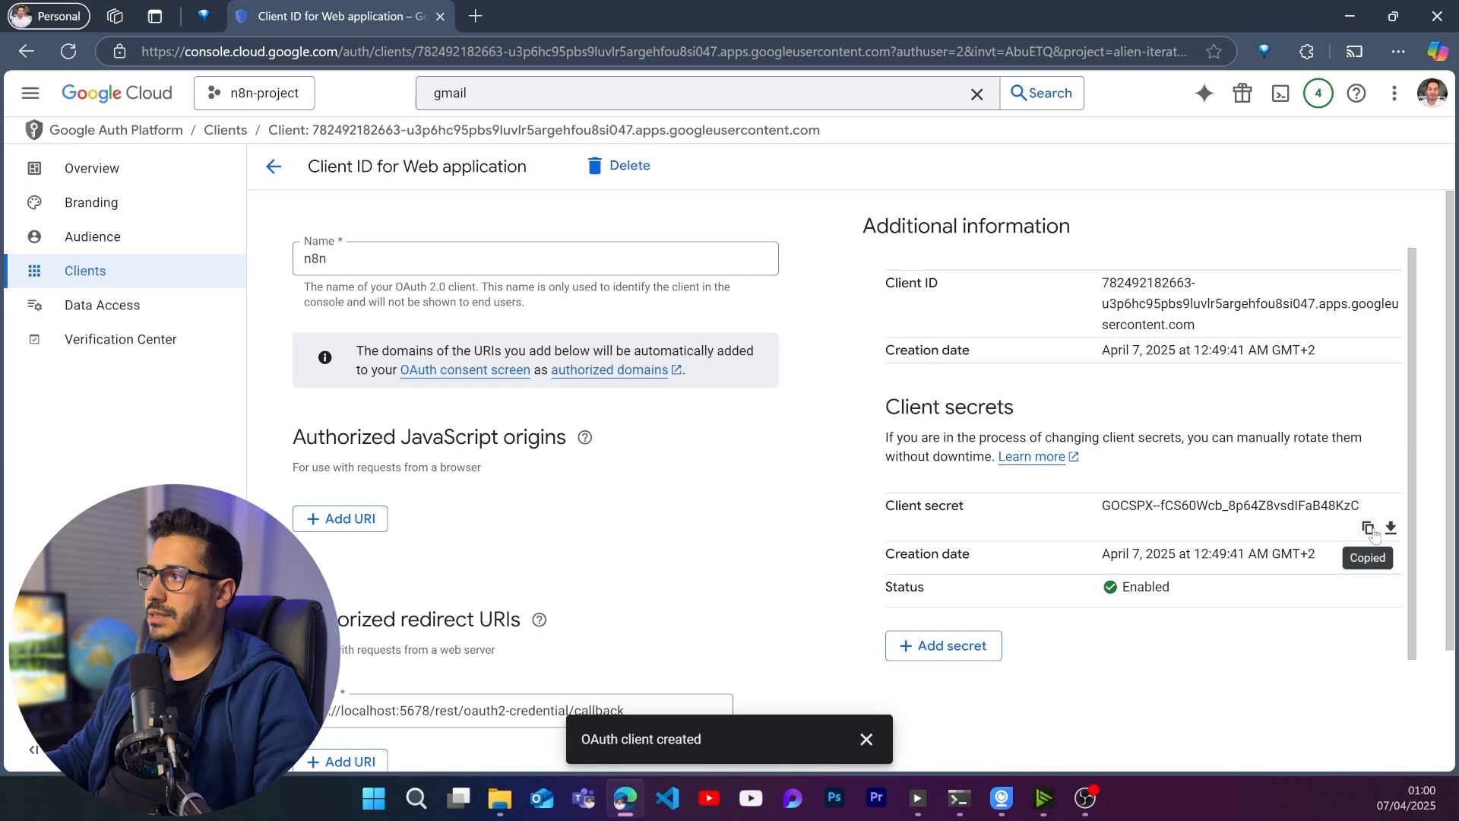
mouse_move(747, 614)
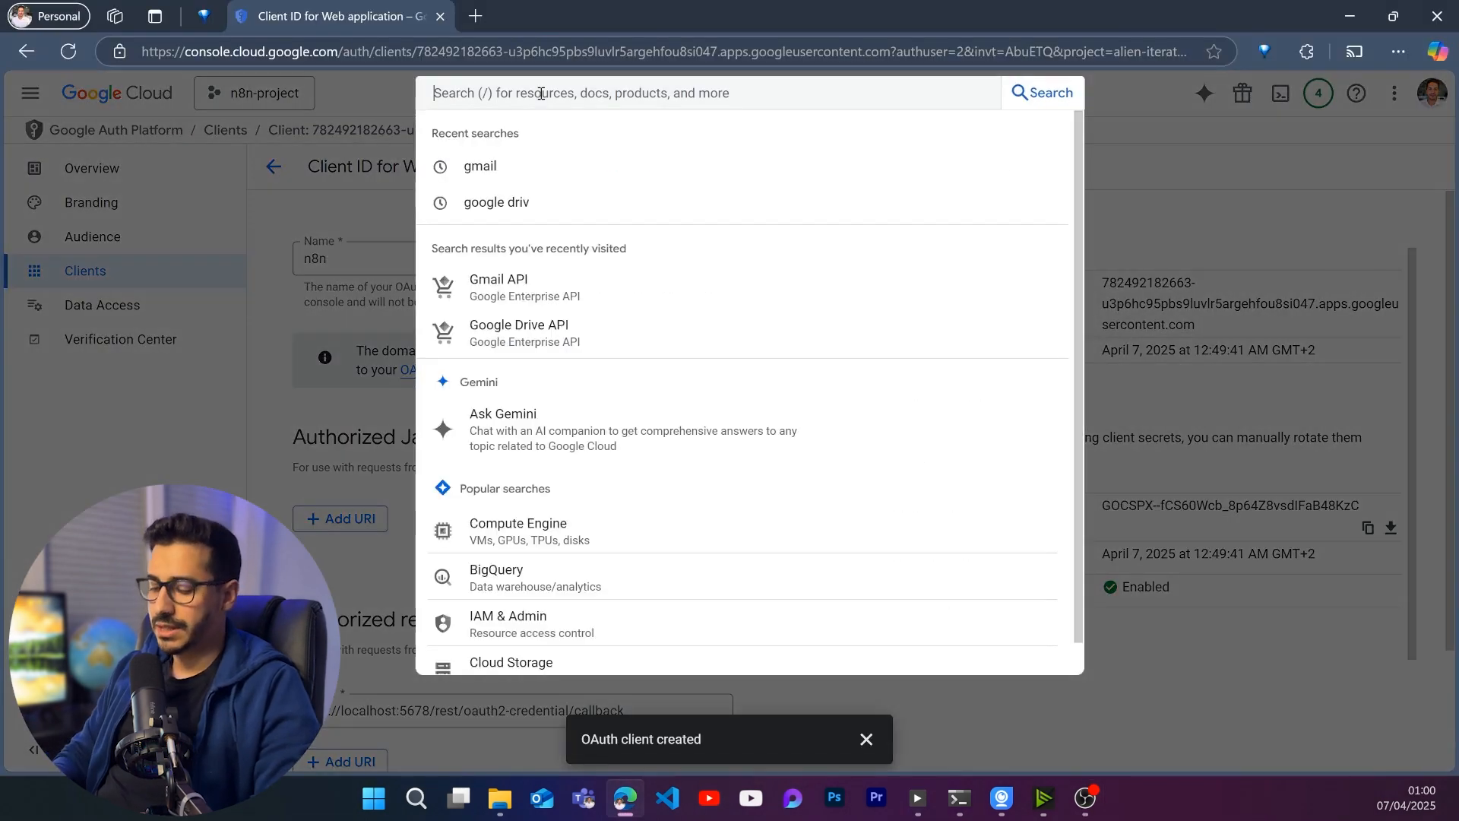
text(gmail api)
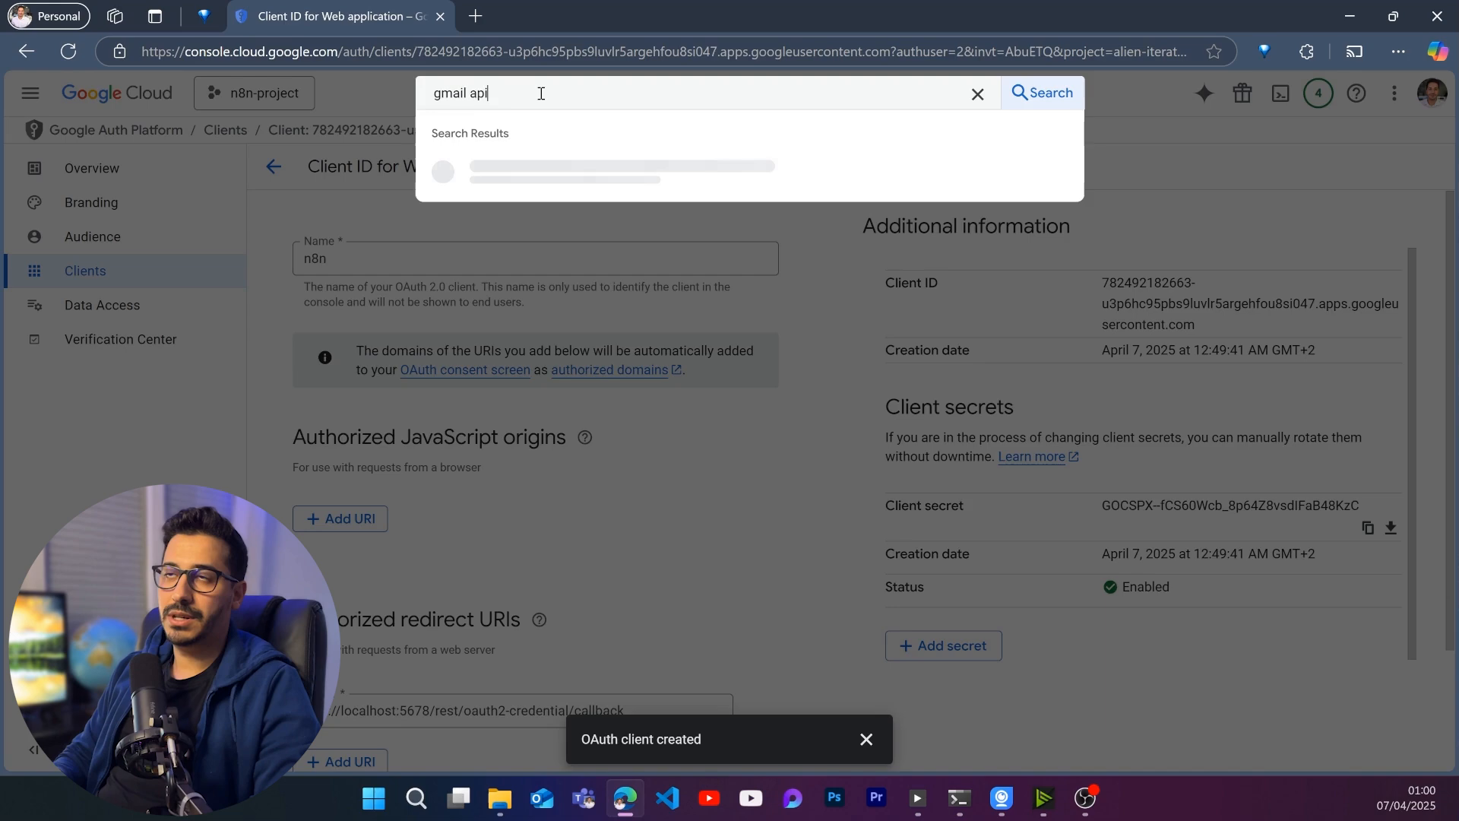
click(621, 165)
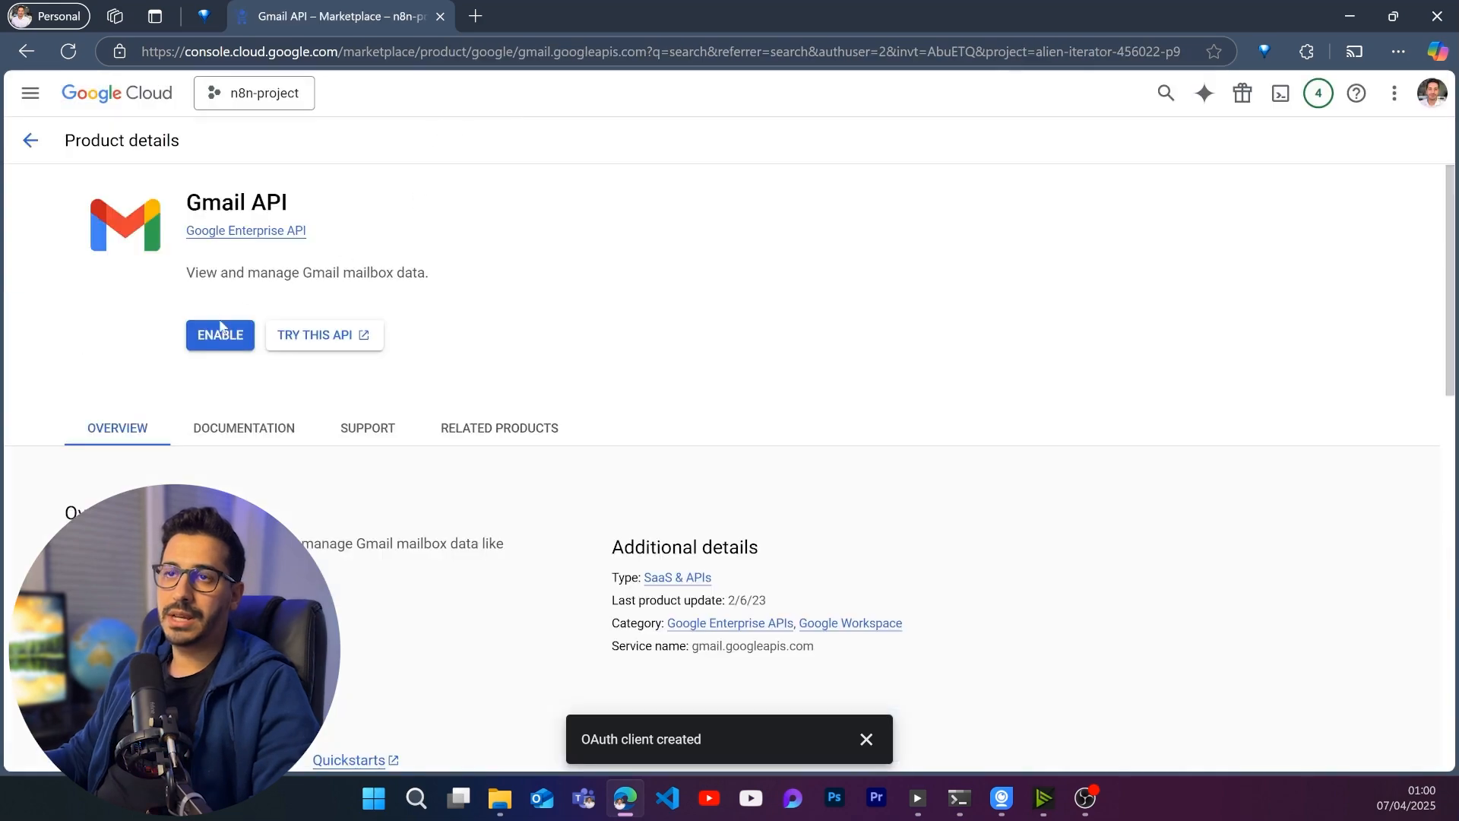
click(220, 335)
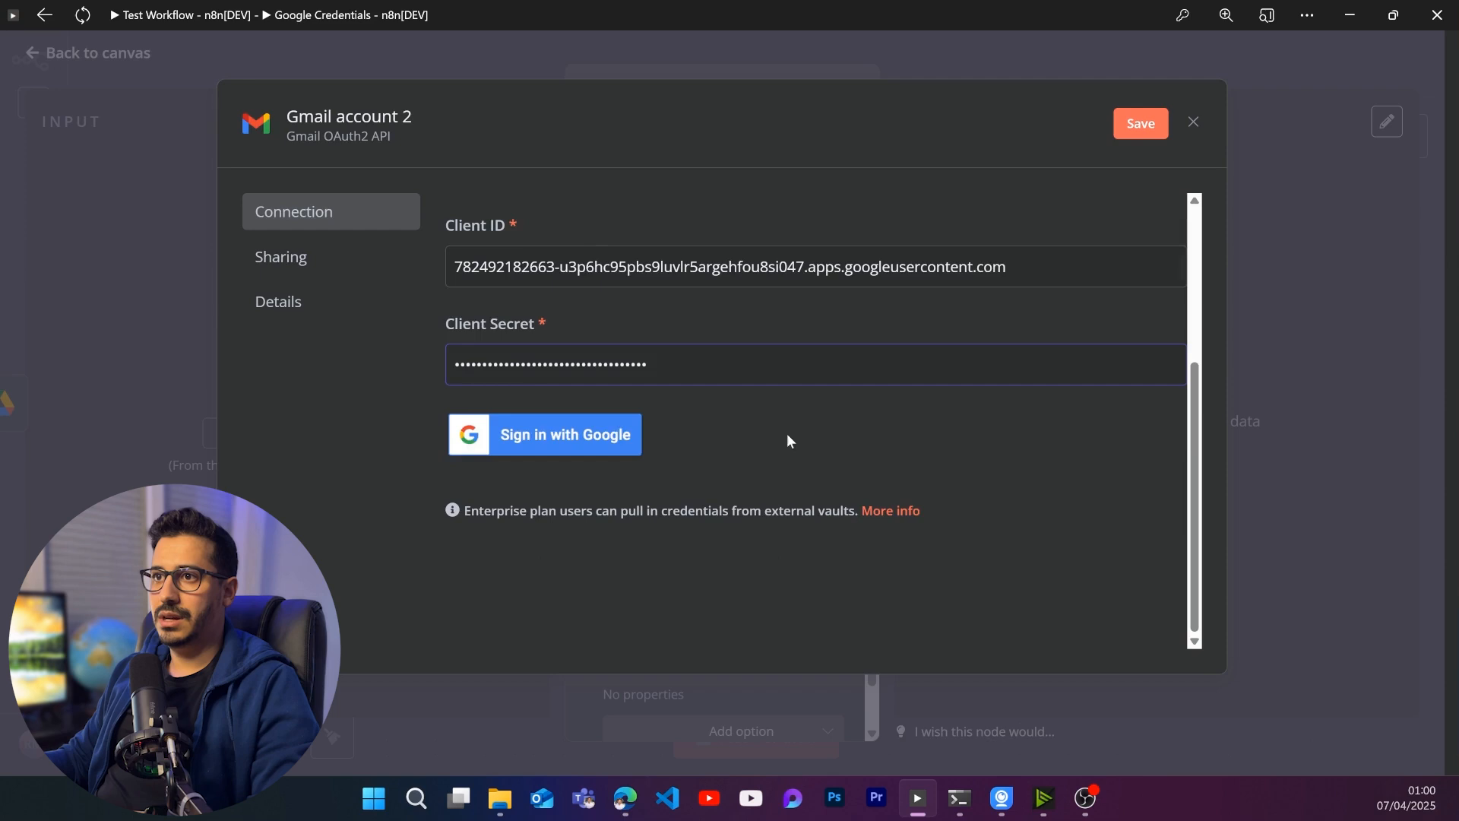
Sign the Gmail credential in with Google, passing the warning and granting Gmail permissions.
click(544, 435)
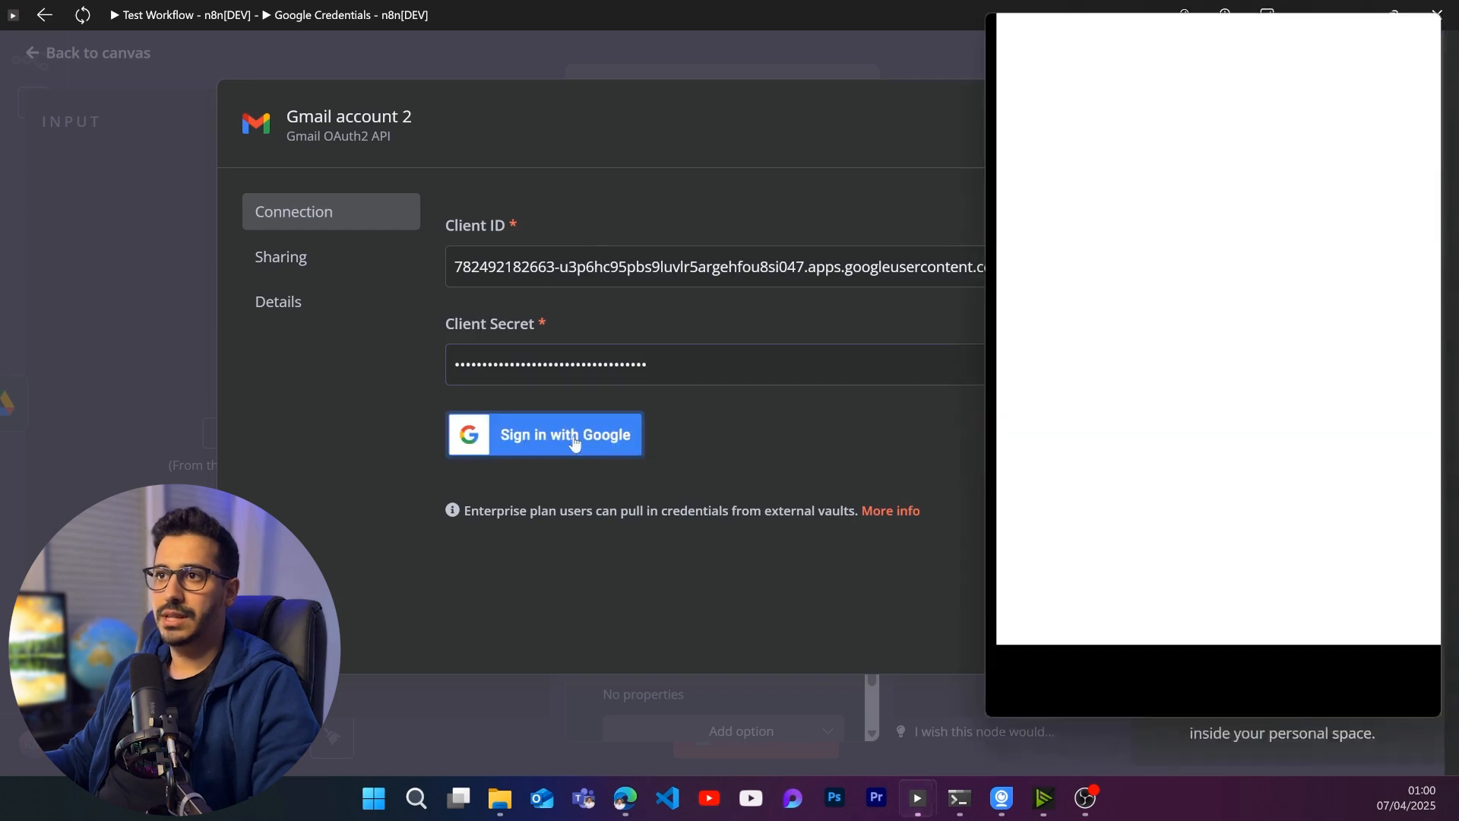
click(544, 435)
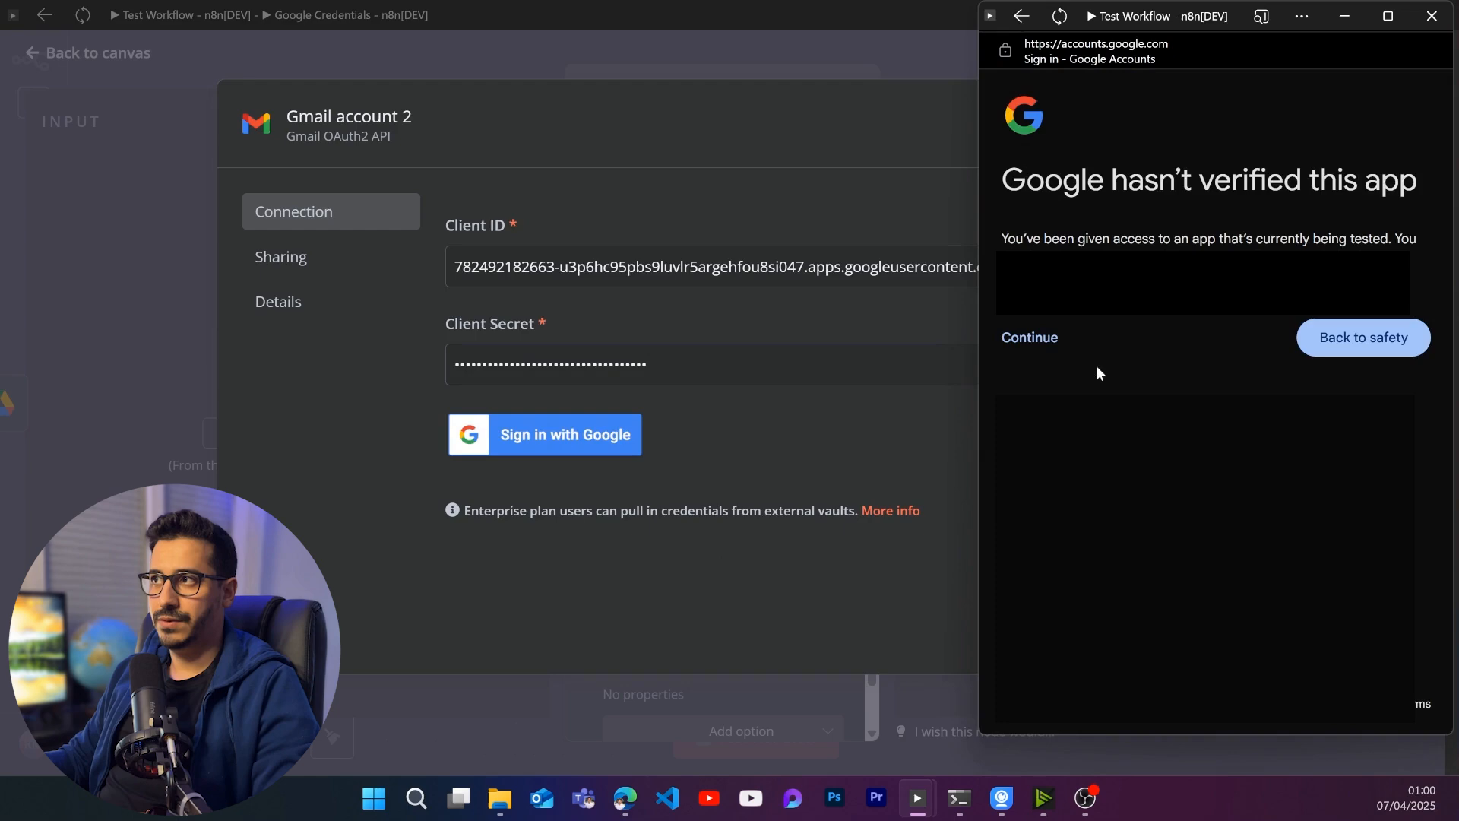
click(1029, 336)
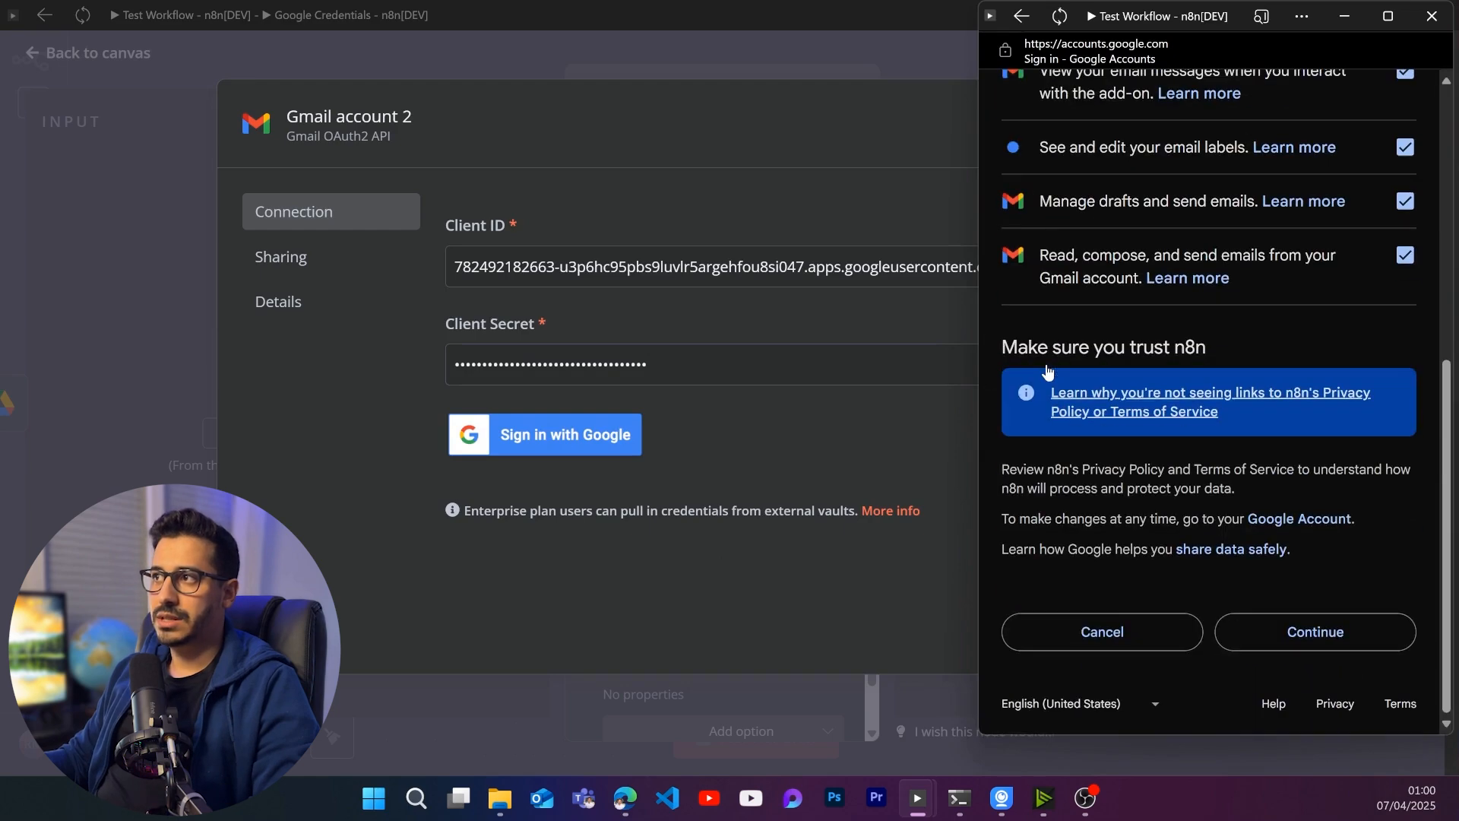
click(1313, 631)
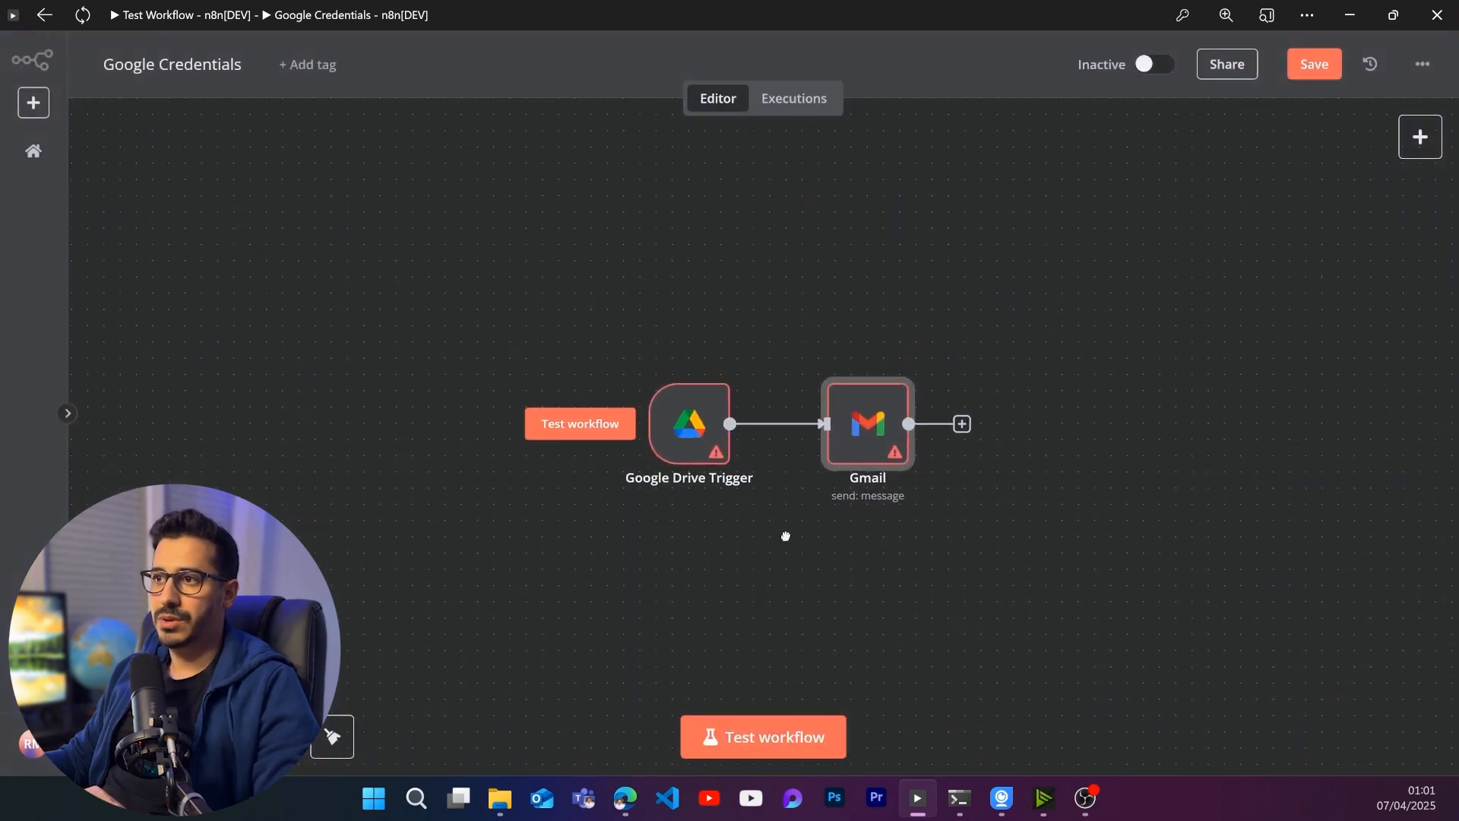
Set the Google Drive Trigger to watch the Listing folder for File Created events.
double_click(690, 424)
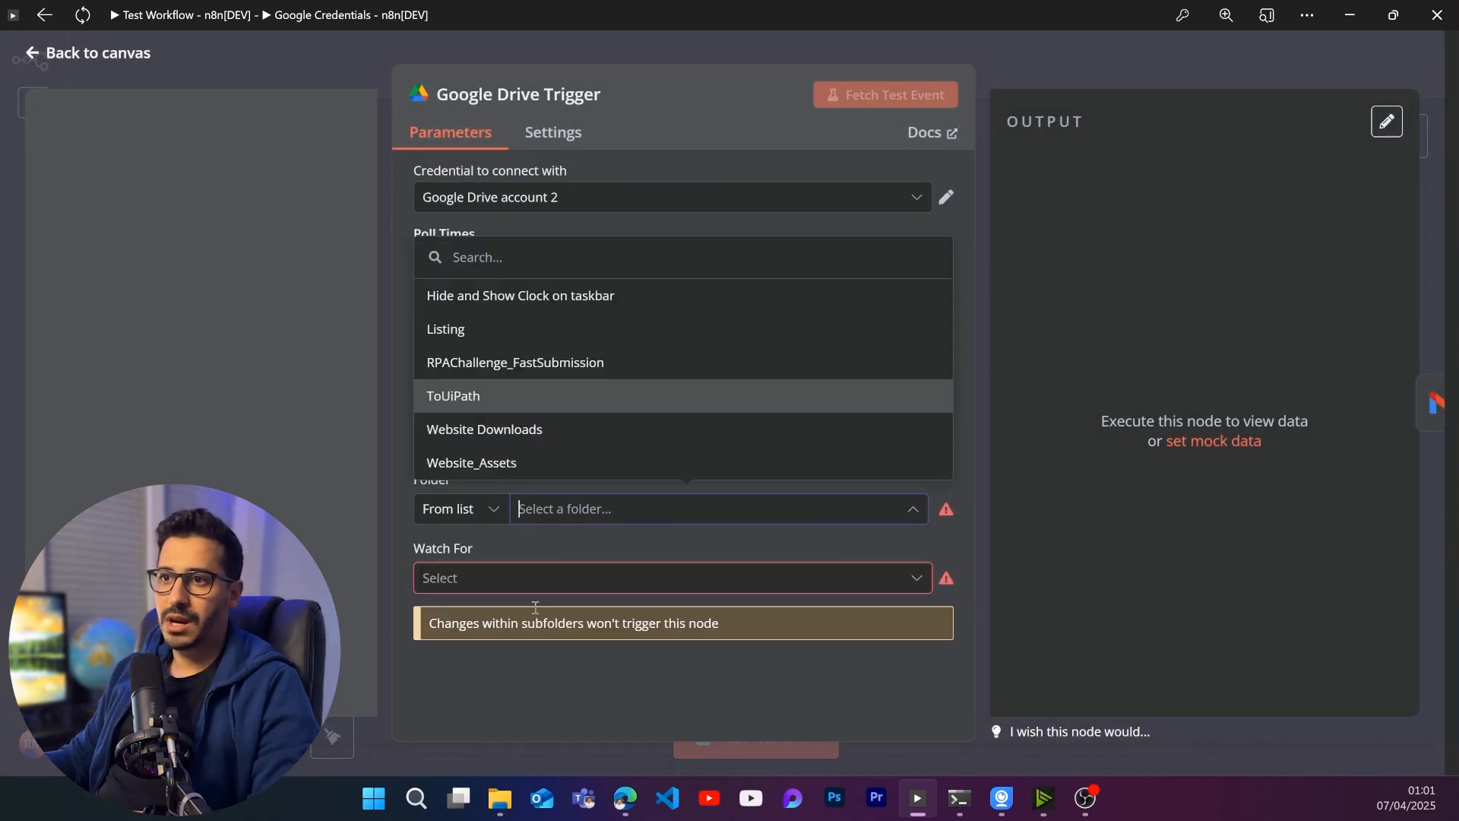
click(446, 328)
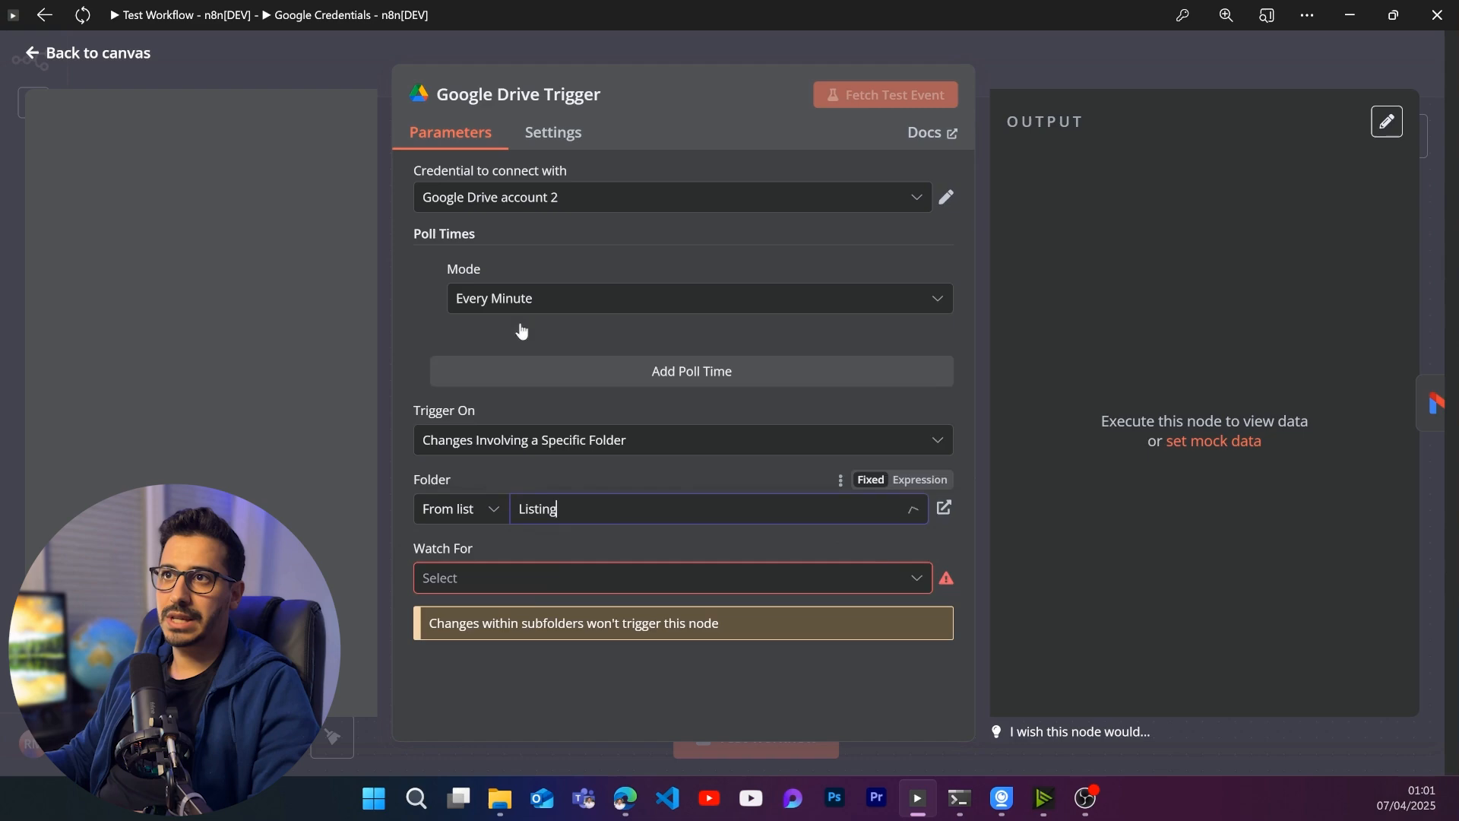
click(670, 577)
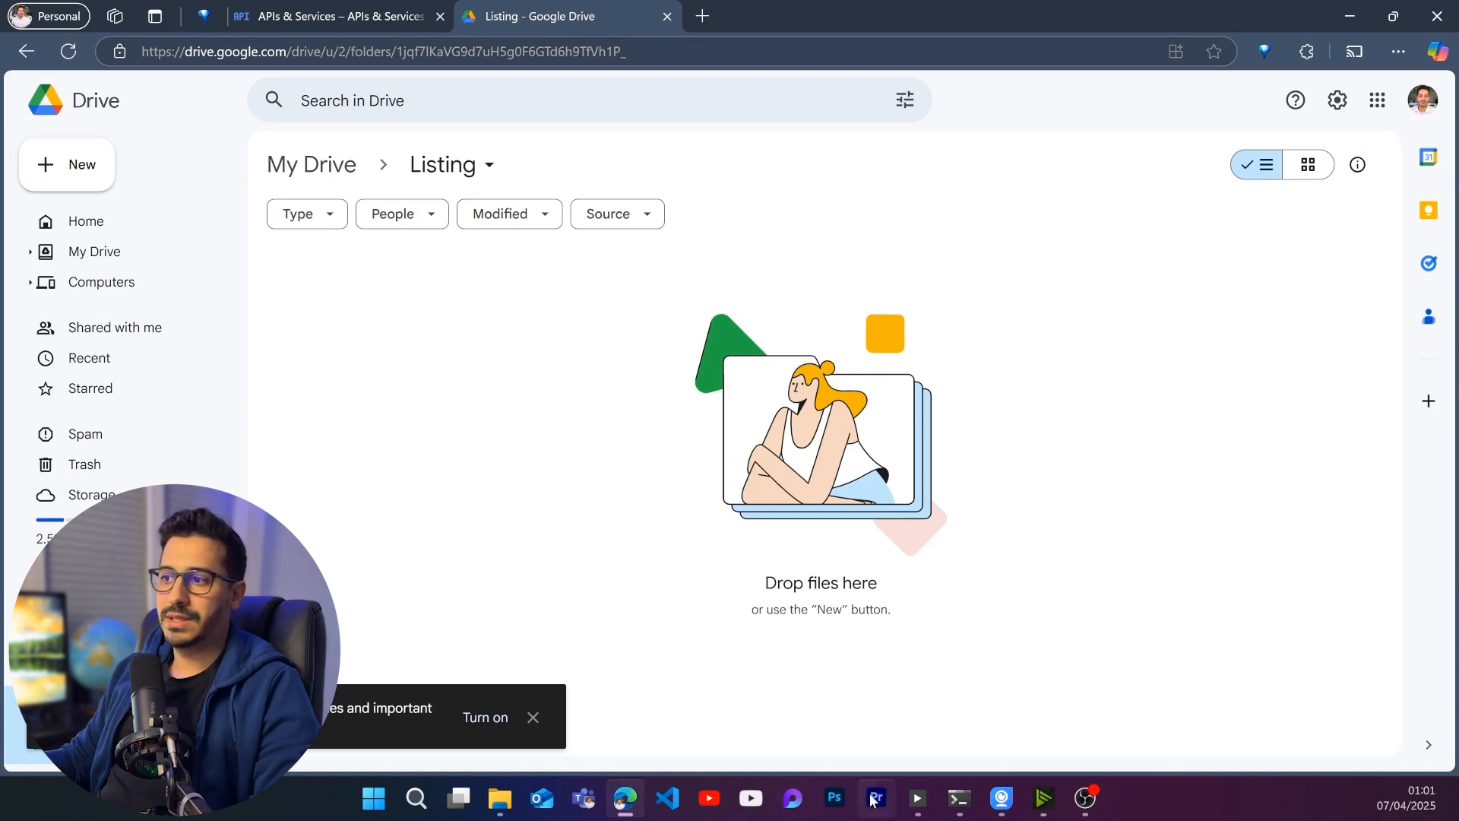
Fetch a test file event from Google Drive, retrying once.
click(916, 797)
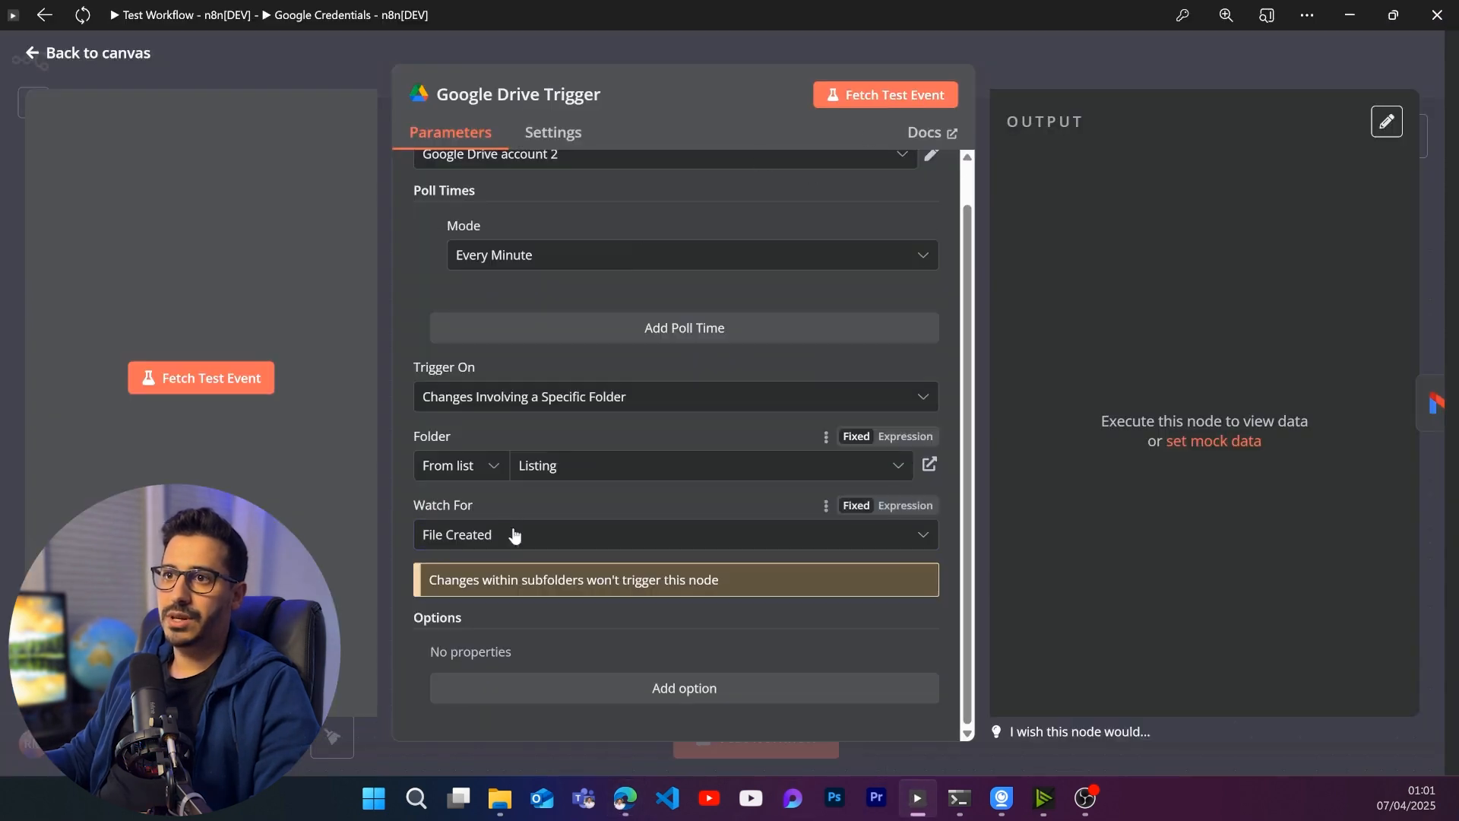
click(884, 94)
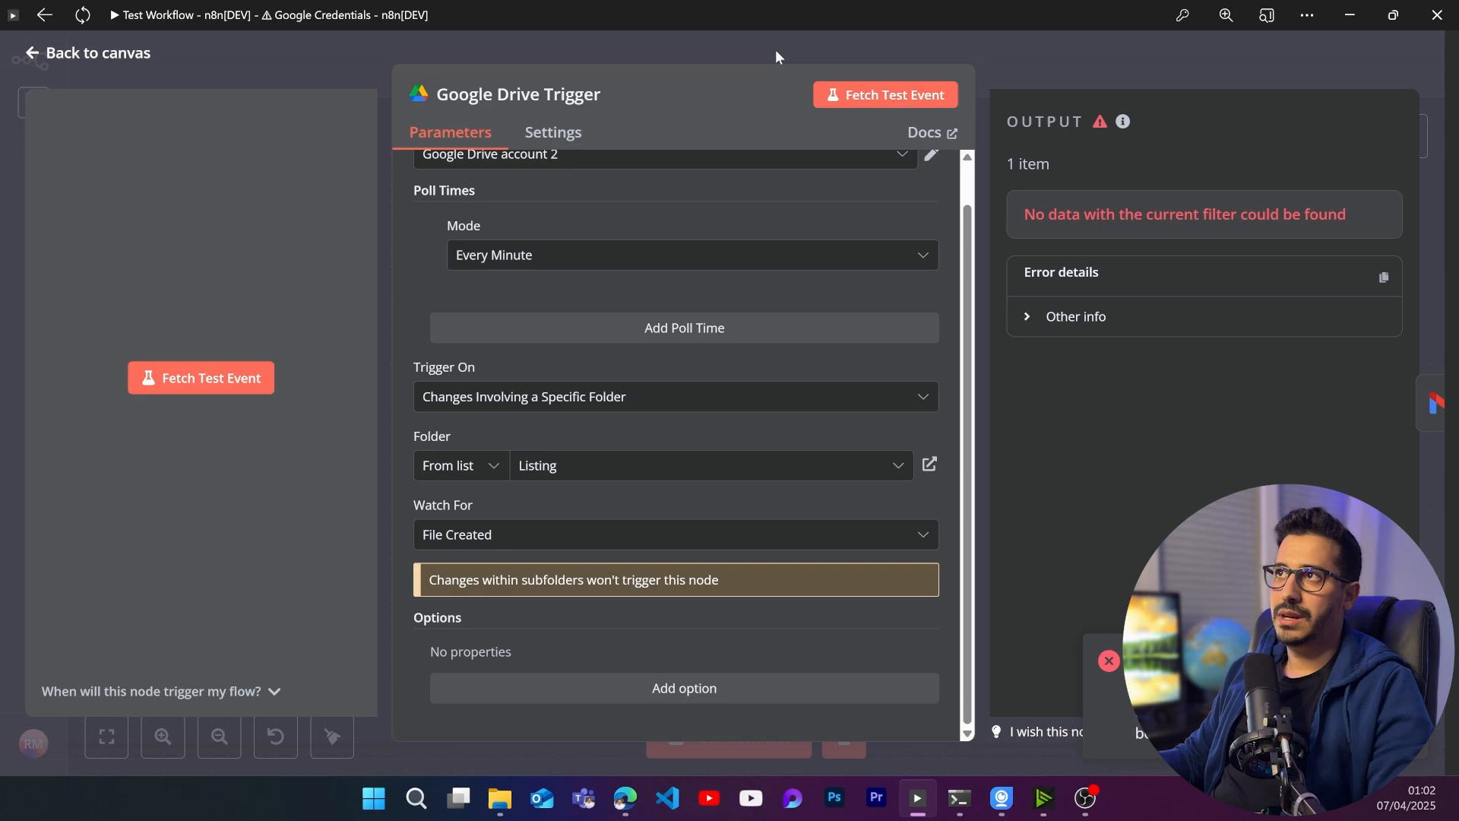
click(883, 94)
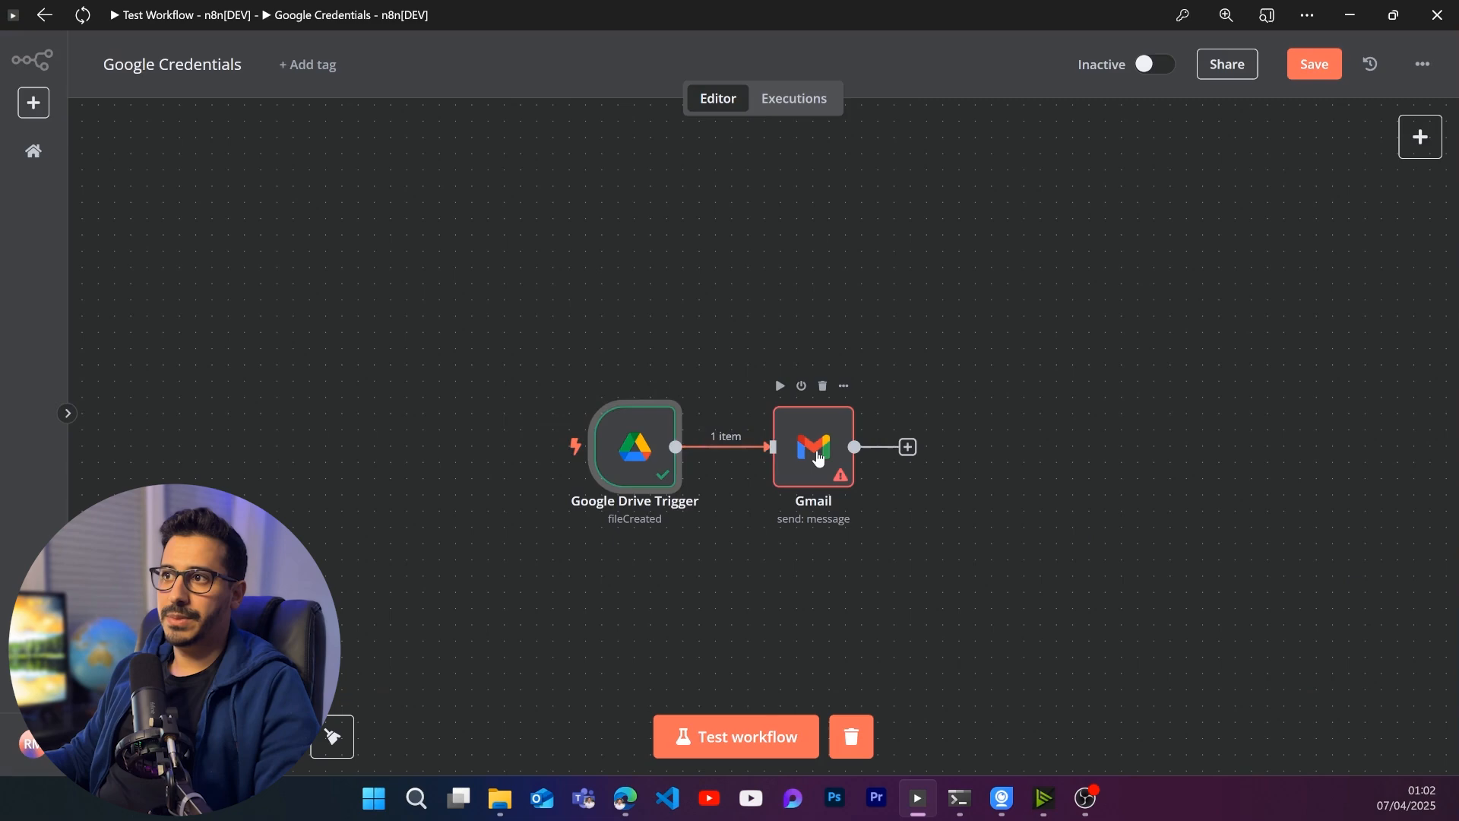
Address the Gmail node to reda, with a body giving the file name, Listing folder and creation time, and send it.
double_click(813, 447)
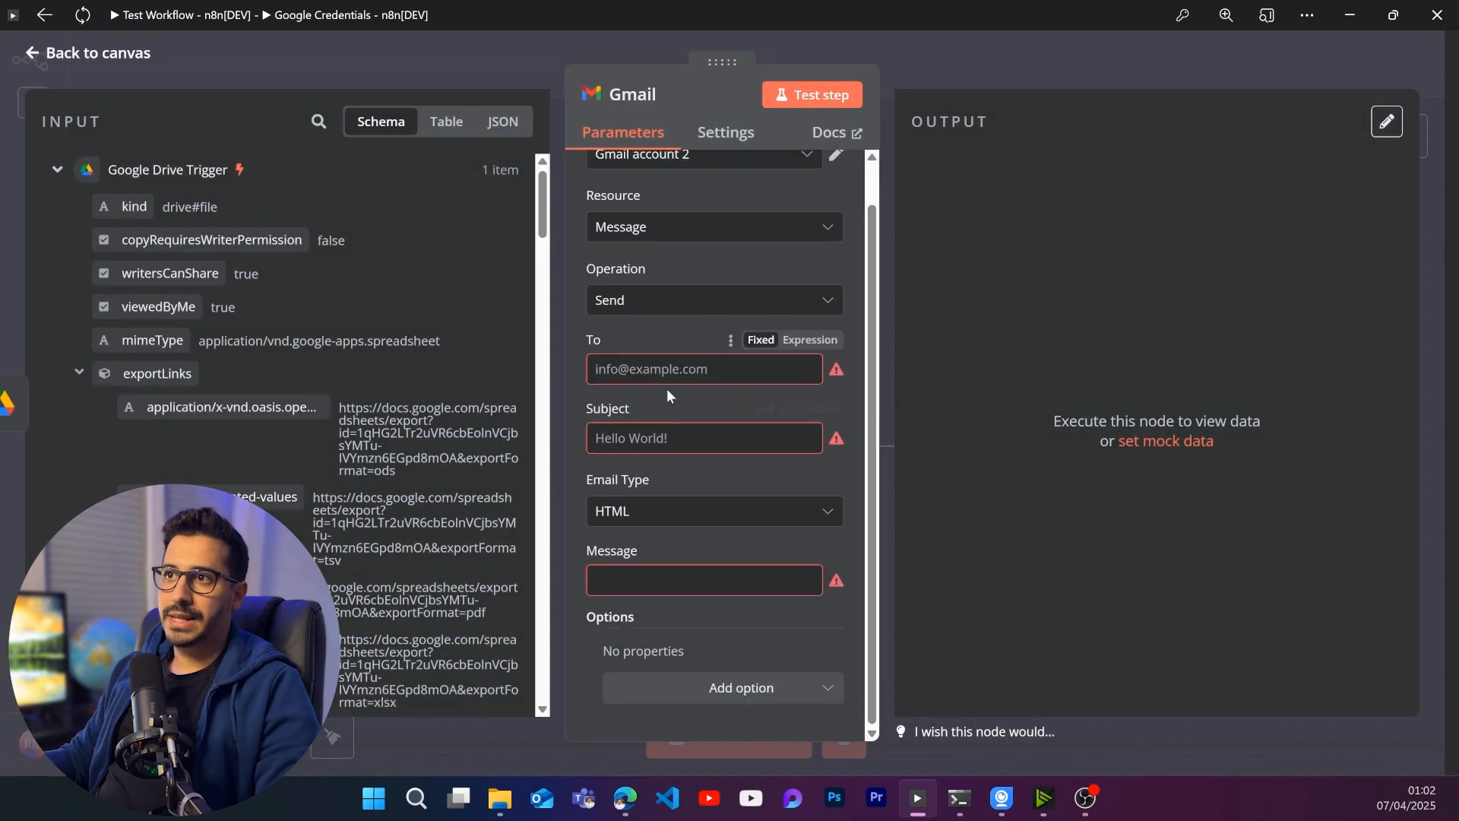
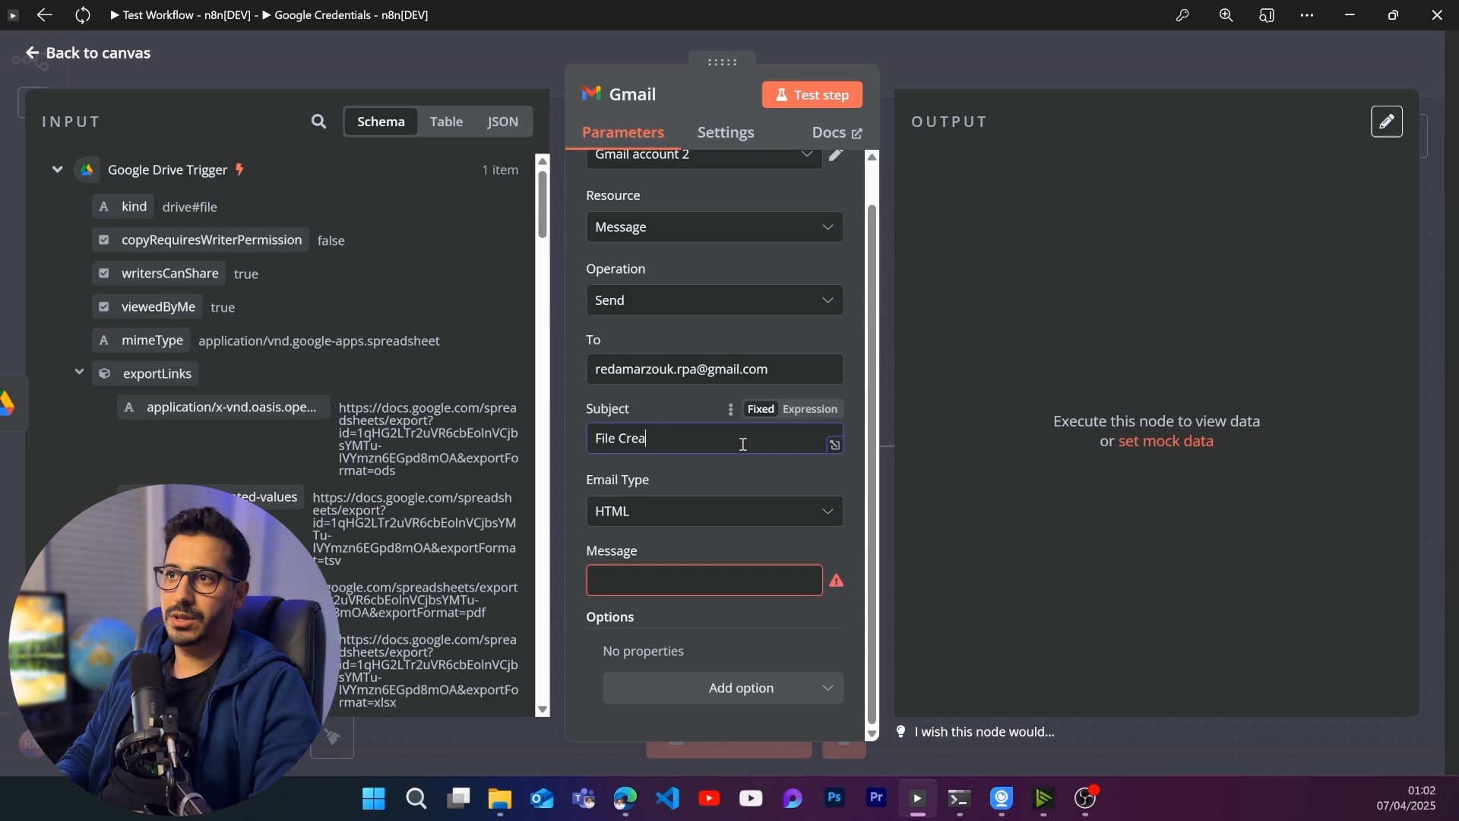
click(809, 550)
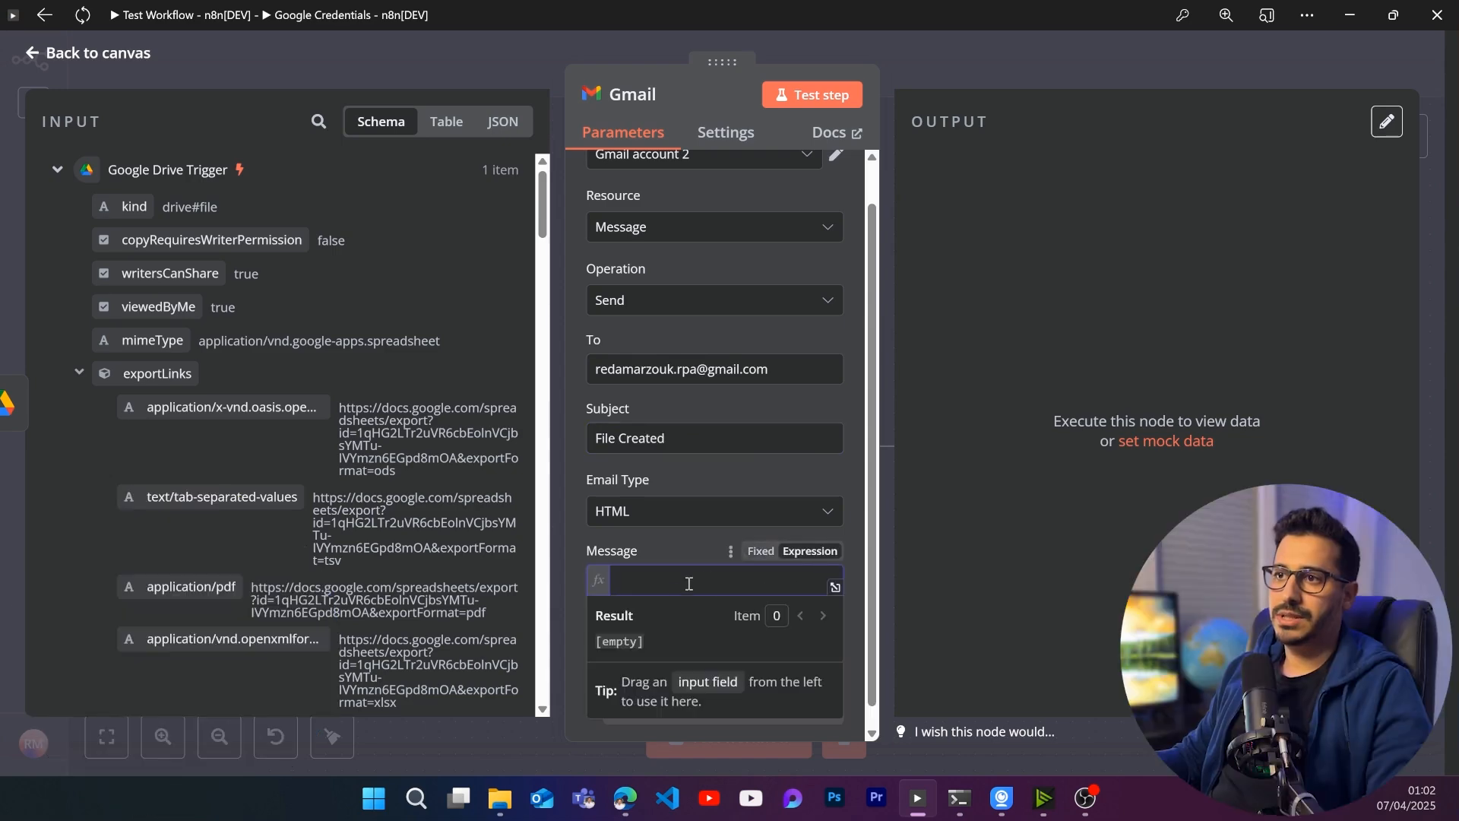
text(the file {{ $json.name }} has be)
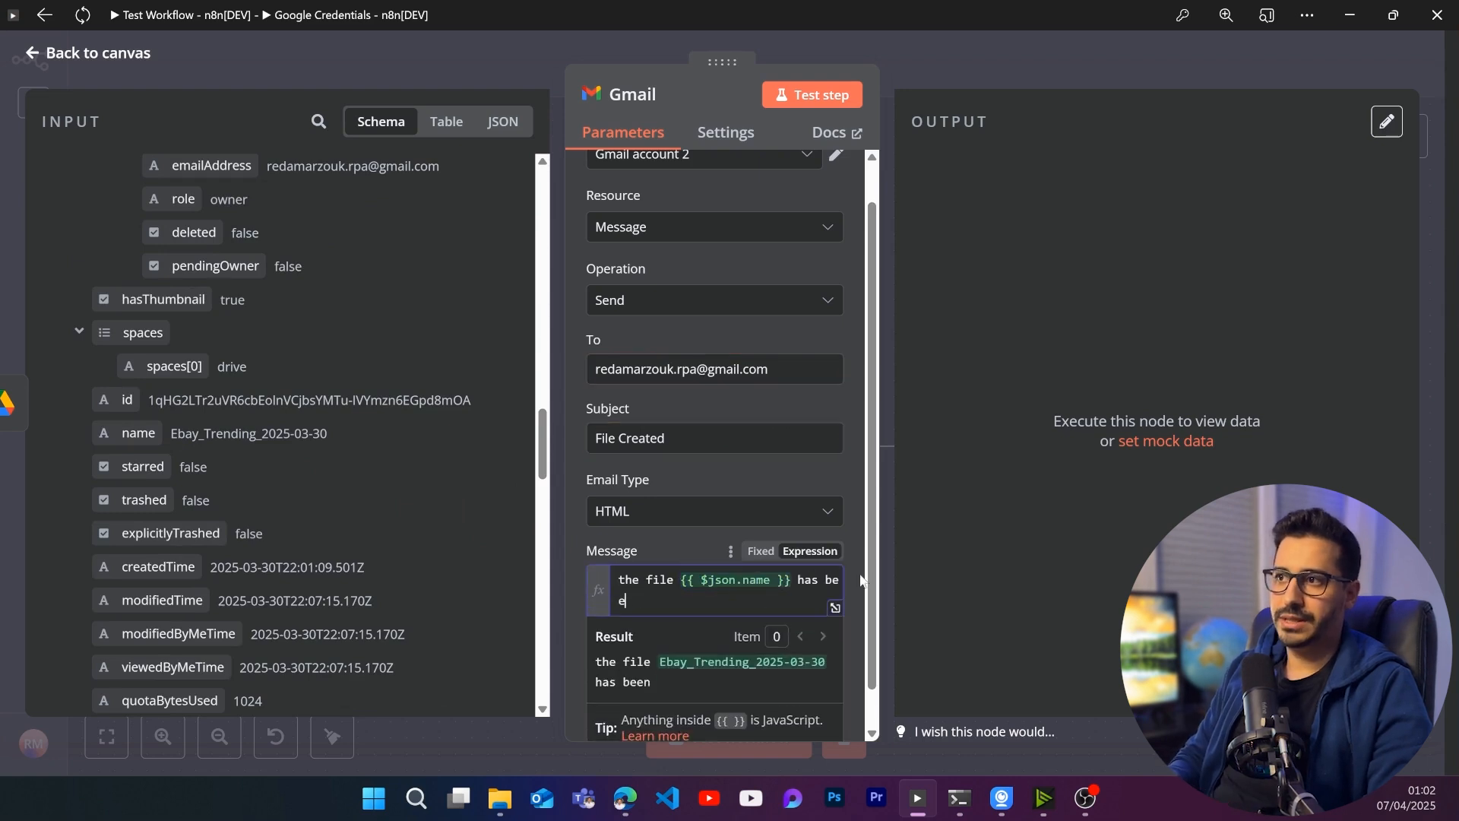
text(en created at the folder listing)
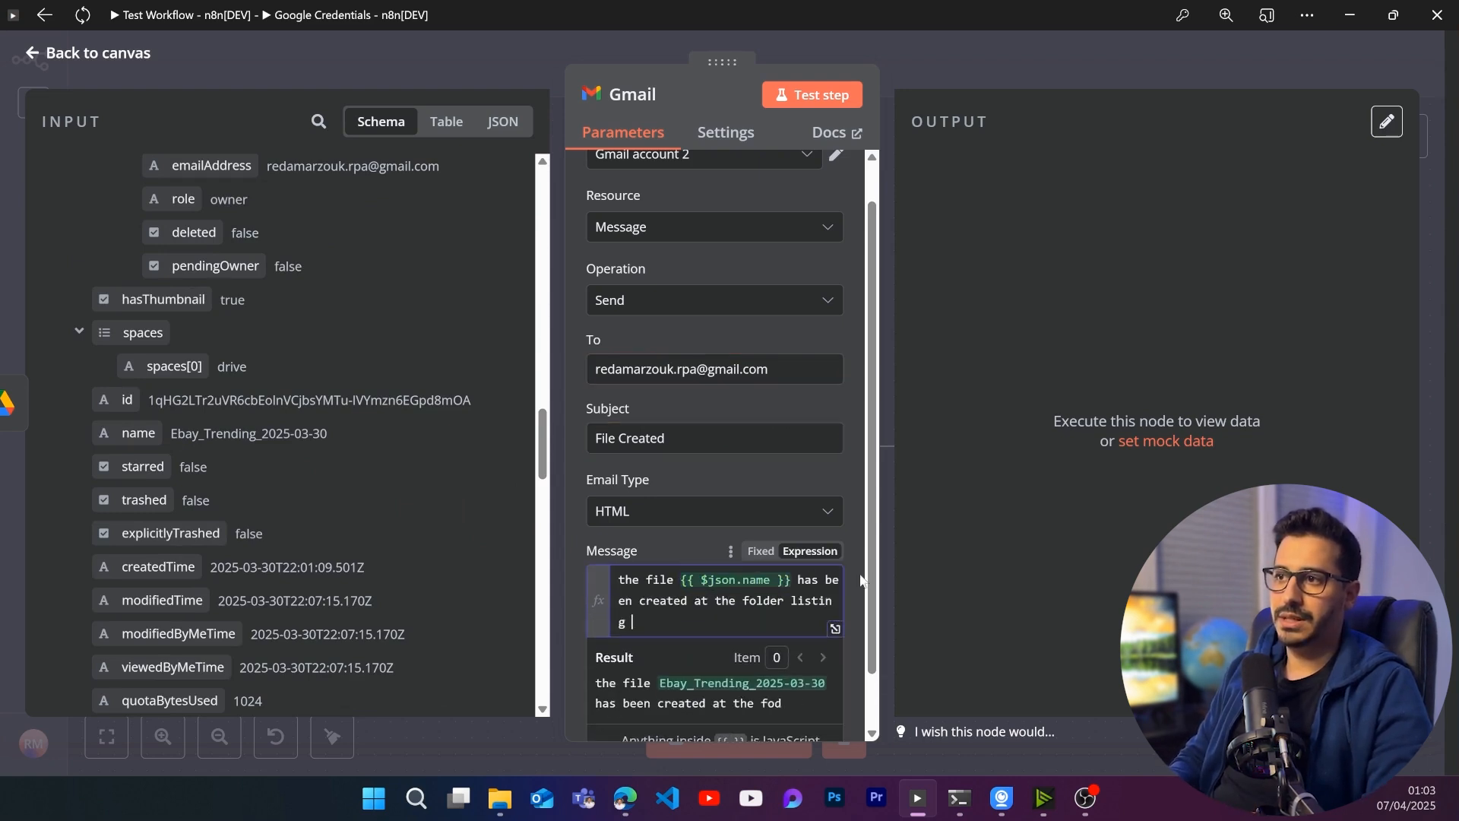
text(at {{ $json.createdTime)
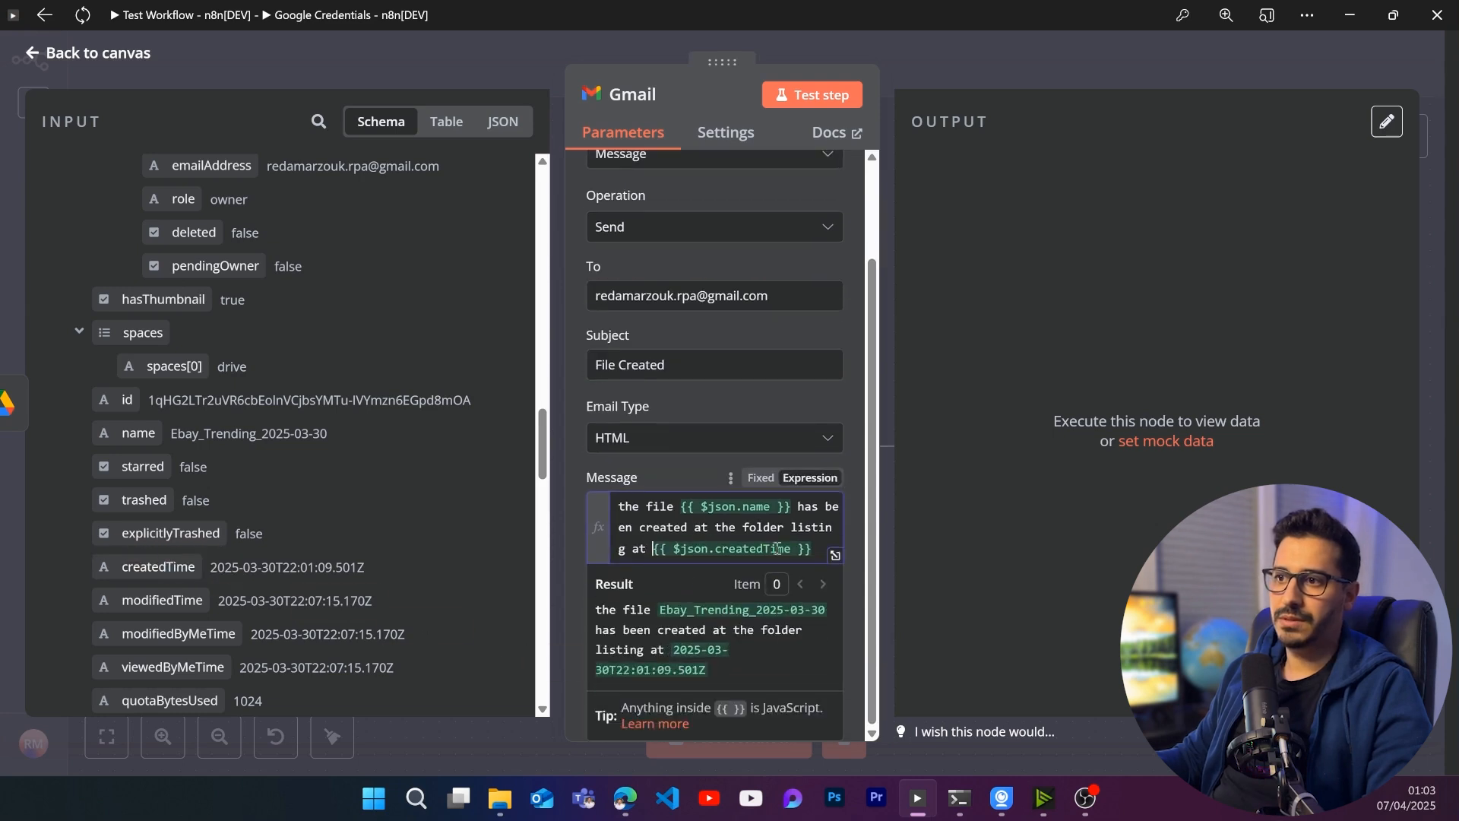
mouse_move(811, 94)
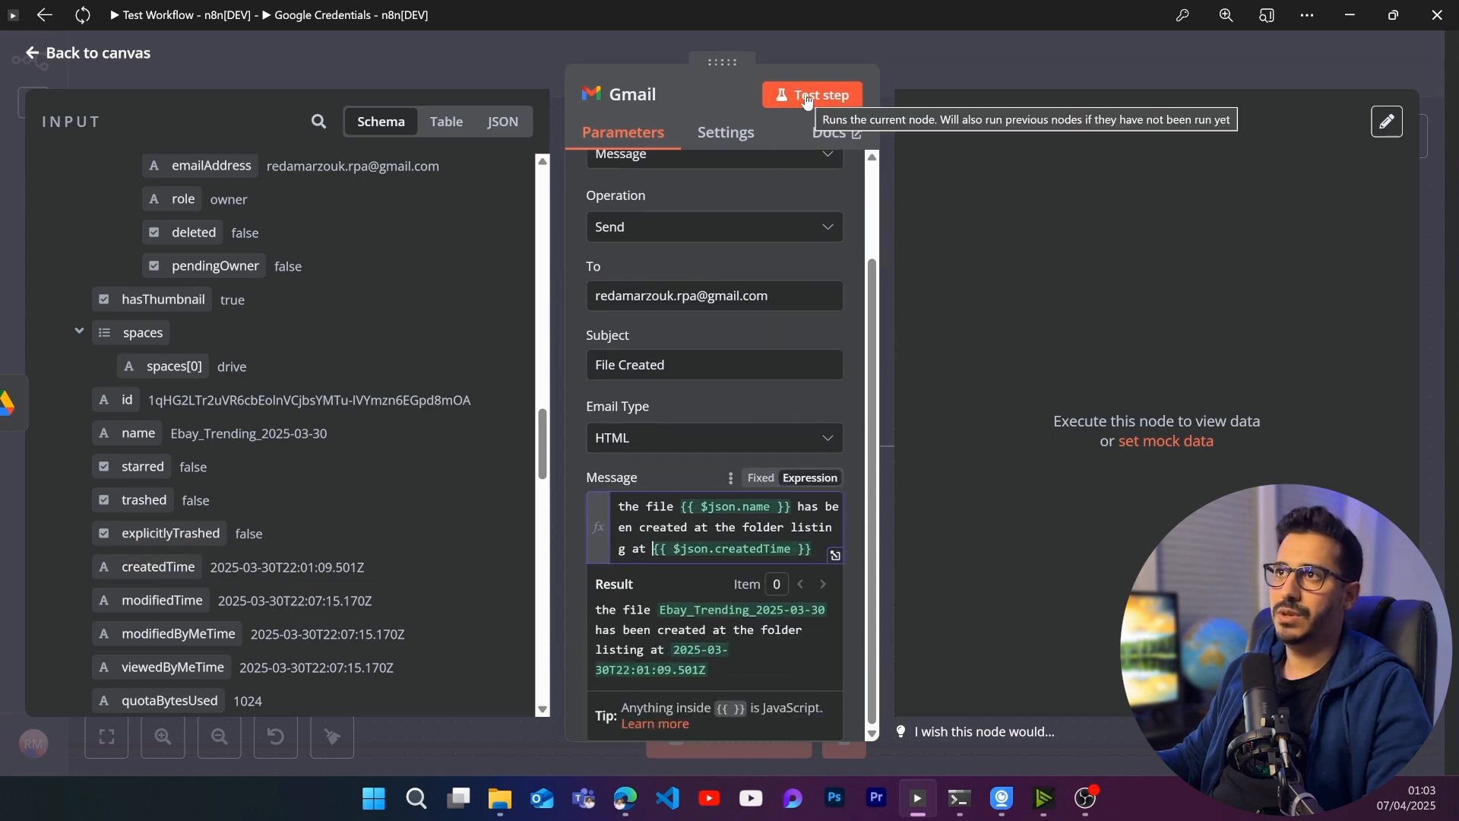
click(817, 95)
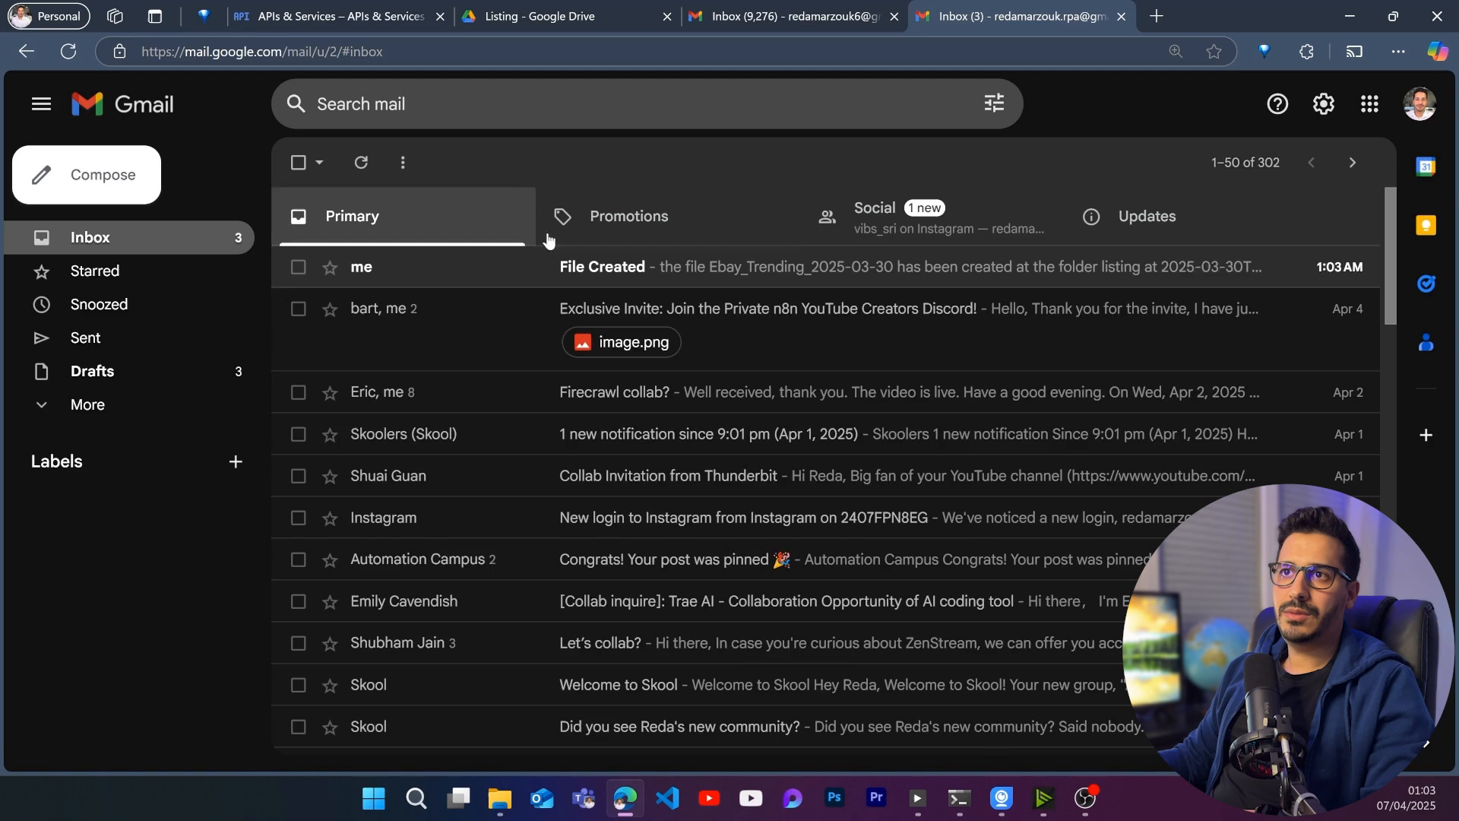
Open the File Created email at the top of the Gmail Primary inbox.
click(602, 266)
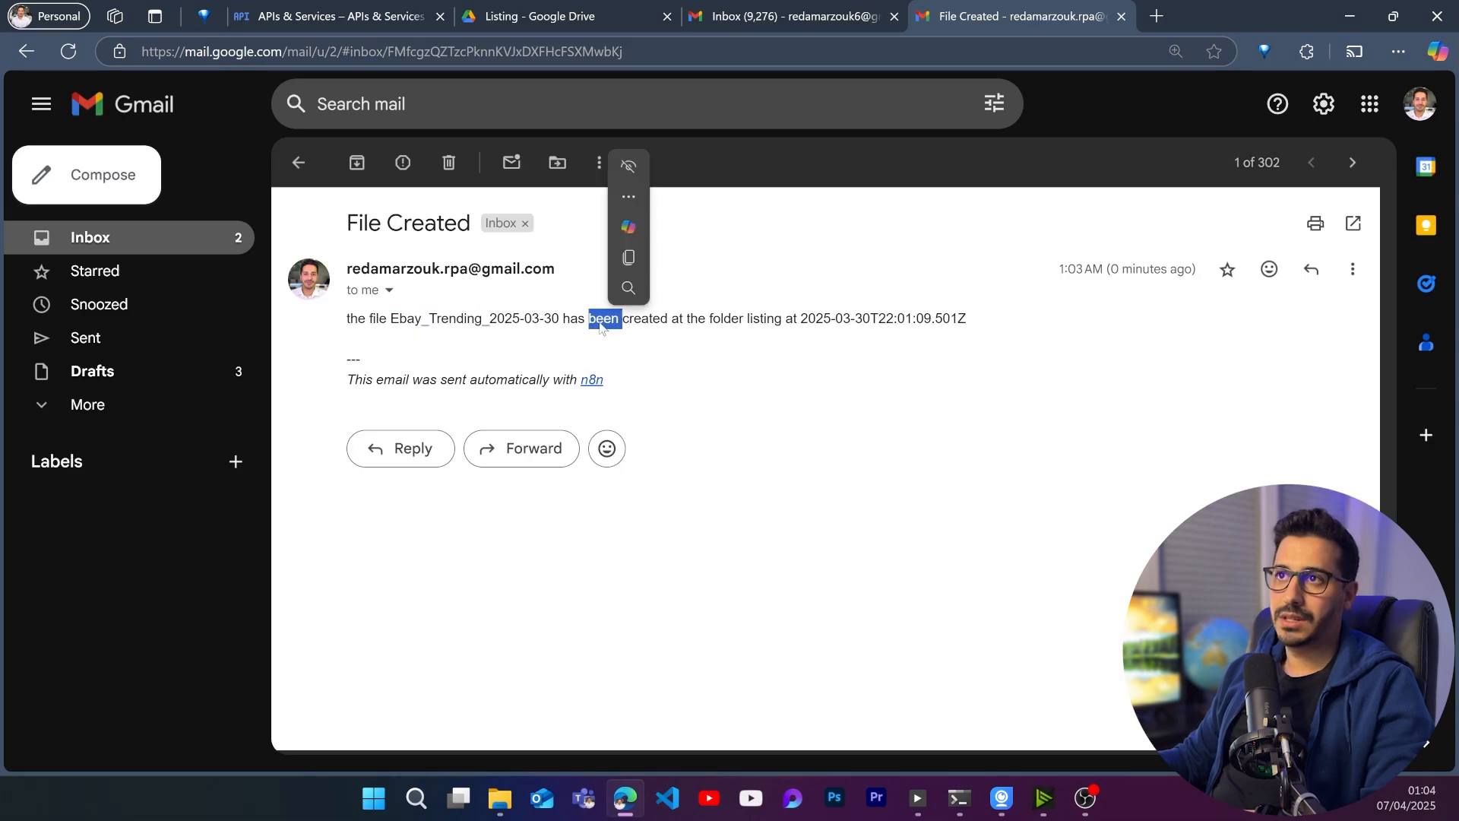